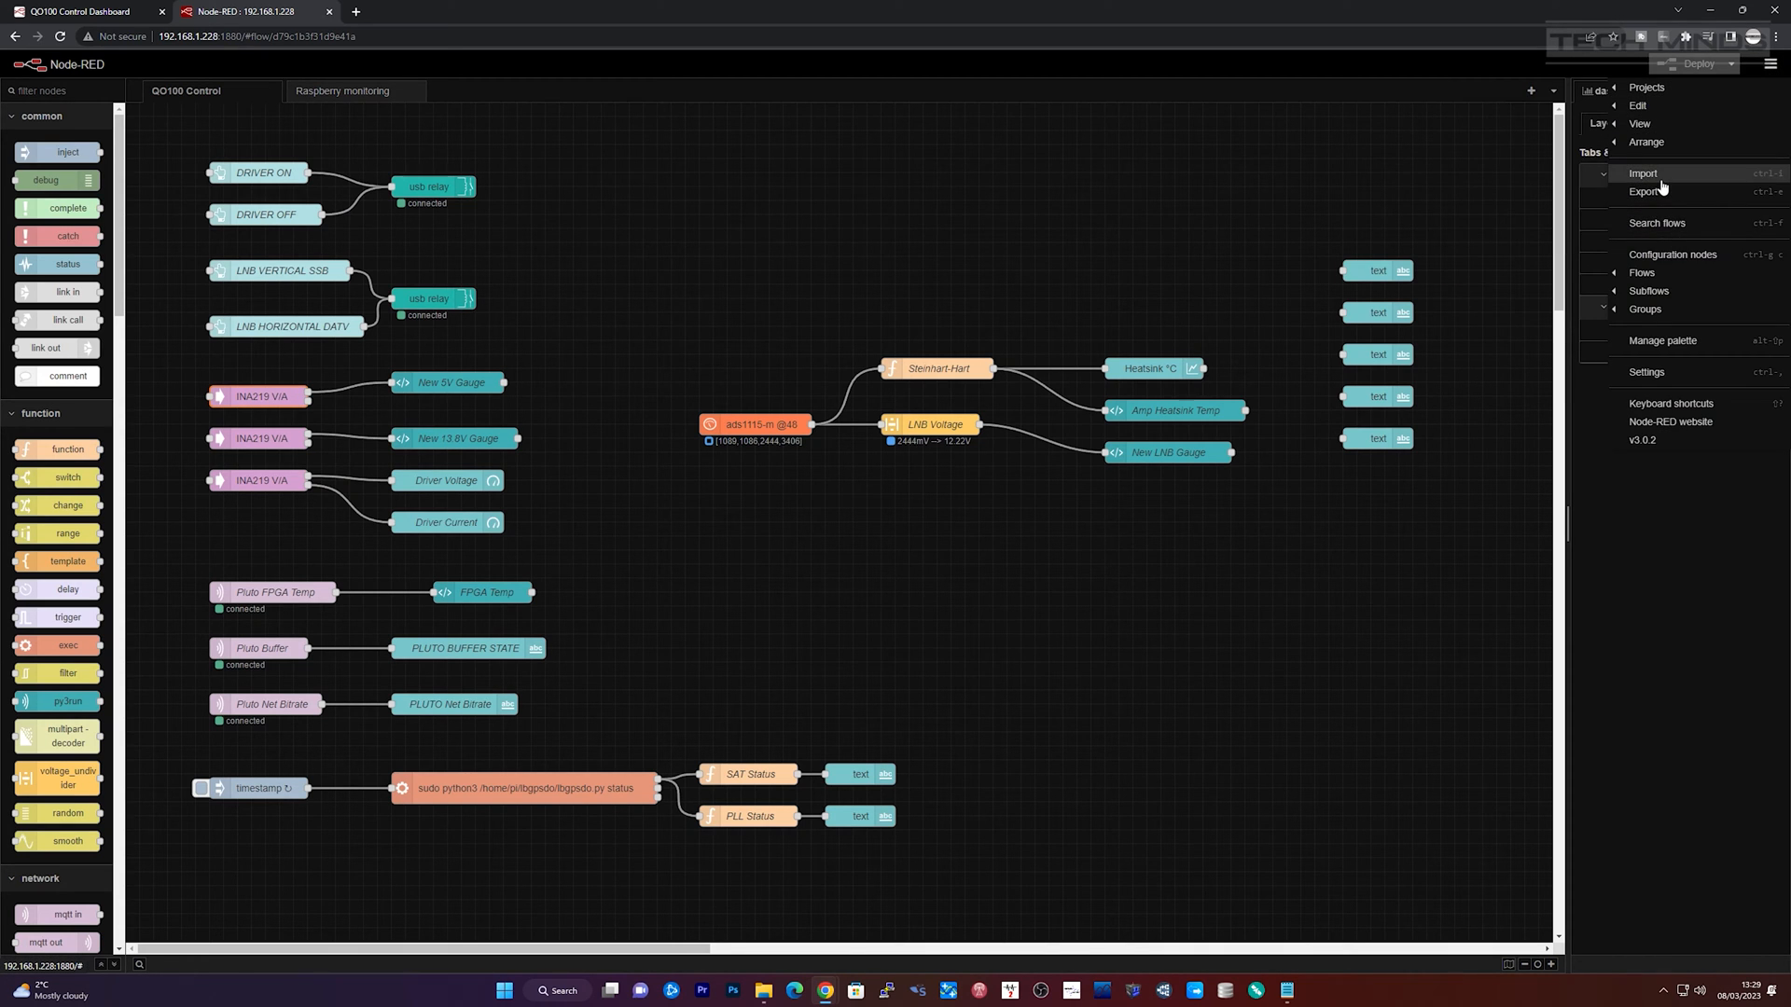
Search 'ina' in the palette manager and confirm the ina219 package is installed.
{"action": "left_click", "coordinate": [1664, 341]}
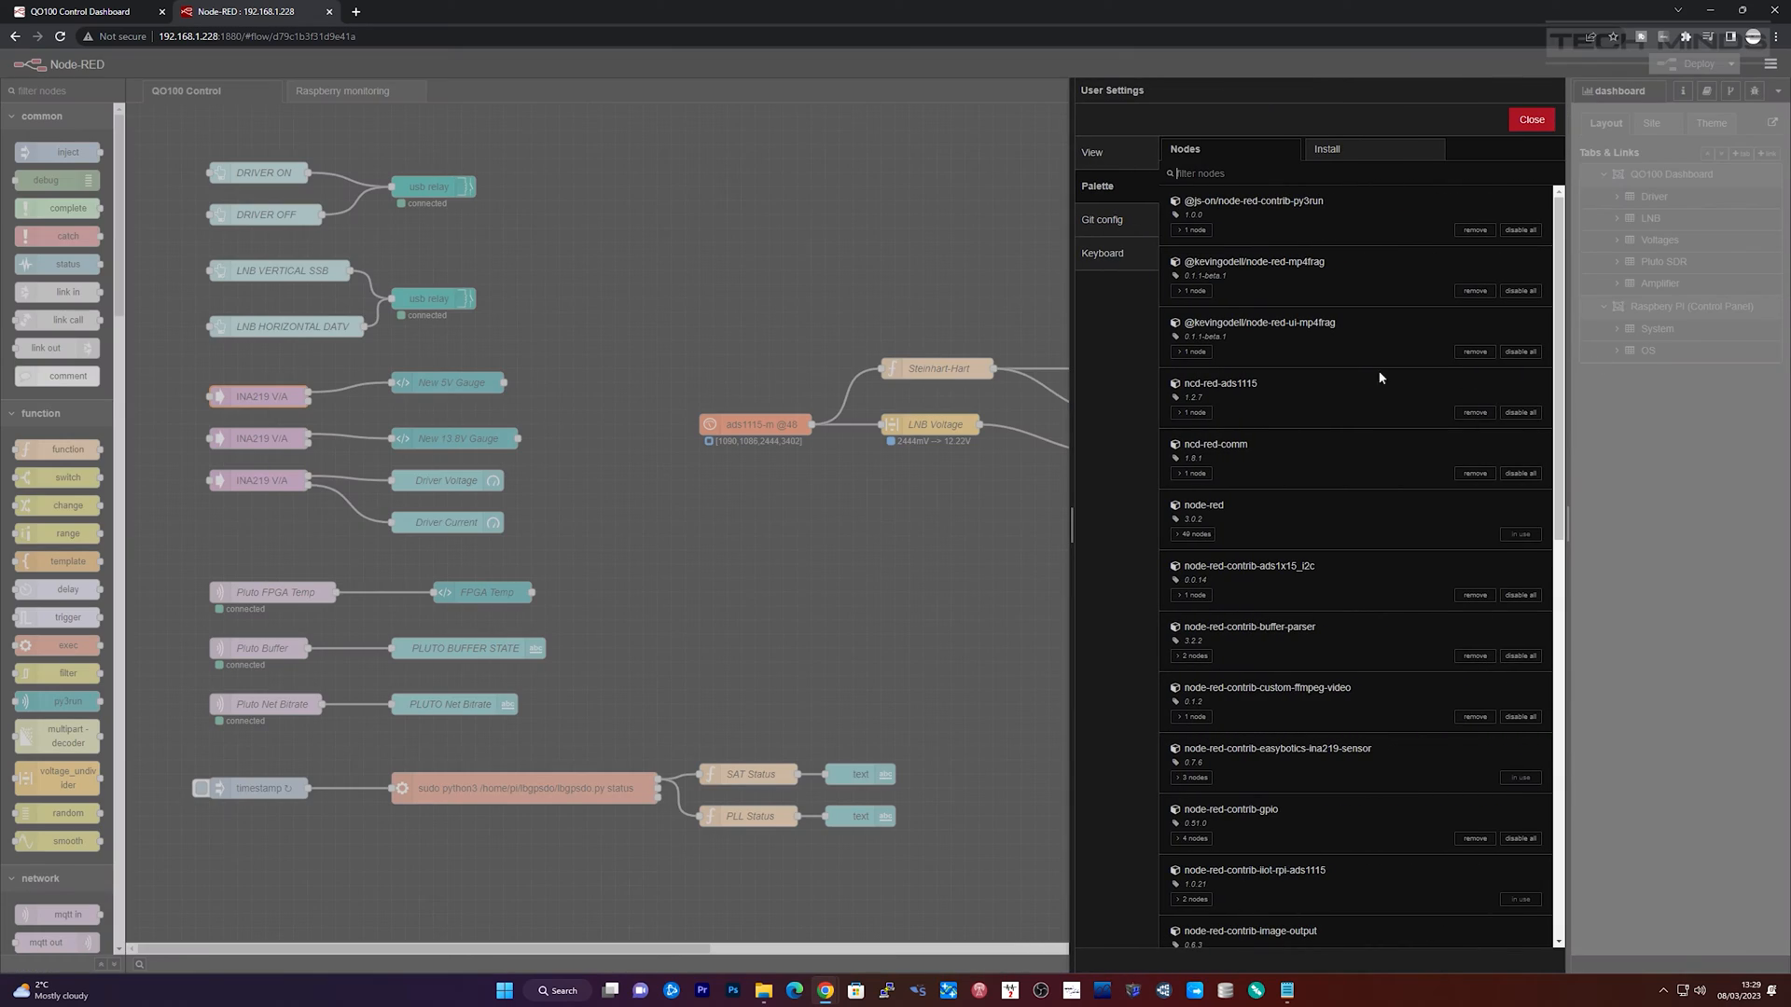
{"action": "left_click", "coordinate": [1327, 148]}
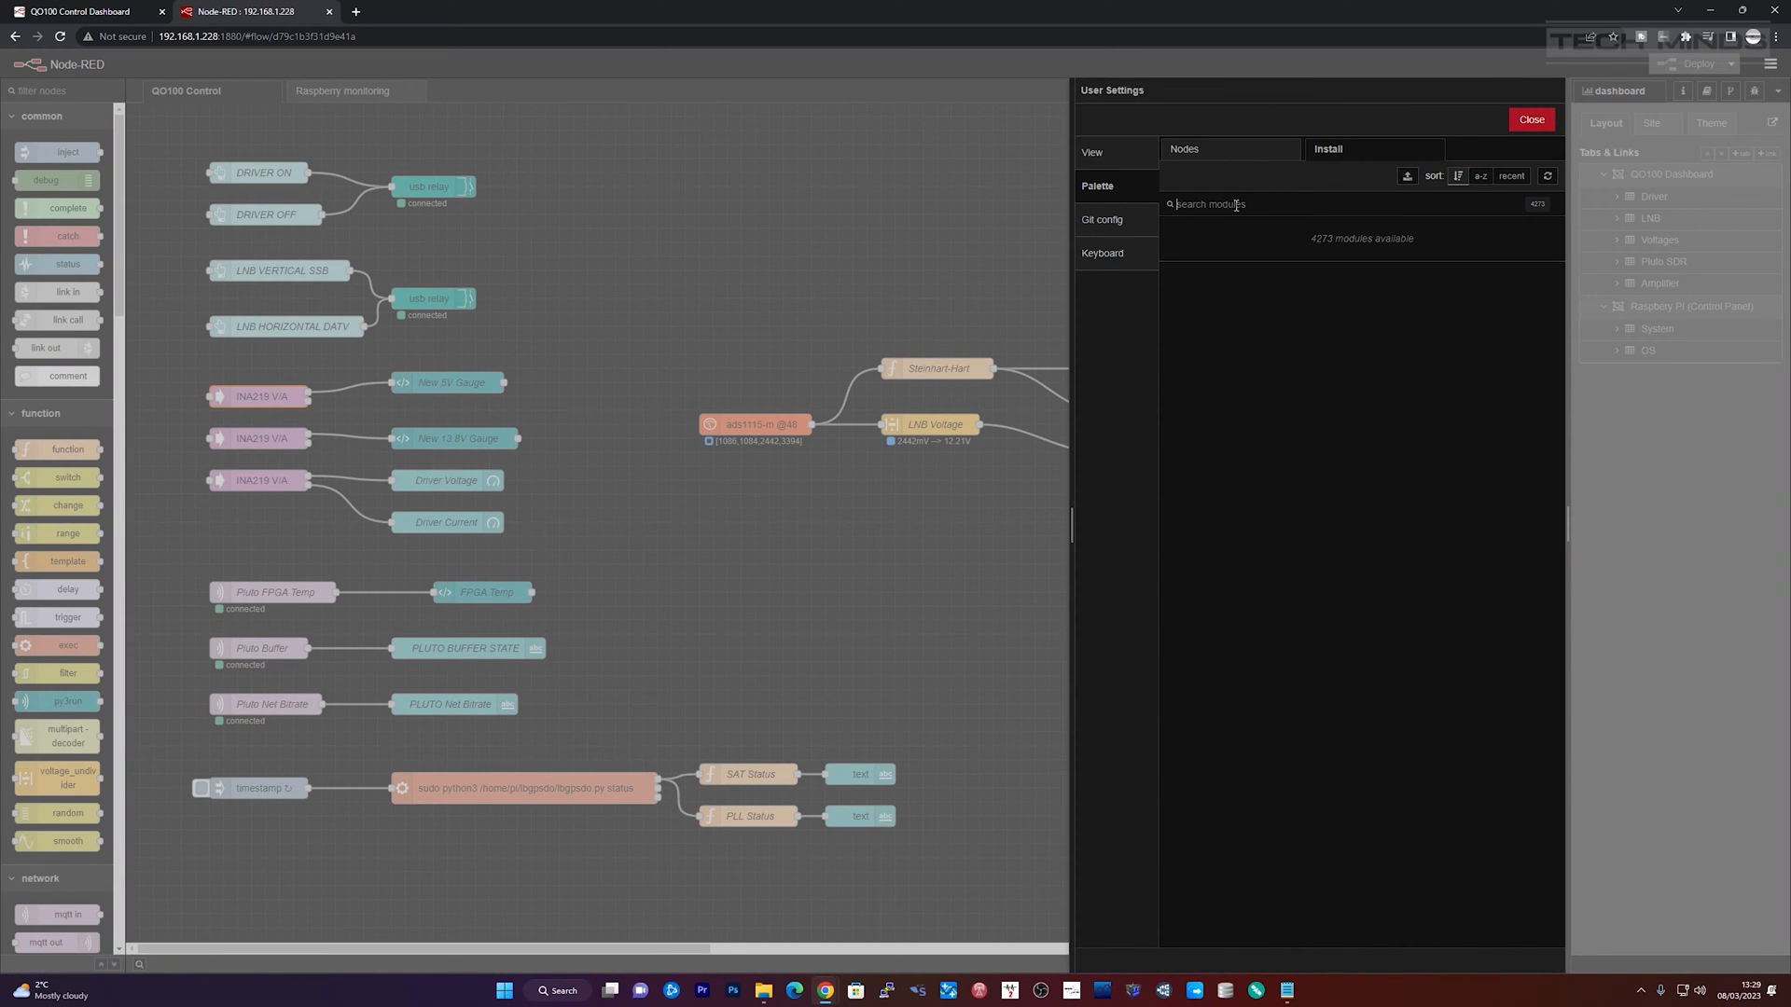
{"action": "type", "text": "ina219"}
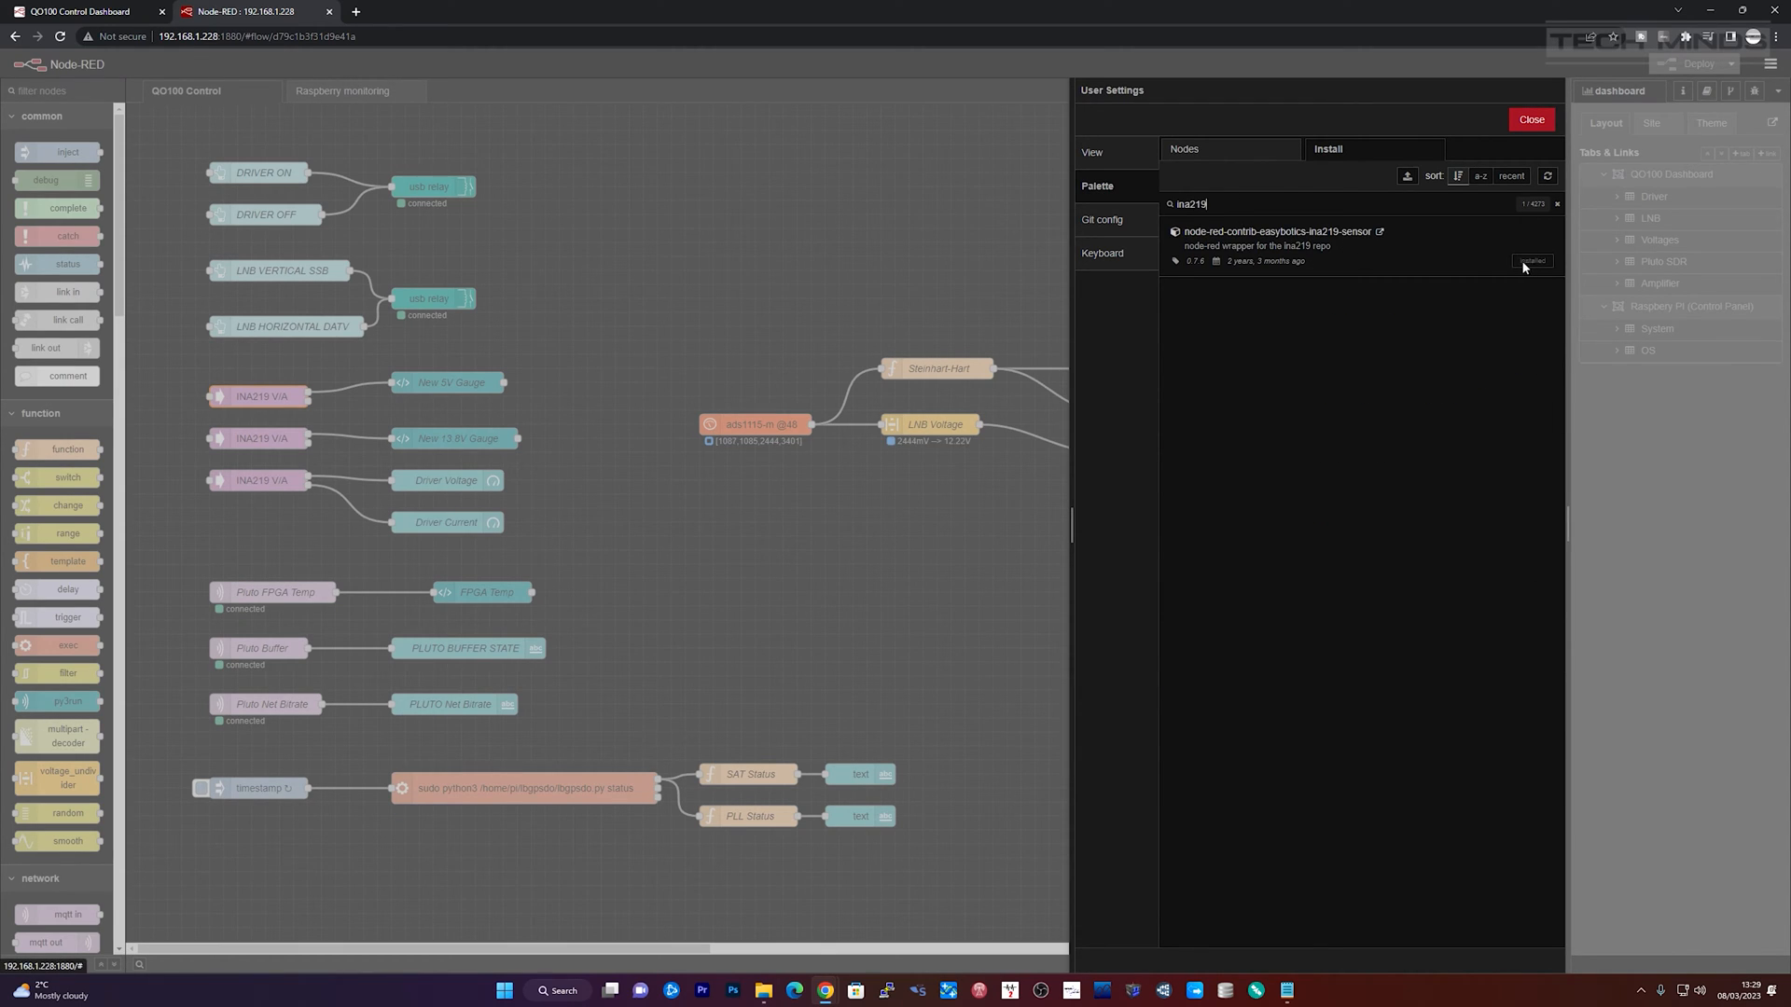
{"action": "left_click", "coordinate": [1530, 119]}
{"action": "type", "text": "ina"}
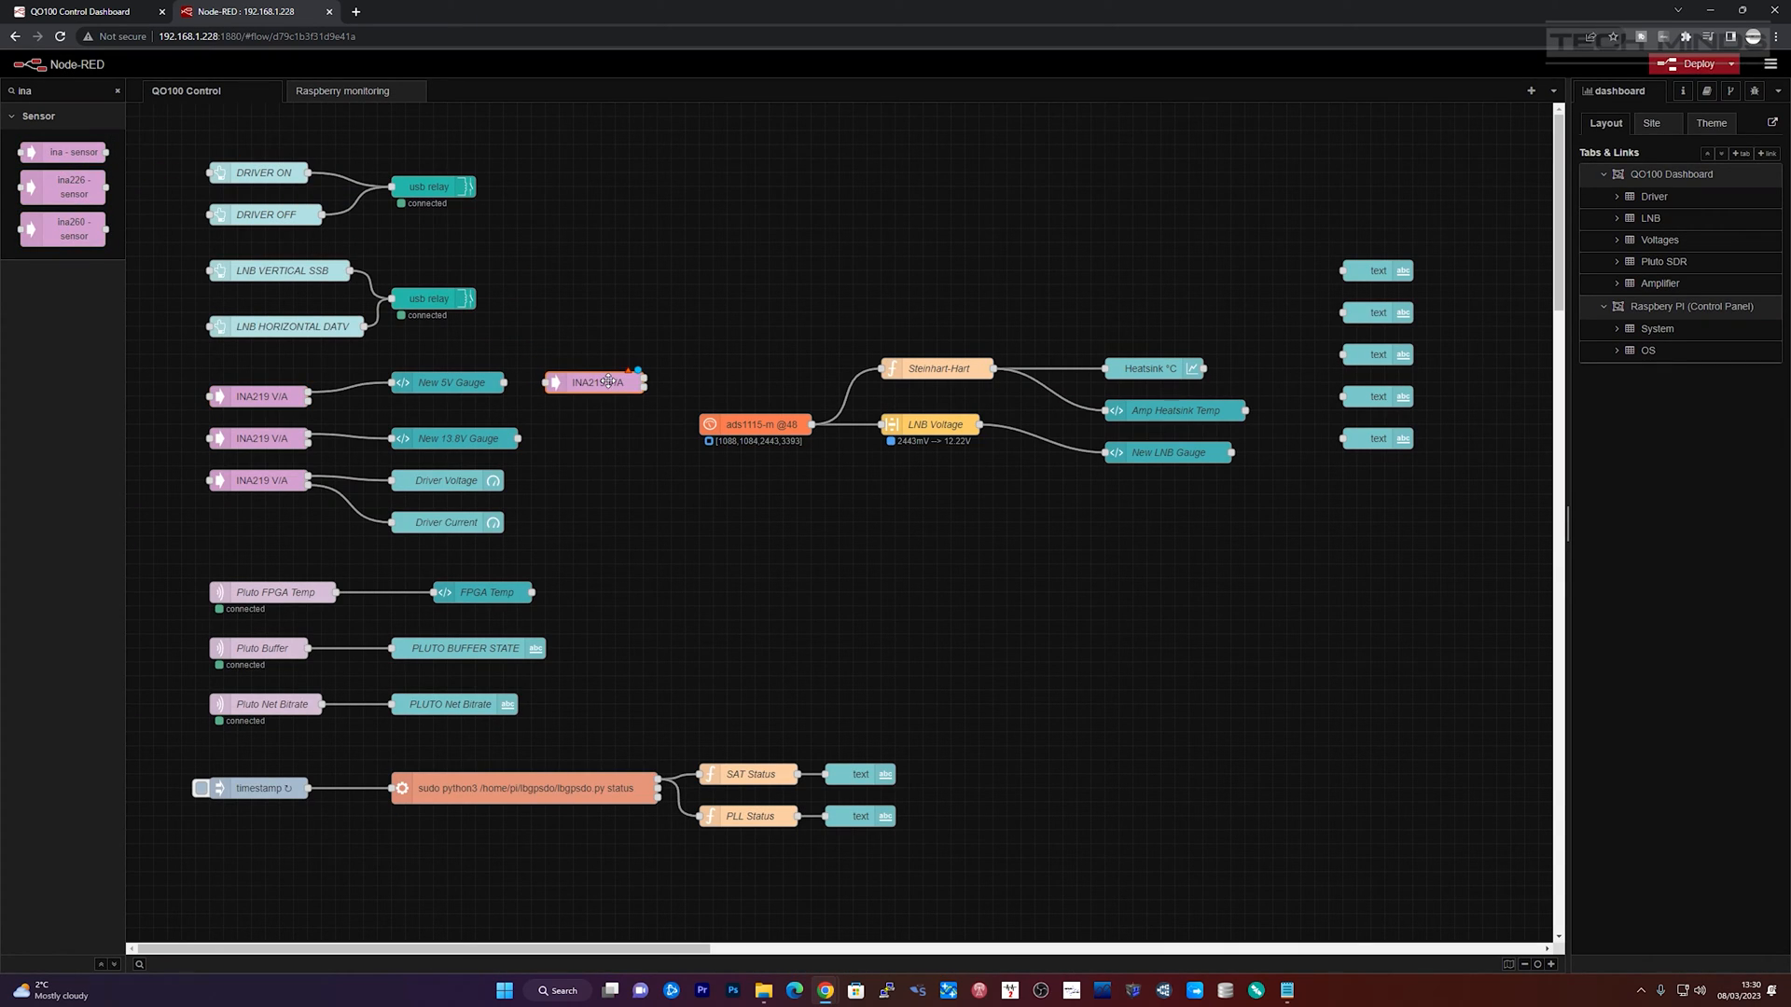
Give the INA219 node's sensor manager address 0x40, 250 ms delay and 0.01 ohm shunt.
{"action": "double_click", "coordinate": [593, 382]}
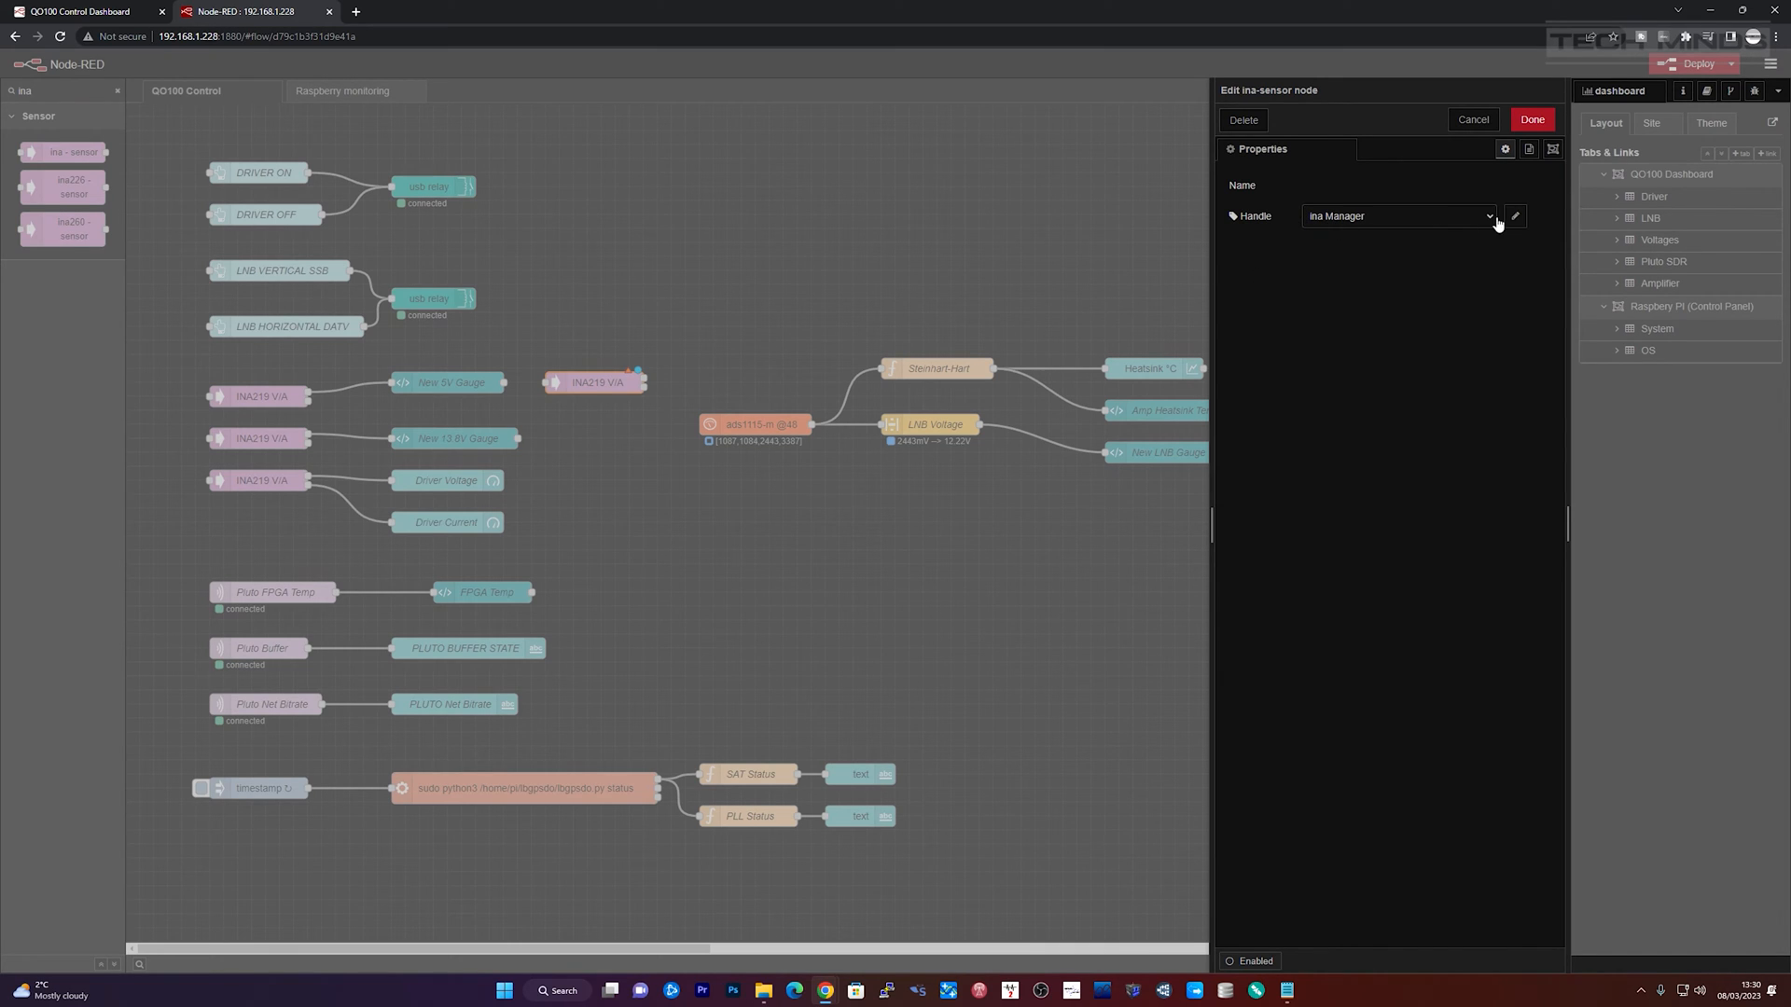
{"action": "left_click", "coordinate": [1514, 215]}
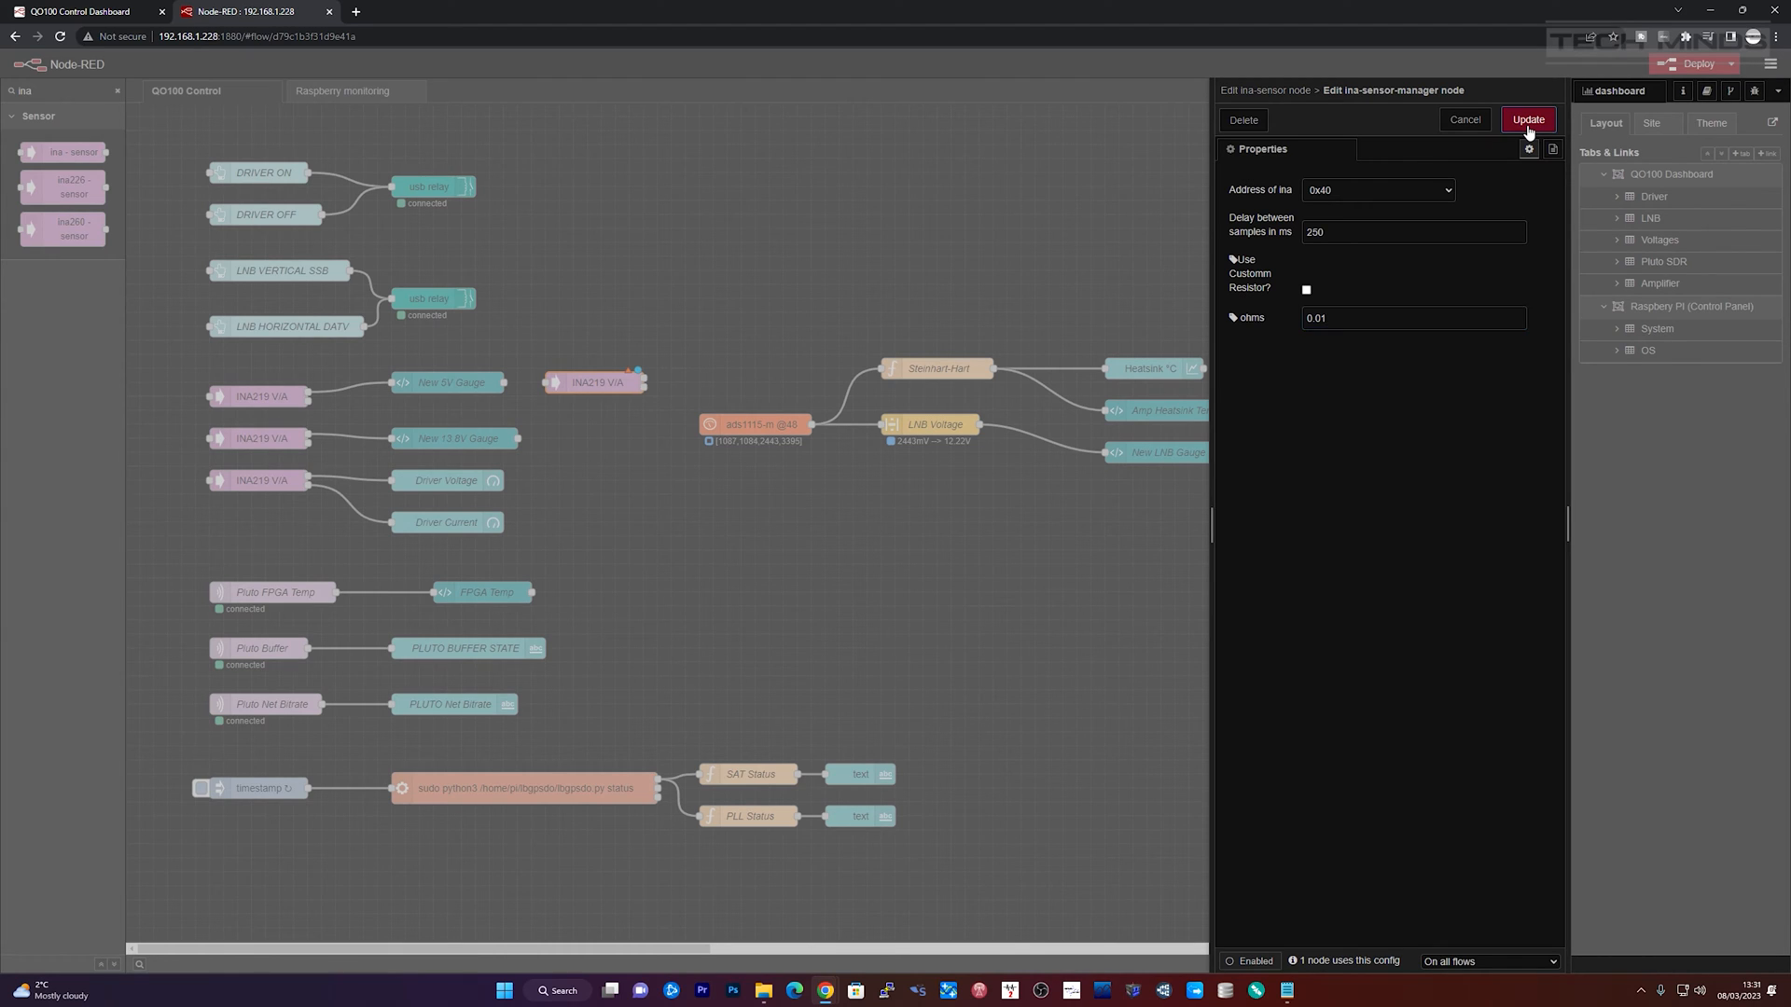
{"action": "left_click", "coordinate": [1527, 119]}
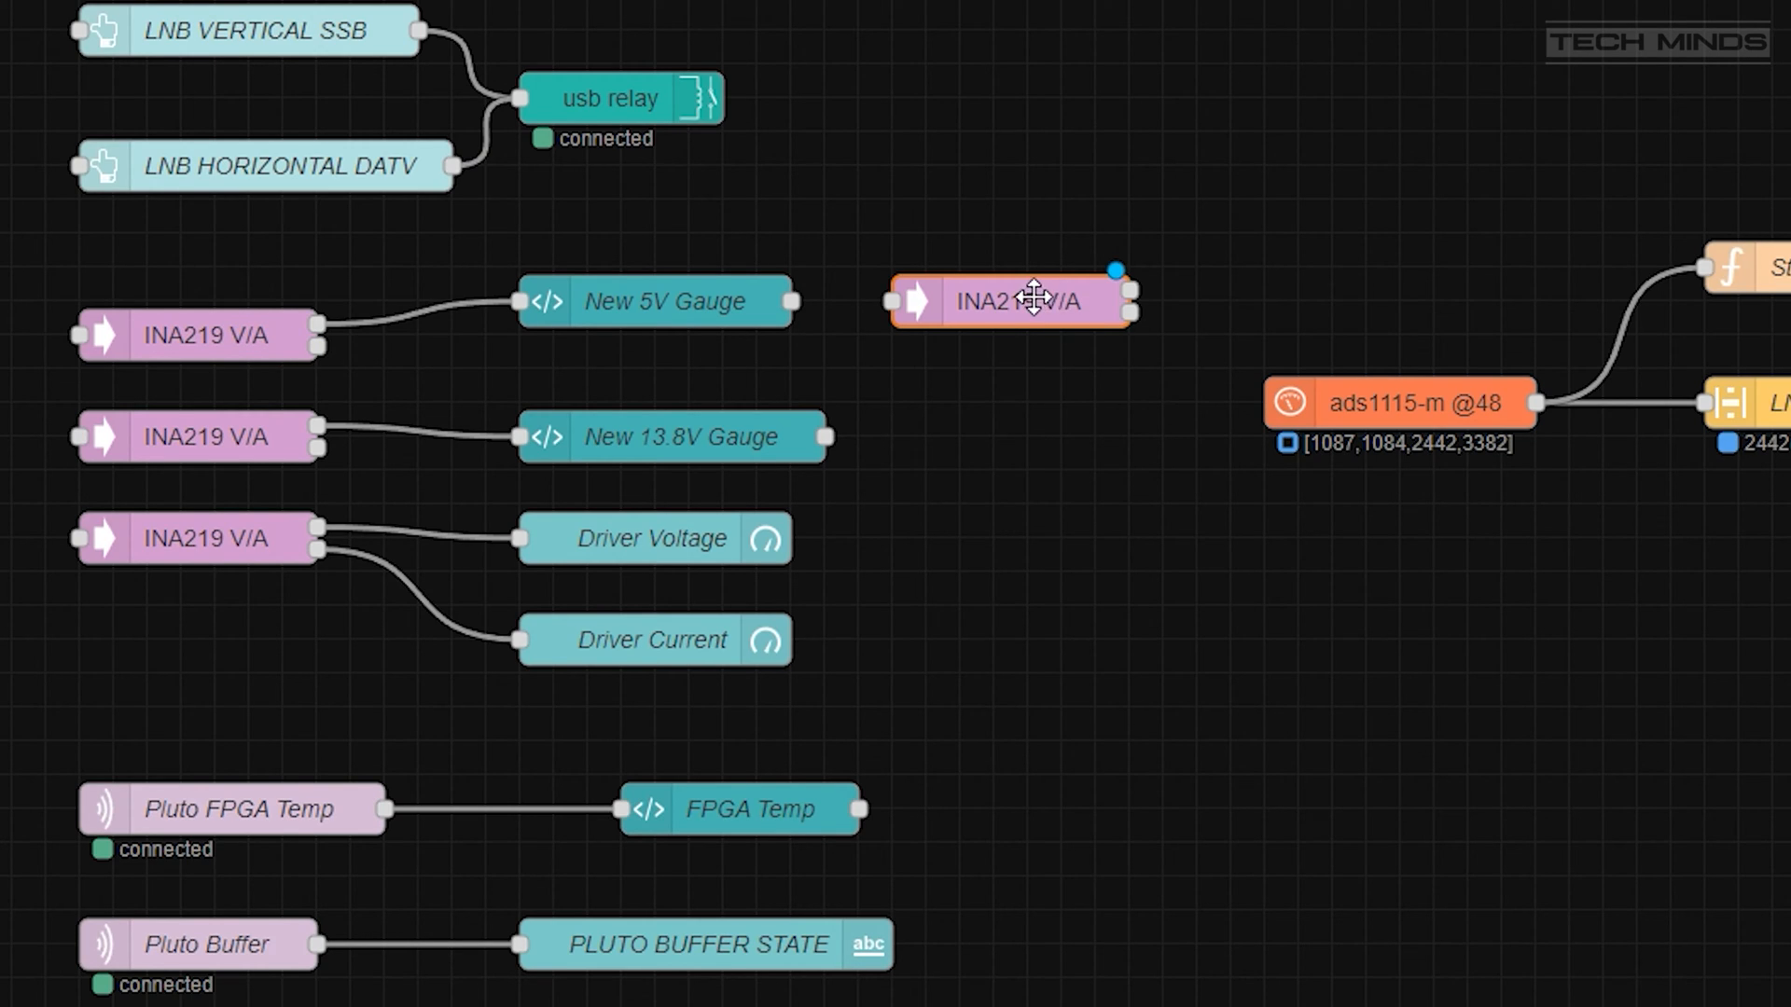
Delete the spare INA219 node and open the Driver Voltage gauge's 0–20 Volt settings.
{"action": "left_click_drag", "start_coordinate": [1011, 302], "coordinate": [976, 163]}
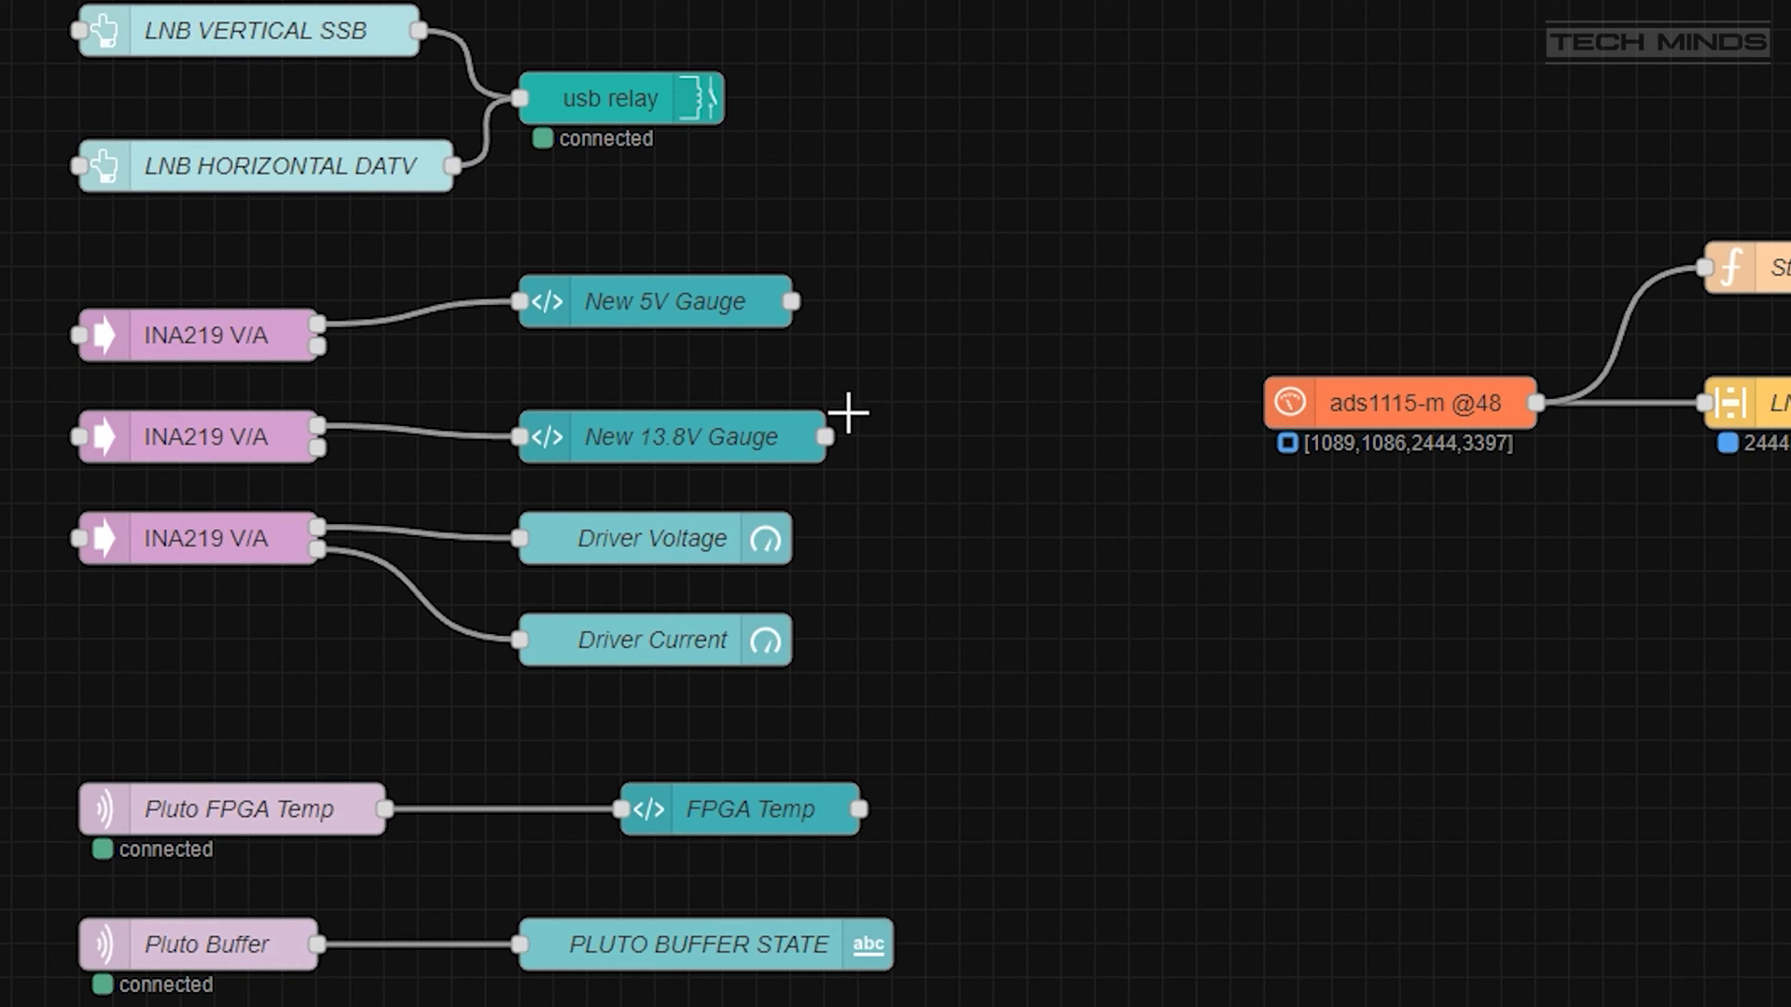
{"action": "left_click", "coordinate": [655, 538]}
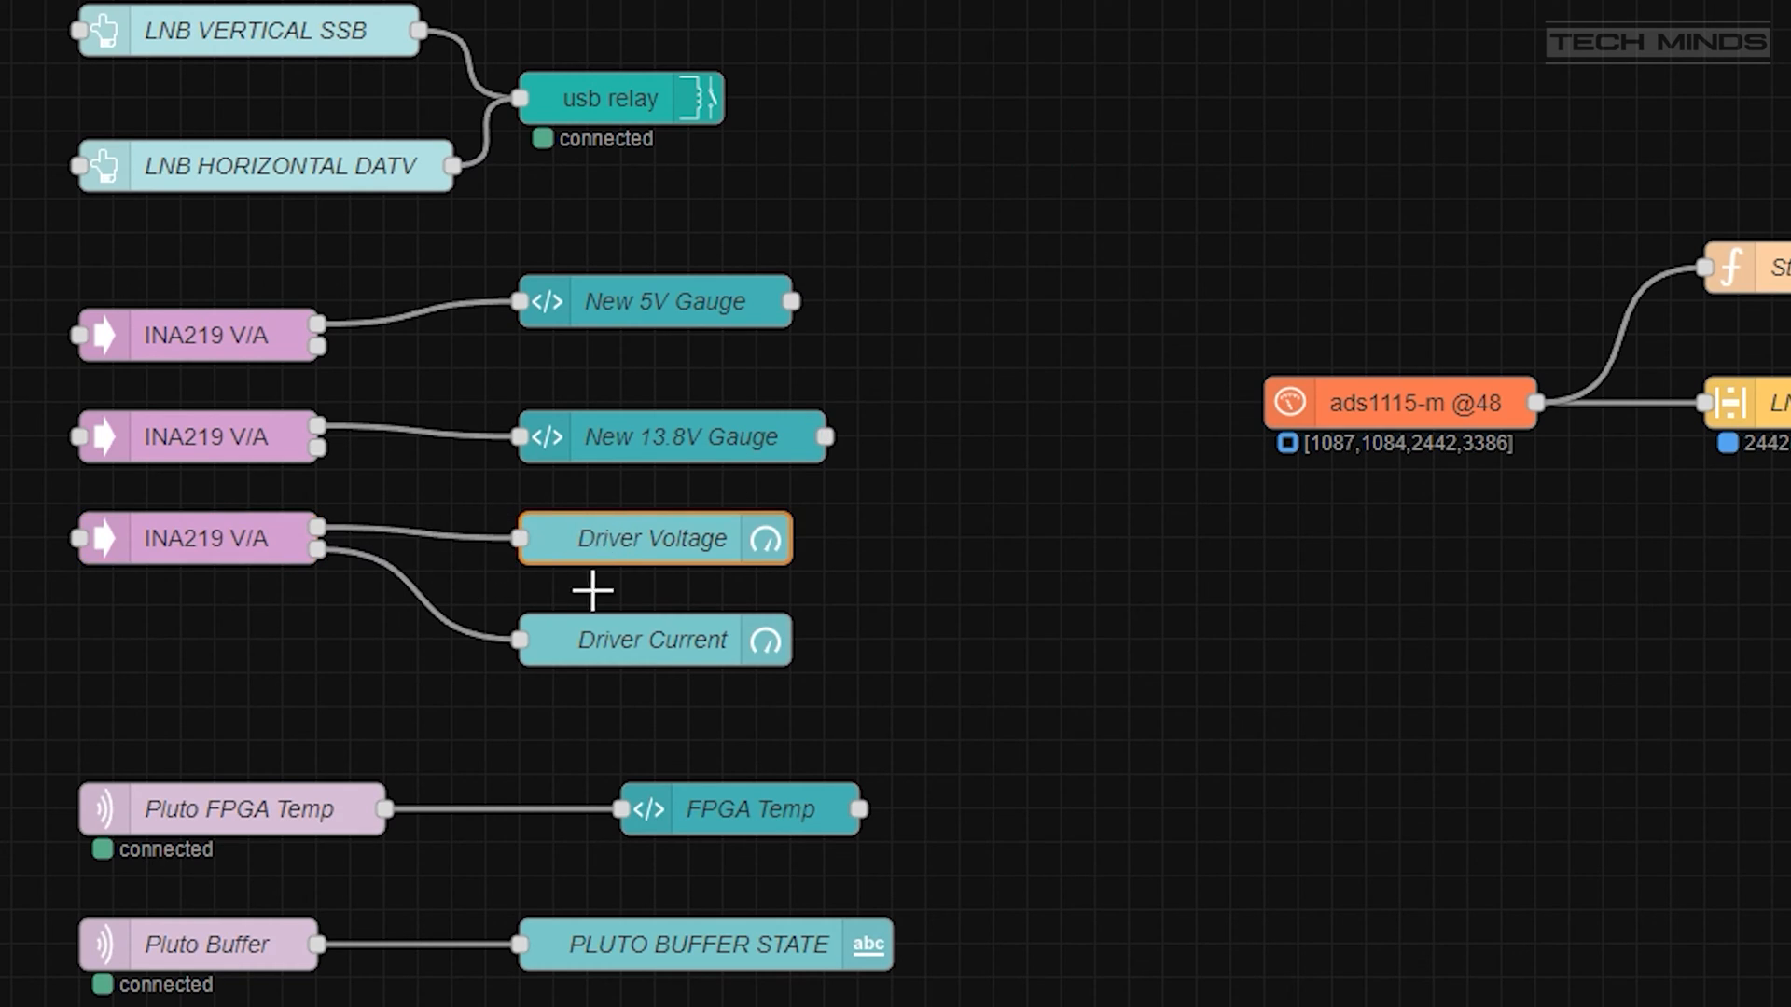
{"action": "double_click", "coordinate": [655, 538]}
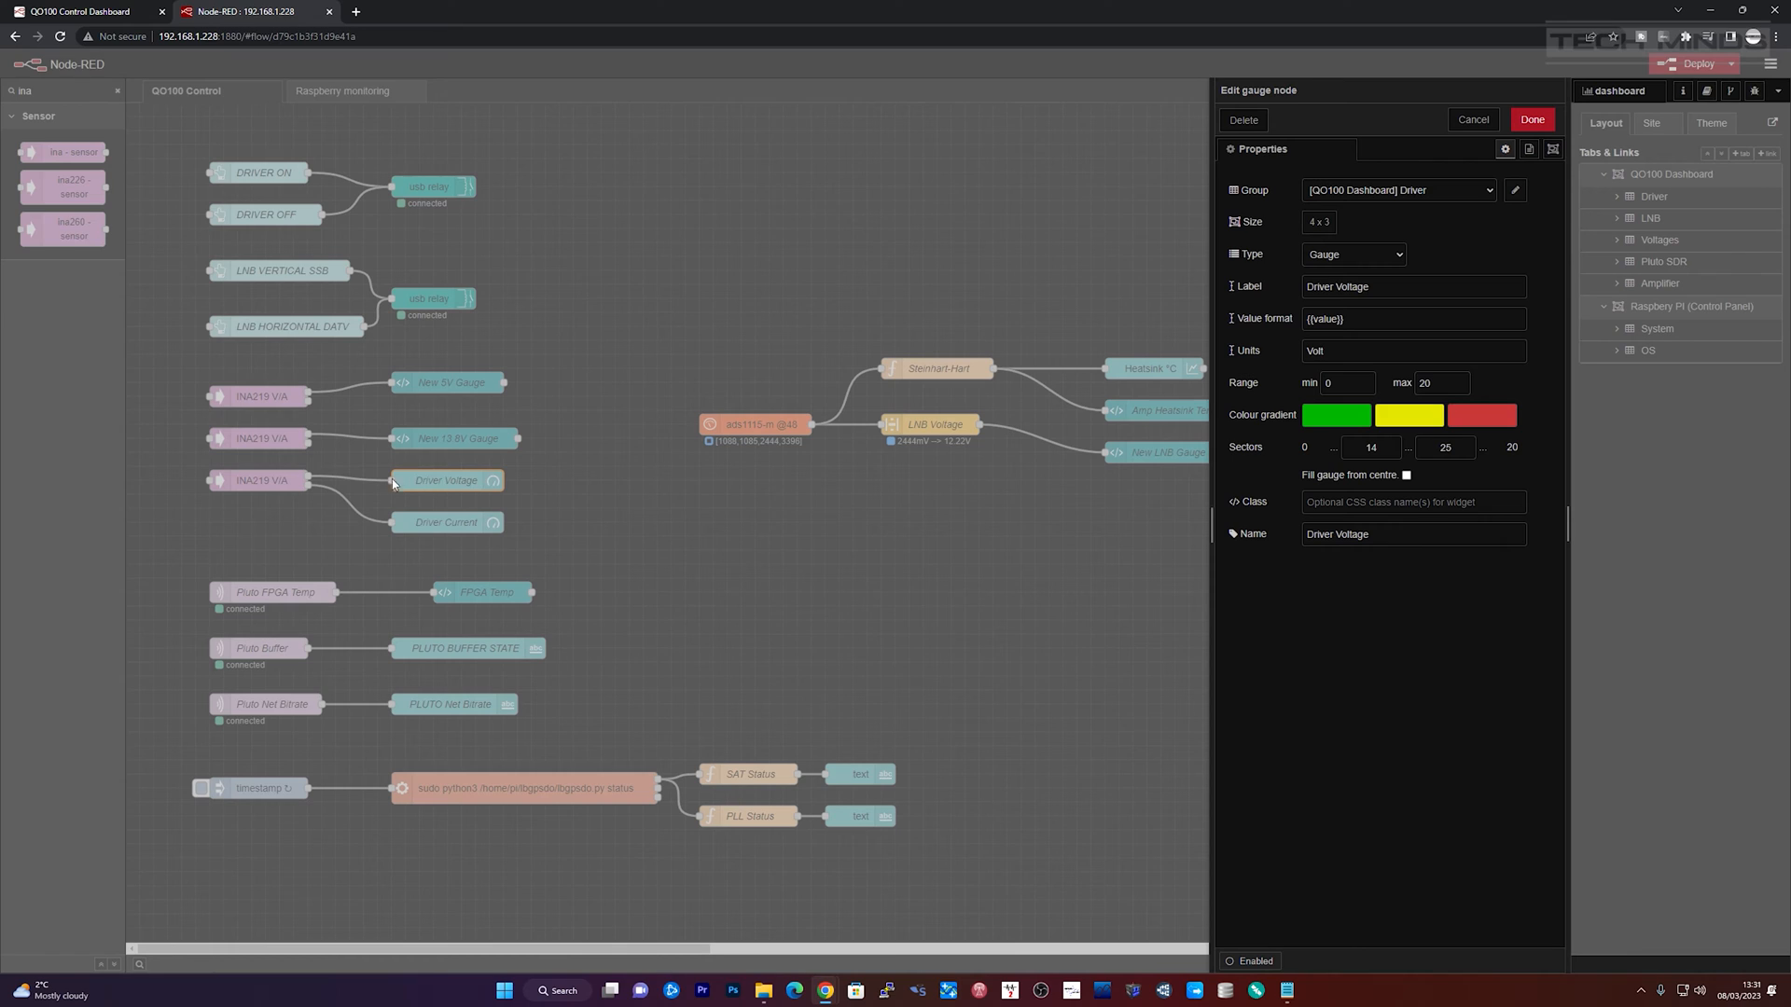
{"action": "mouse_move", "coordinate": [463, 483]}
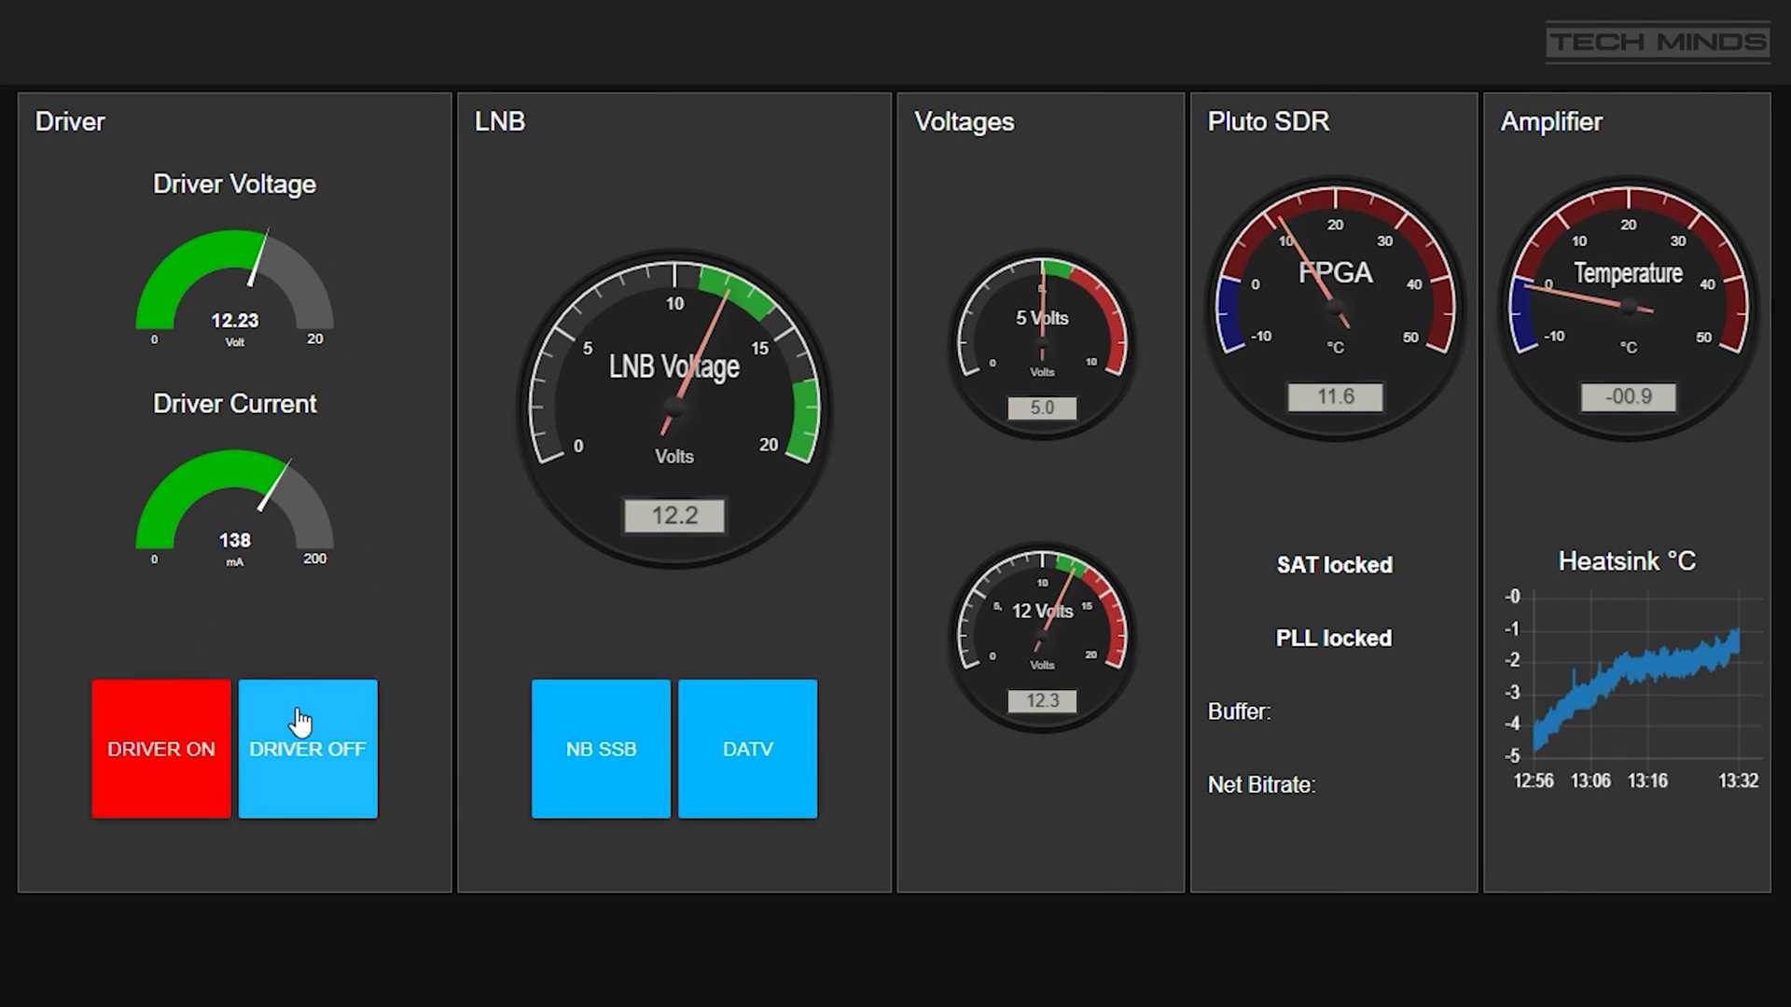
Turn the driver off with the DRIVER OFF dashboard button, dropping its voltage to 0 V.
{"action": "left_click", "coordinate": [307, 749]}
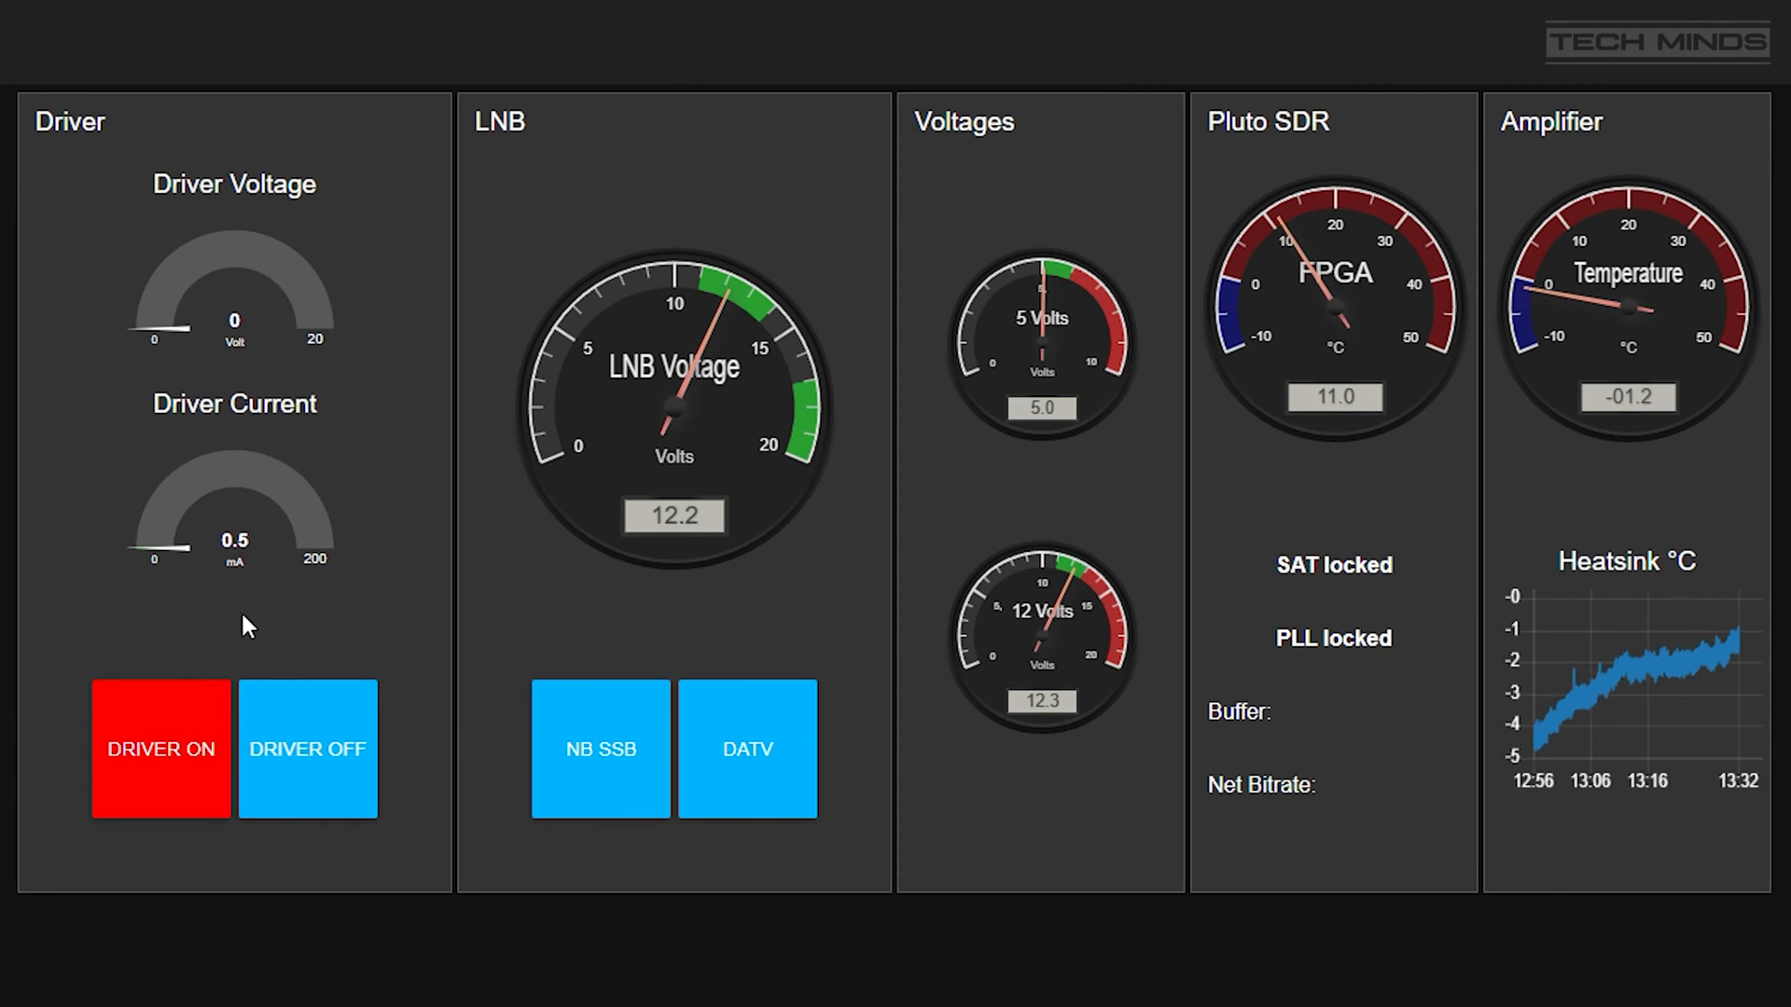
{"action": "mouse_move", "coordinate": [324, 626]}
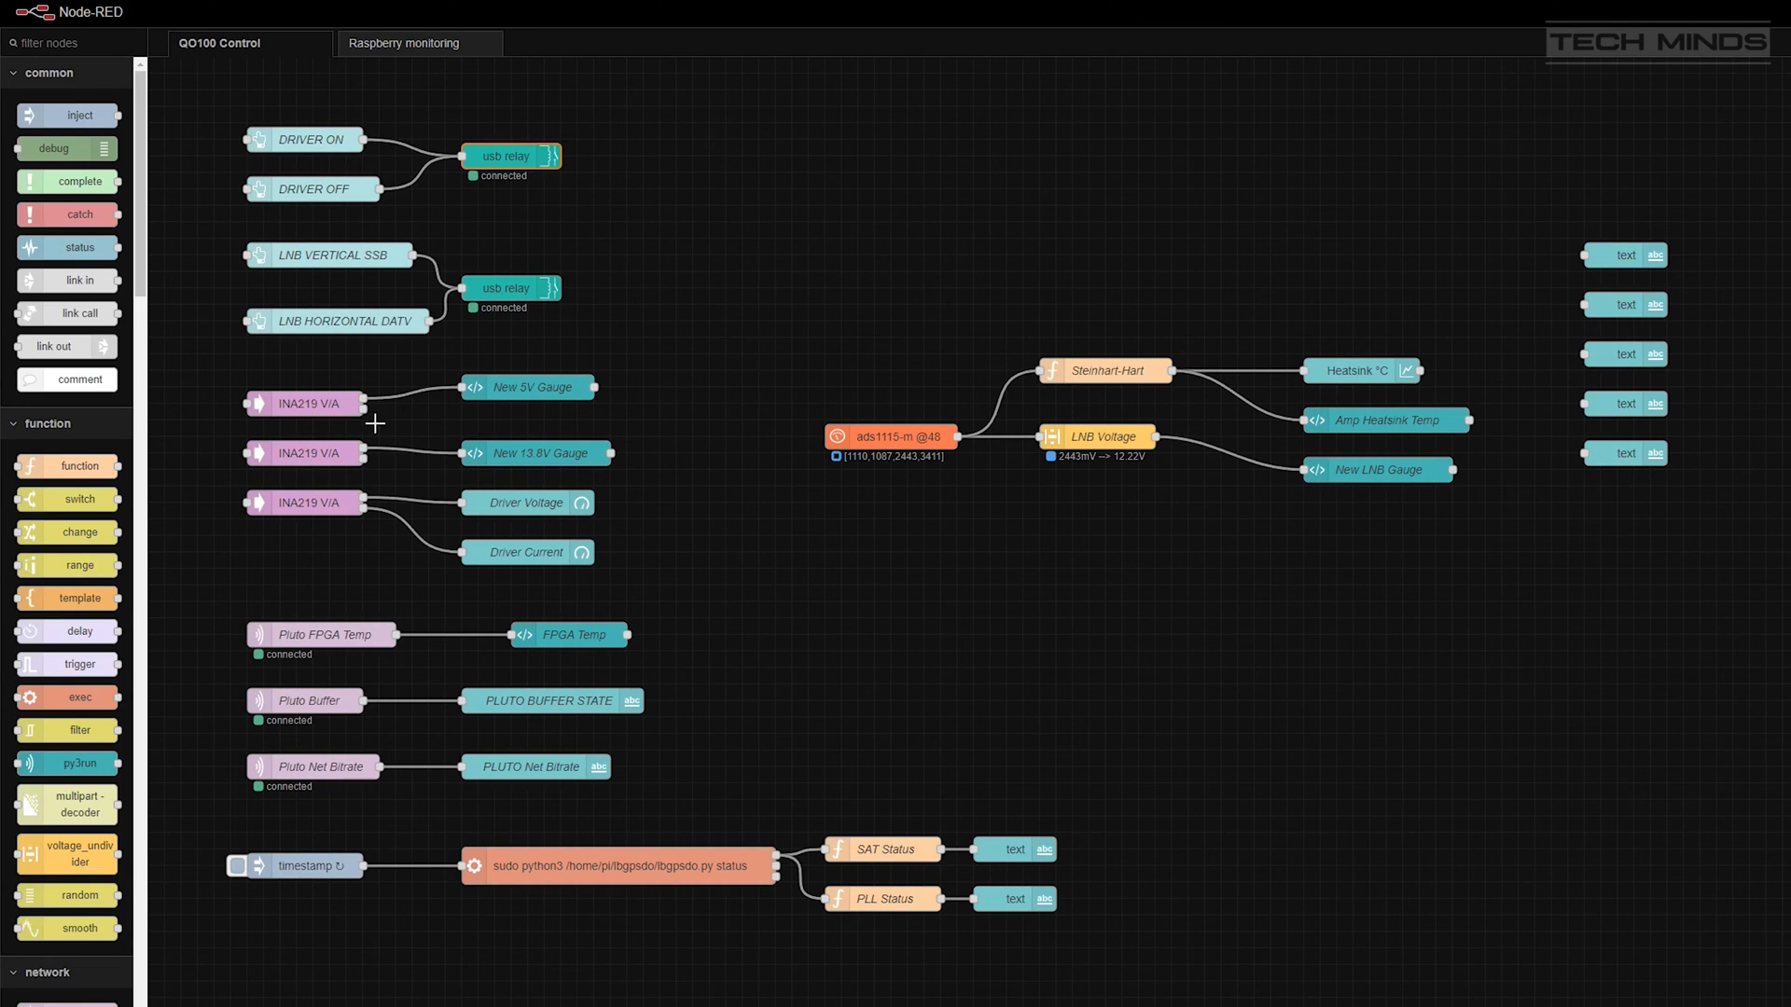
Filter the palette to 'usb' and check the driver relay's port is USBRelay2 BITFT 2.
{"action": "type", "text": "usb"}
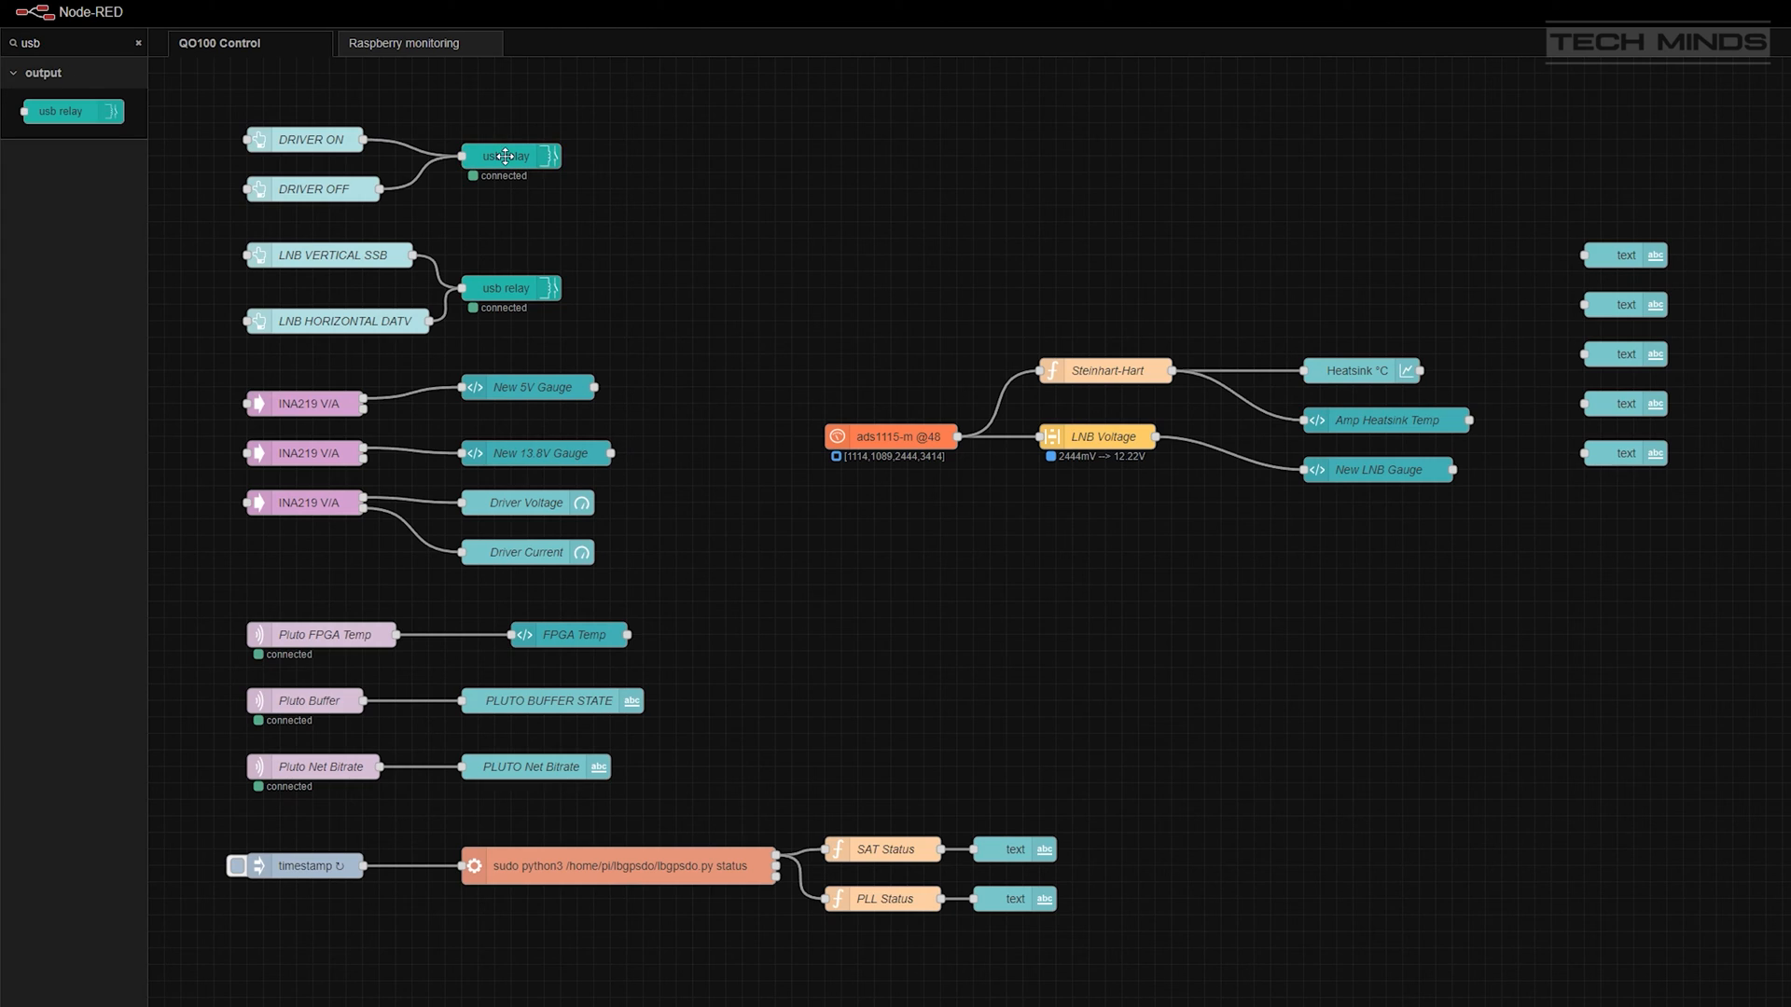
{"action": "double_click", "coordinate": [507, 157]}
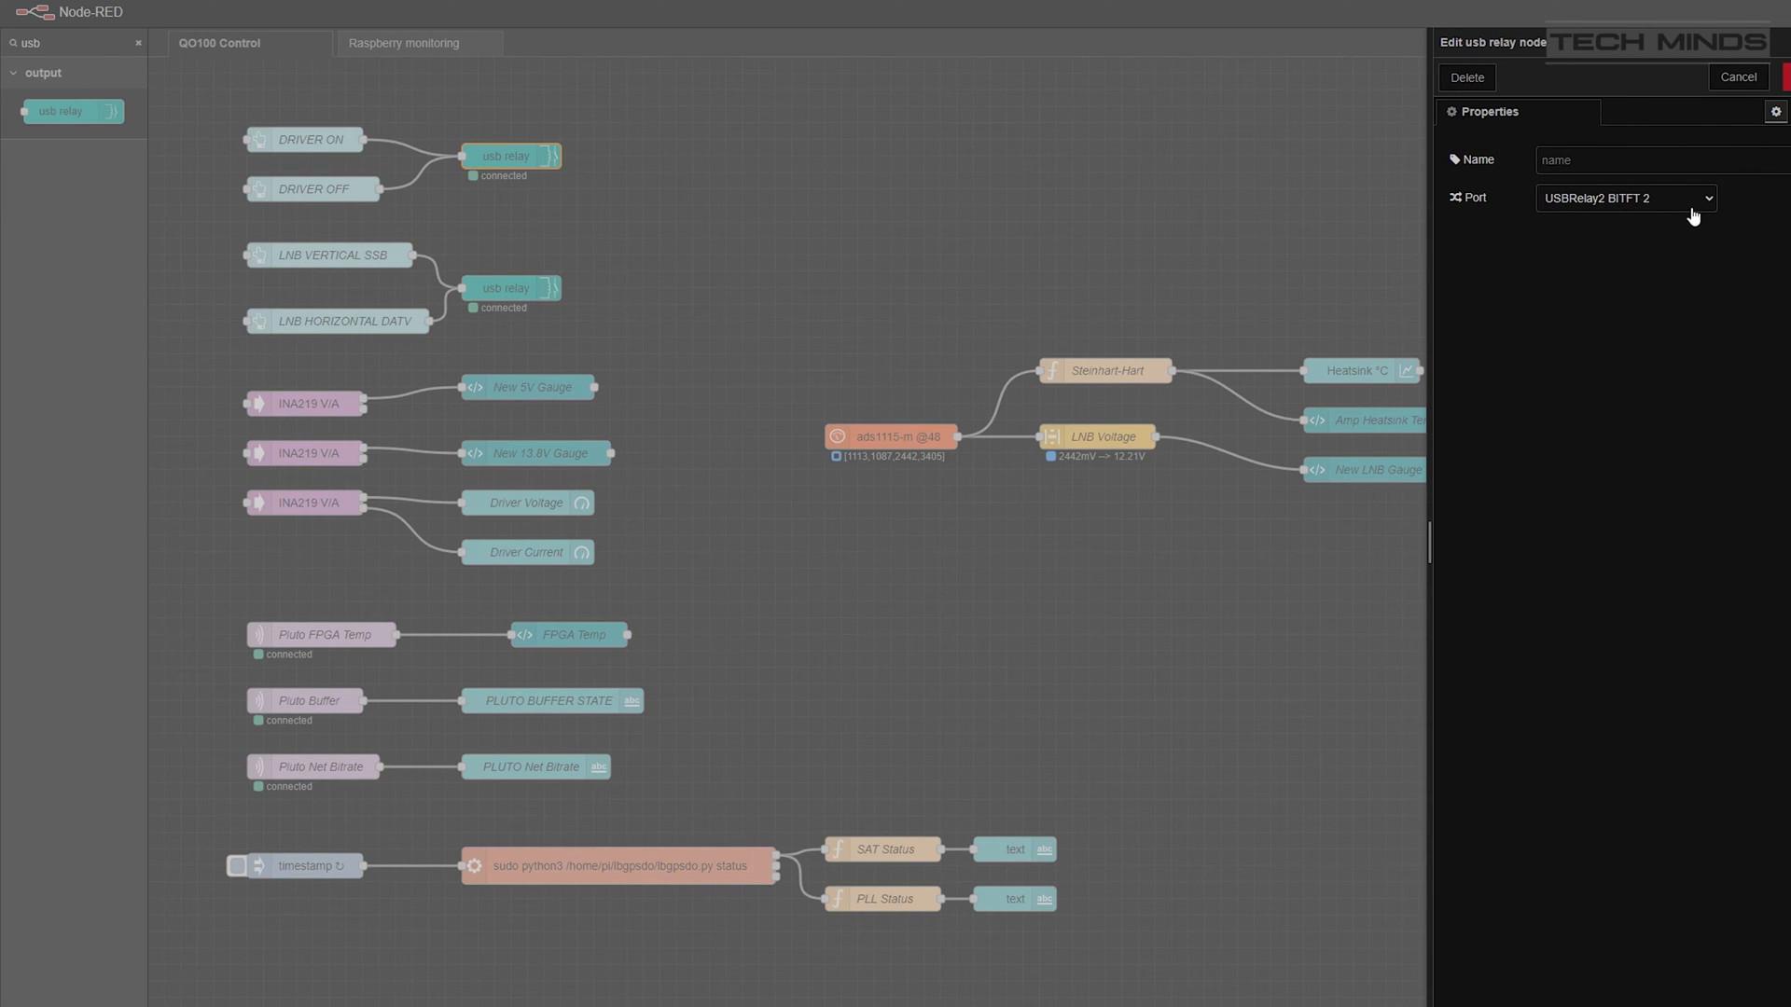
{"action": "left_click", "coordinate": [1626, 198]}
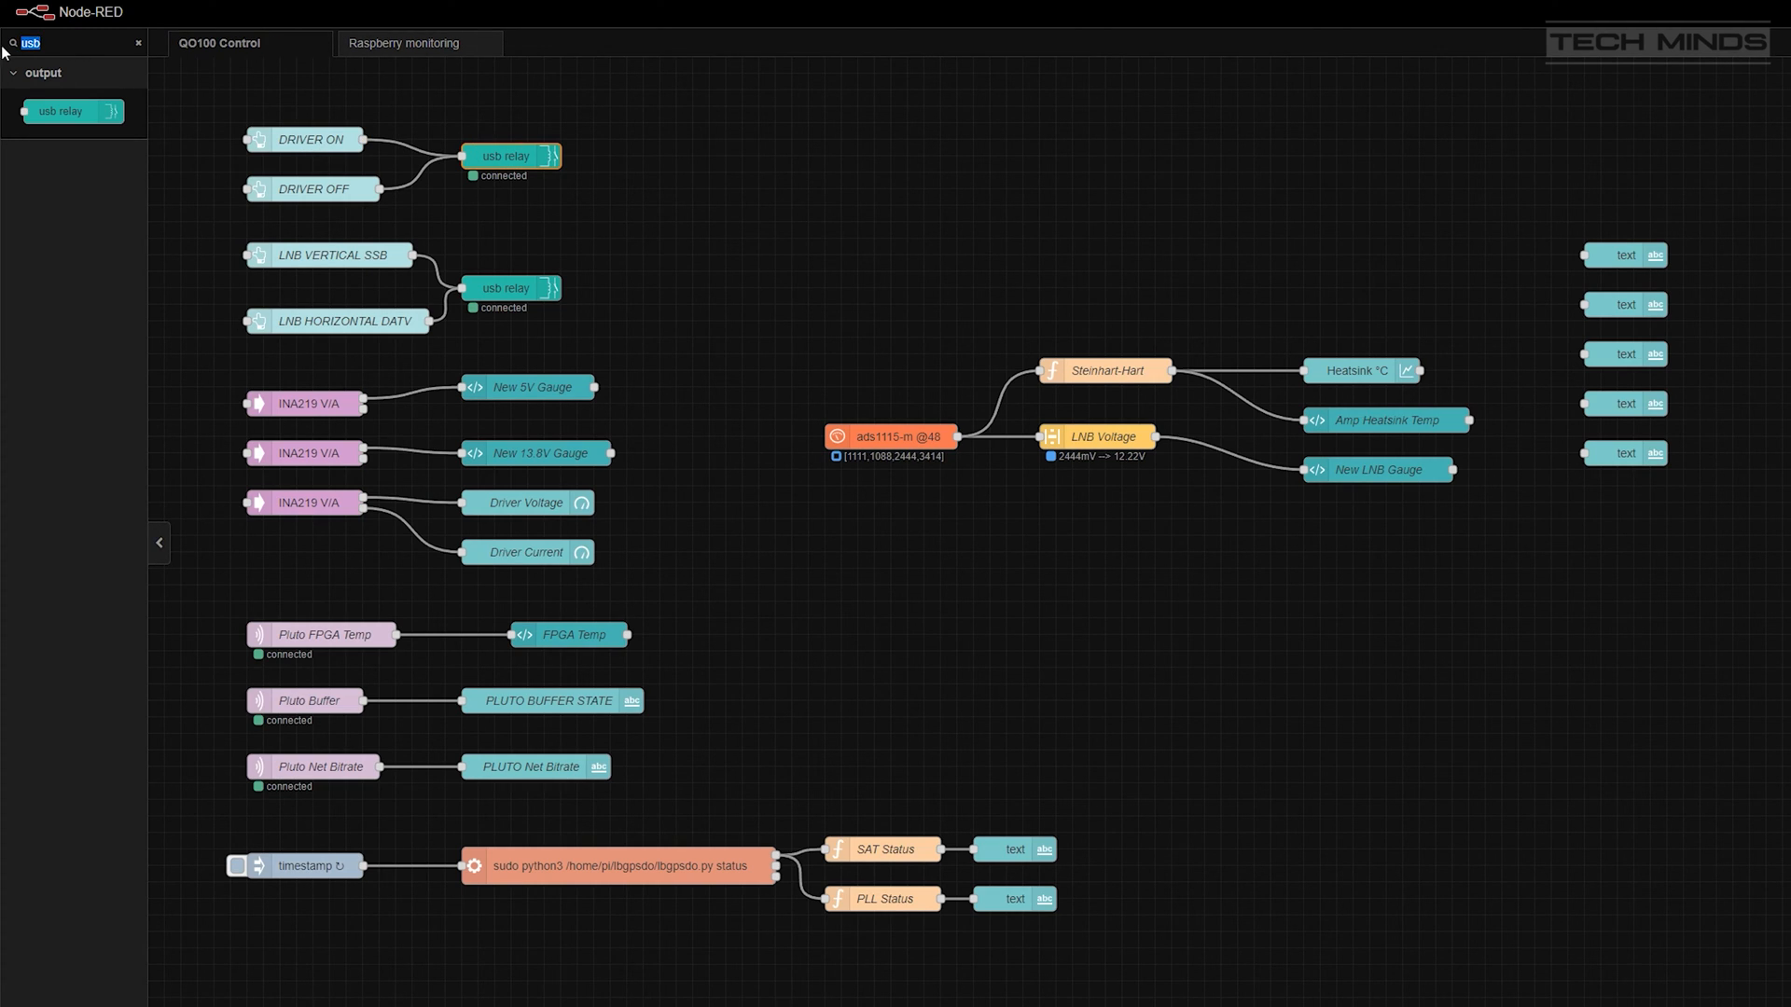
{"action": "double_click", "coordinate": [305, 139]}
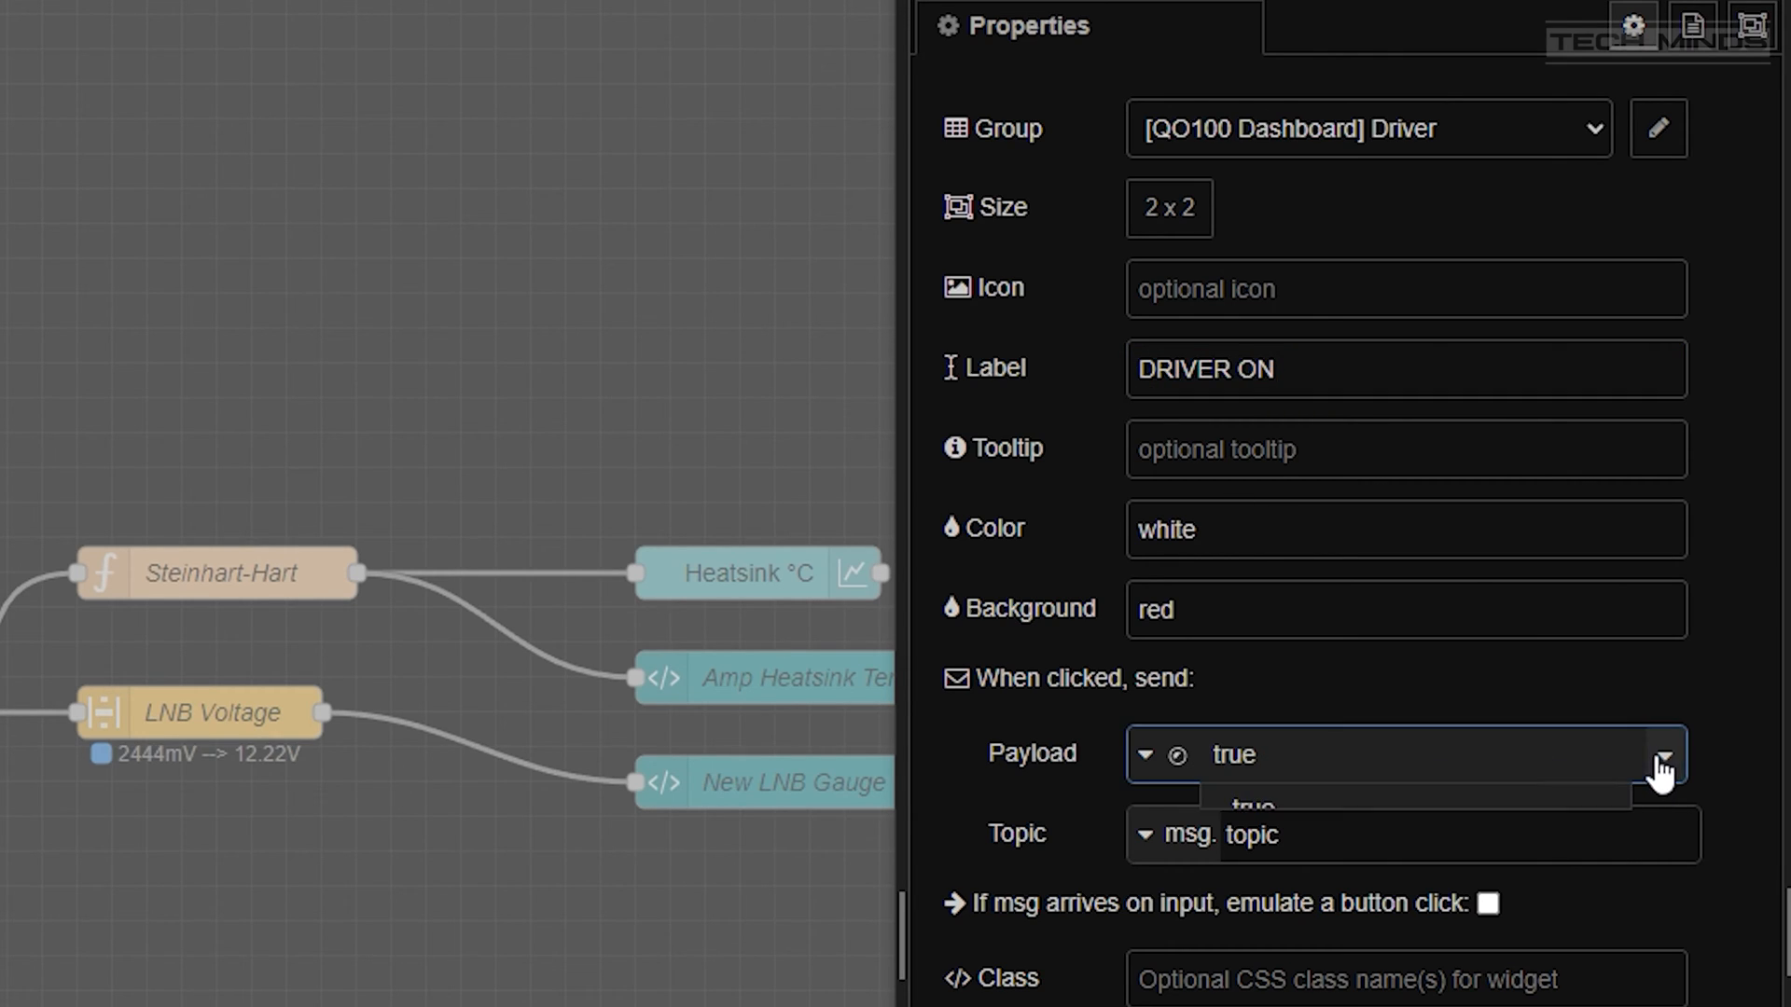
{"action": "left_click", "coordinate": [1658, 755]}
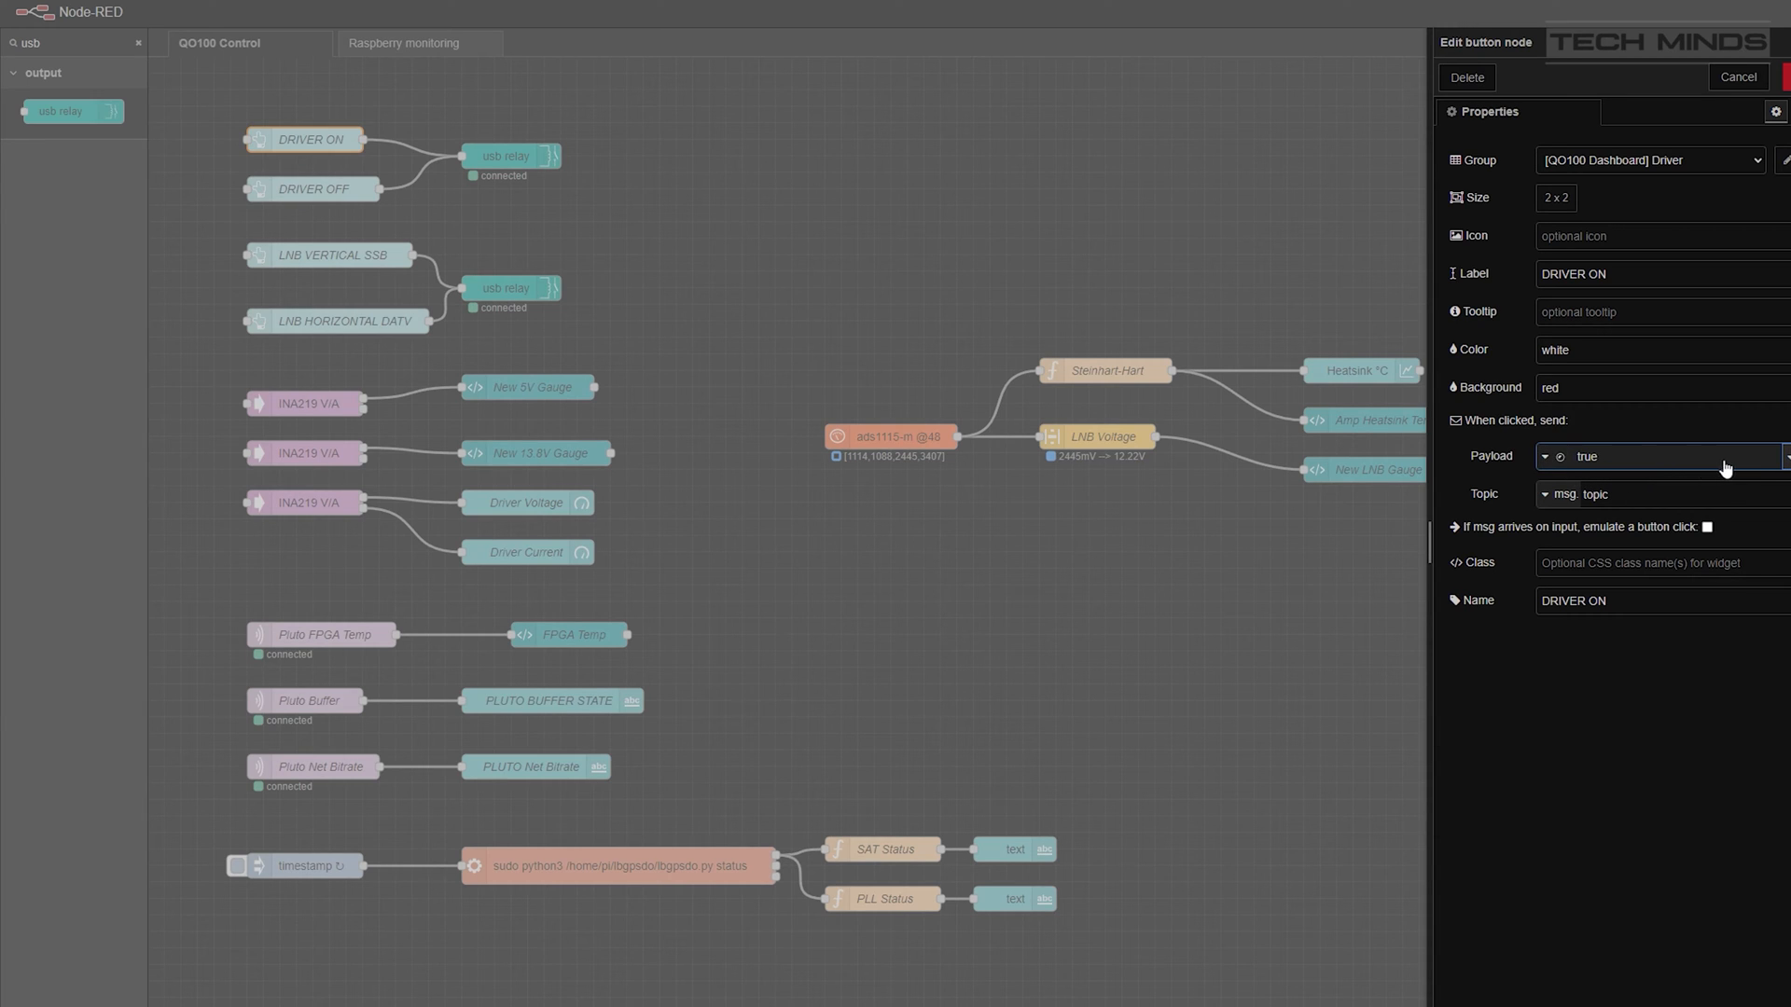
{"action": "left_click", "coordinate": [1736, 77]}
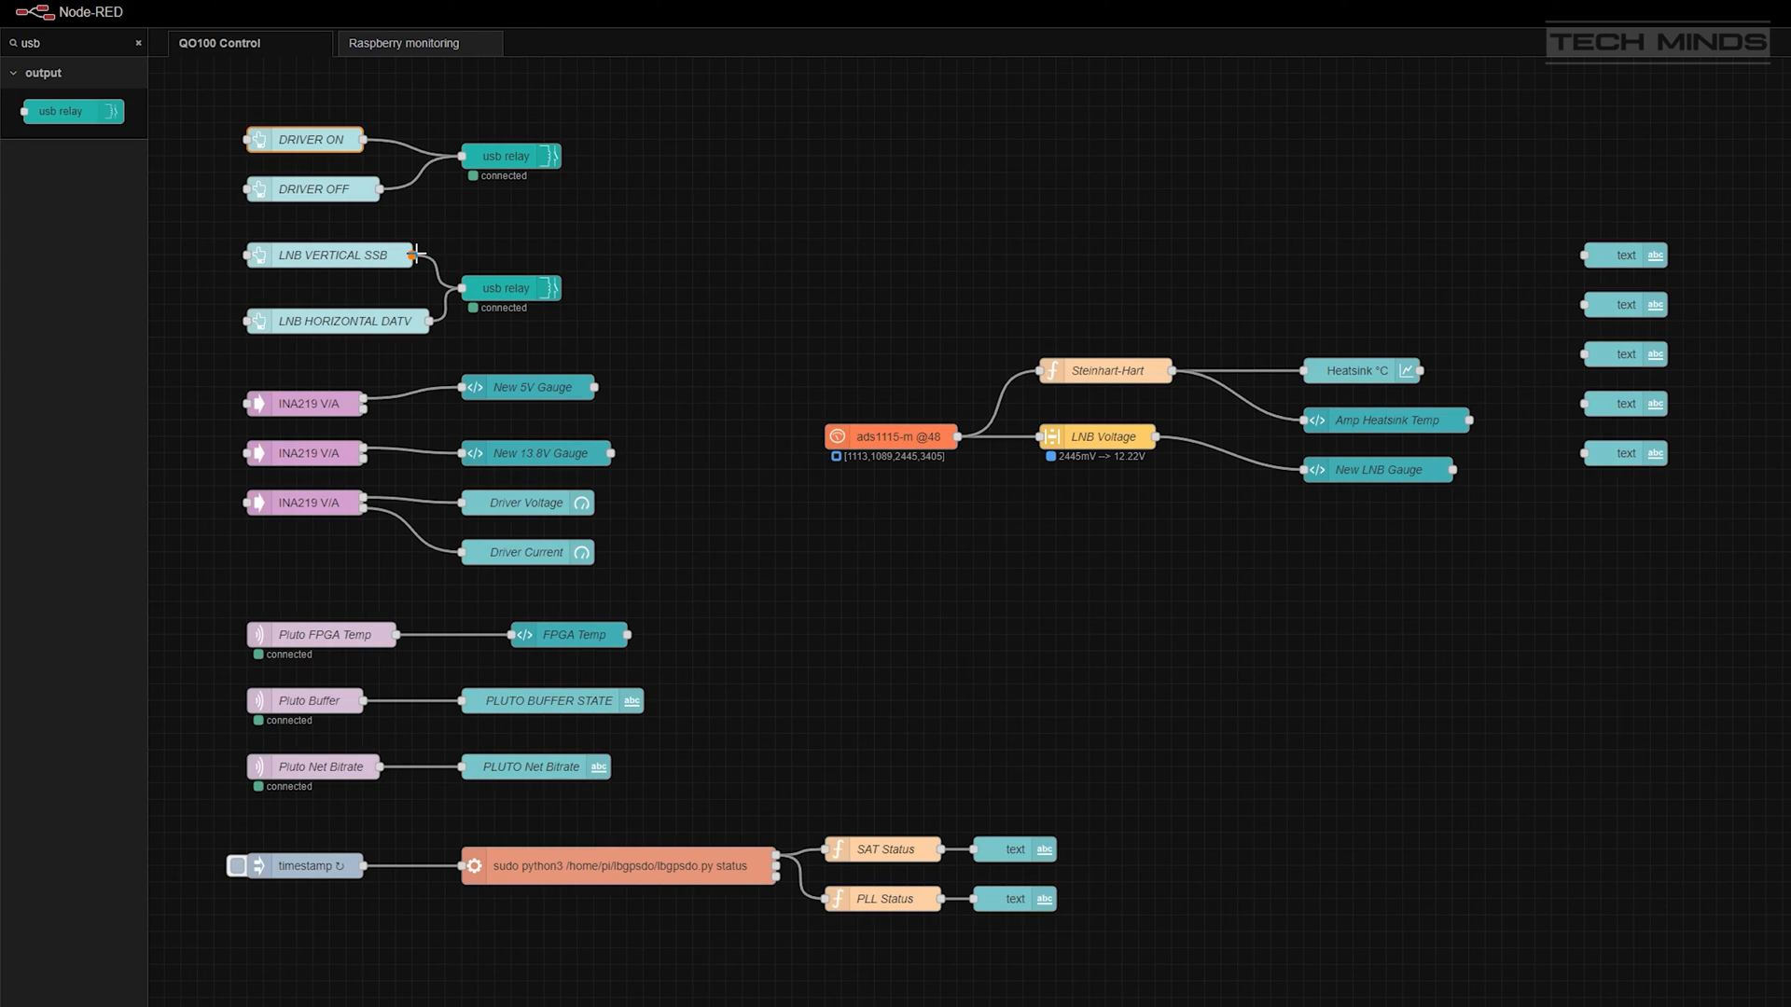
{"action": "double_click", "coordinate": [311, 189]}
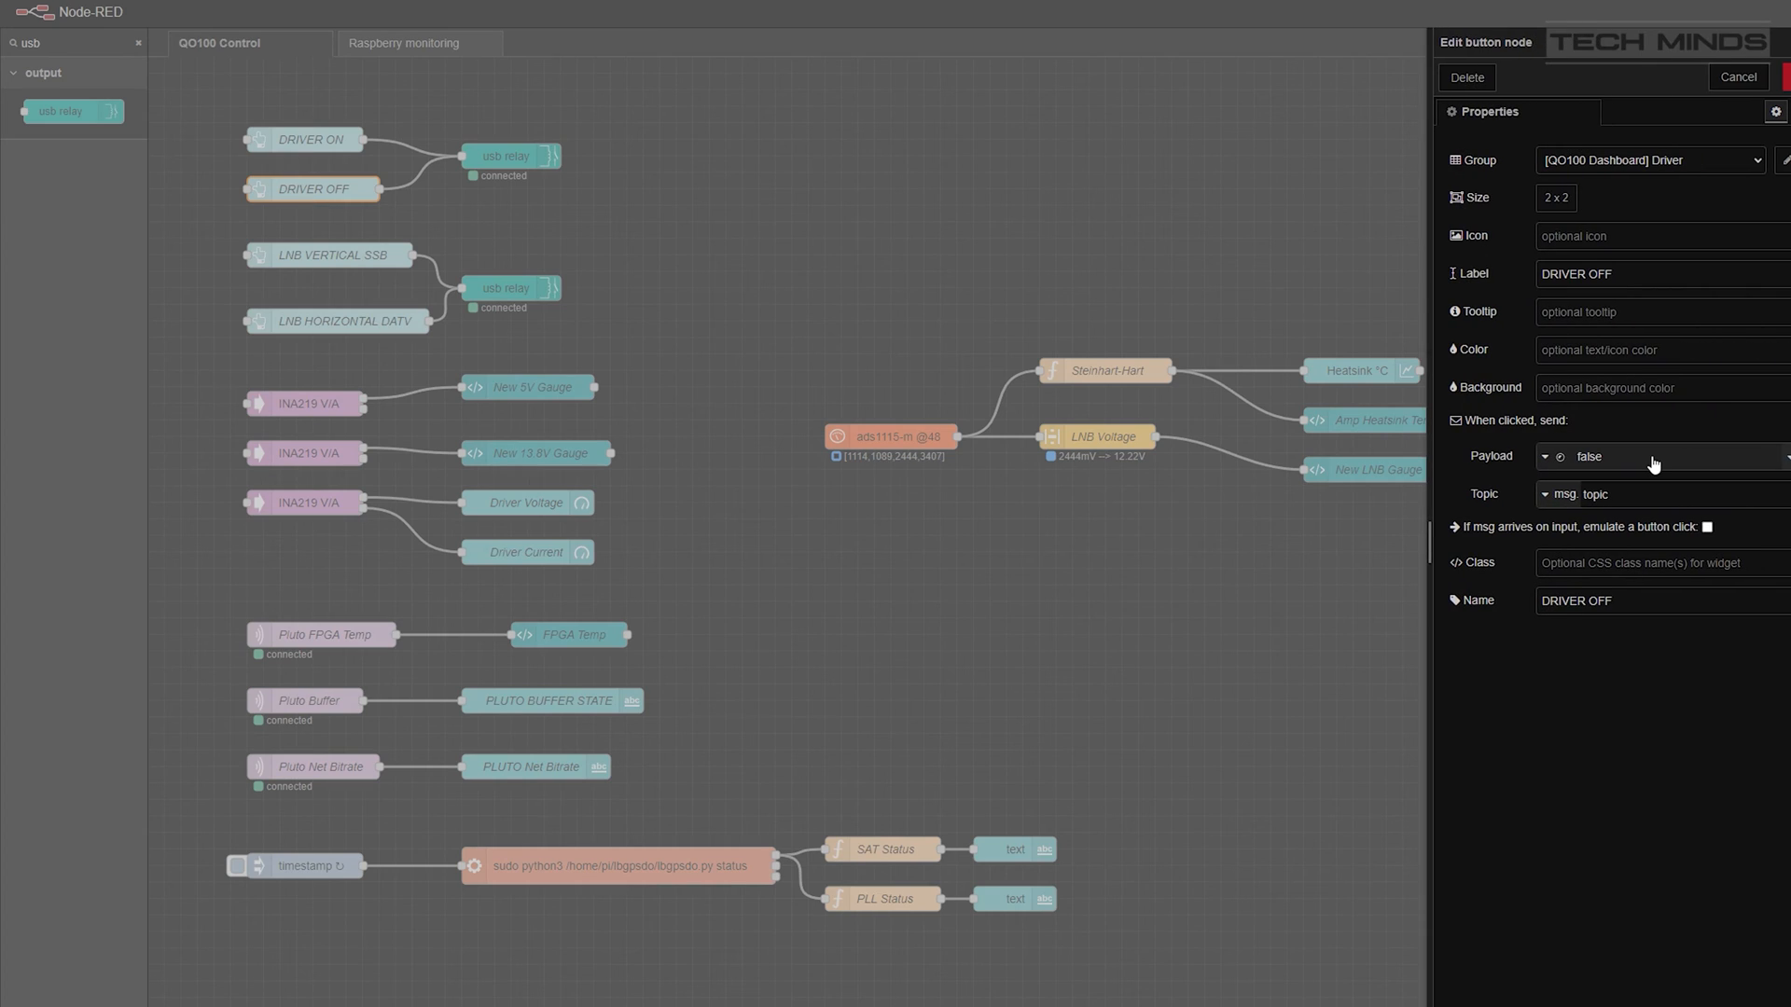
{"action": "left_click", "coordinate": [1736, 77]}
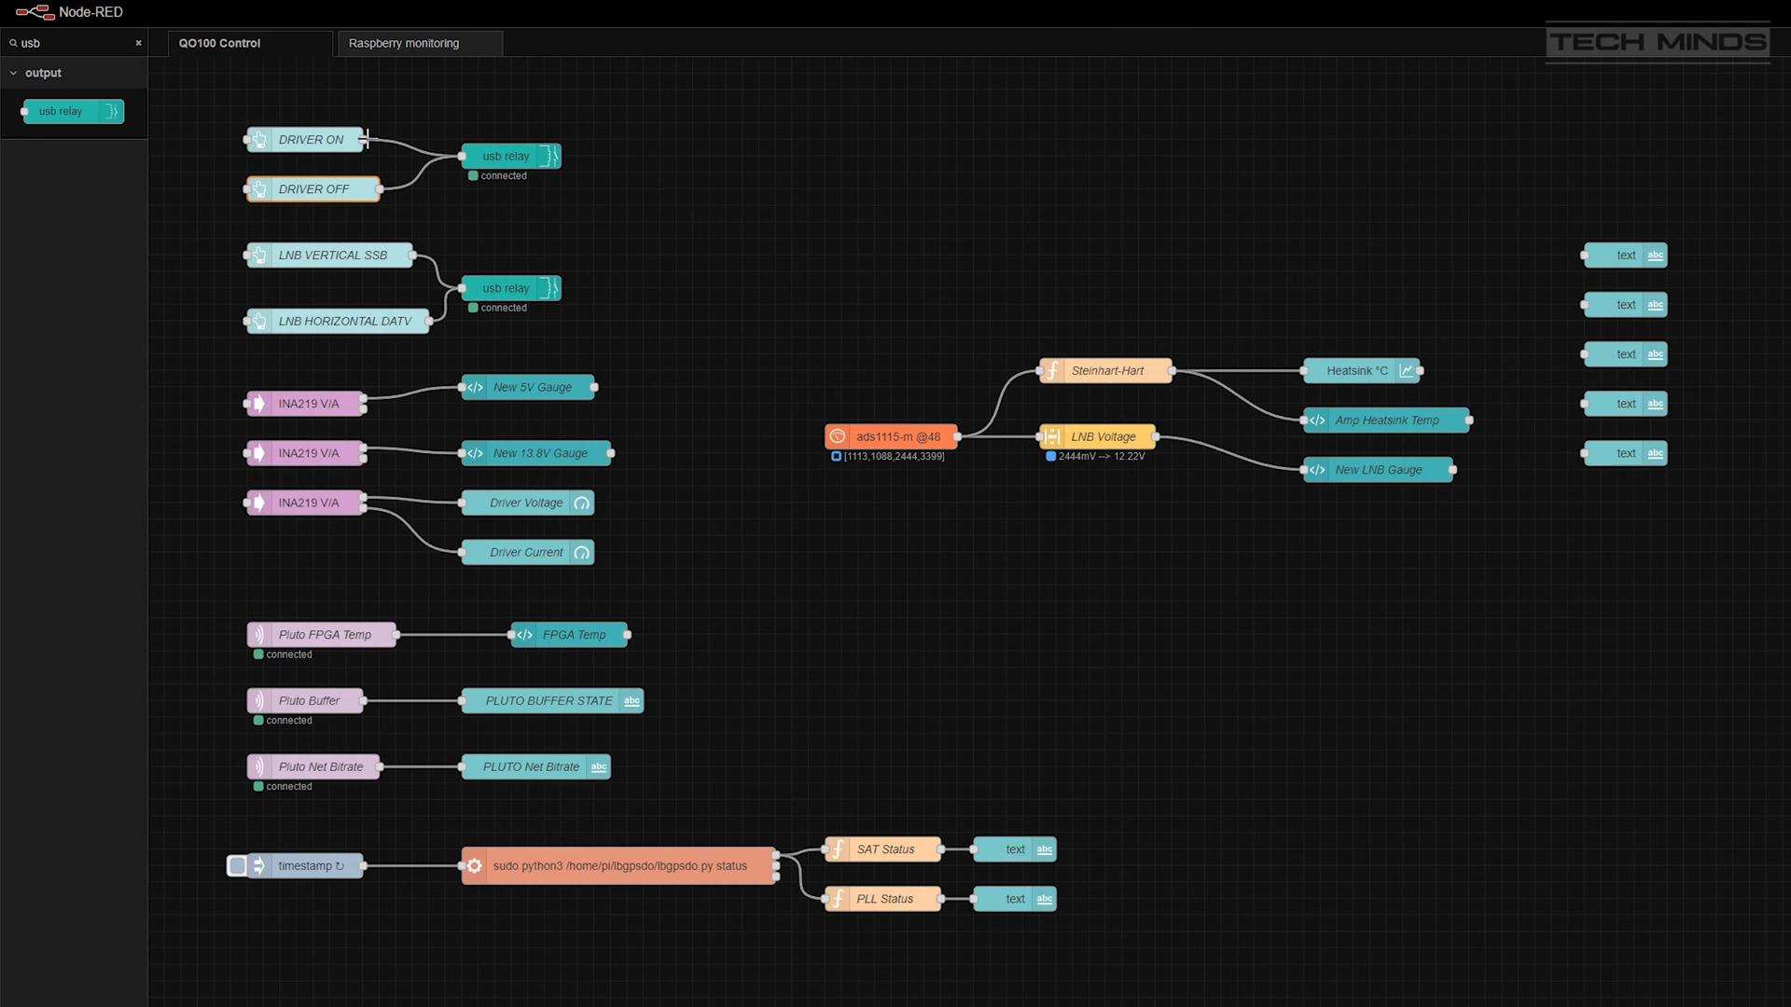
{"action": "mouse_move", "coordinate": [458, 202]}
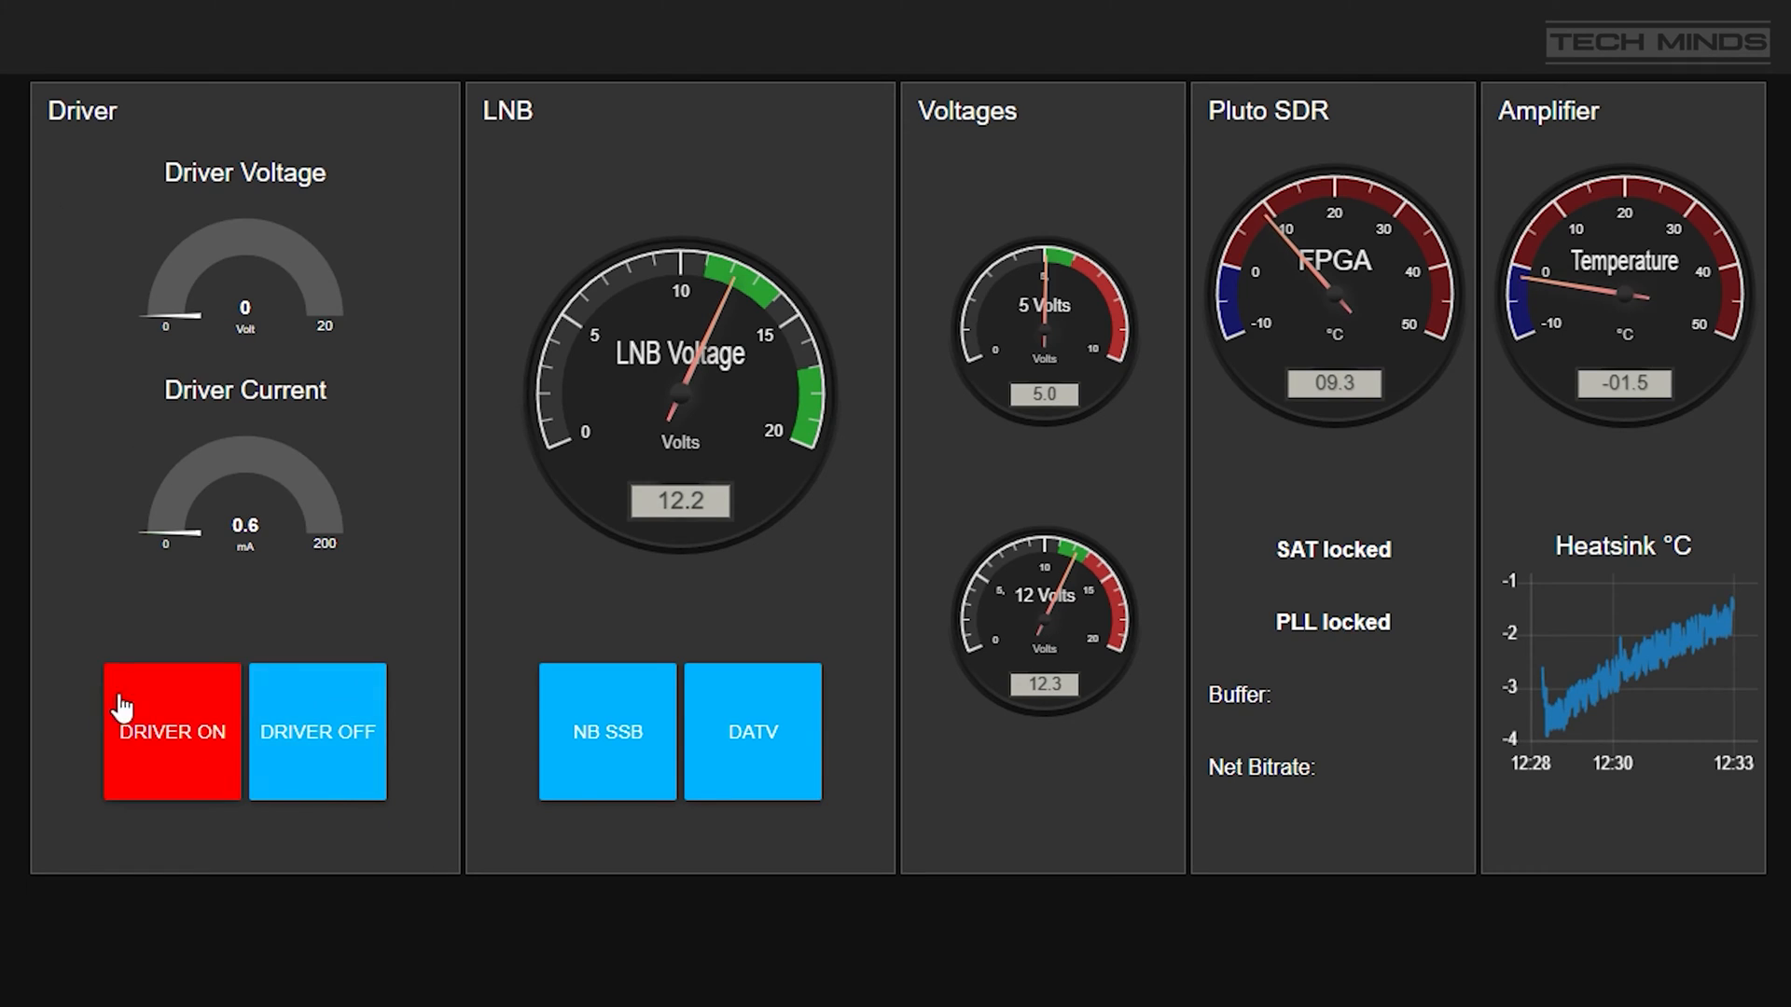
Switch the driver on with the DRIVER ON button on the QO100 dashboard.
{"action": "left_click", "coordinate": [172, 731]}
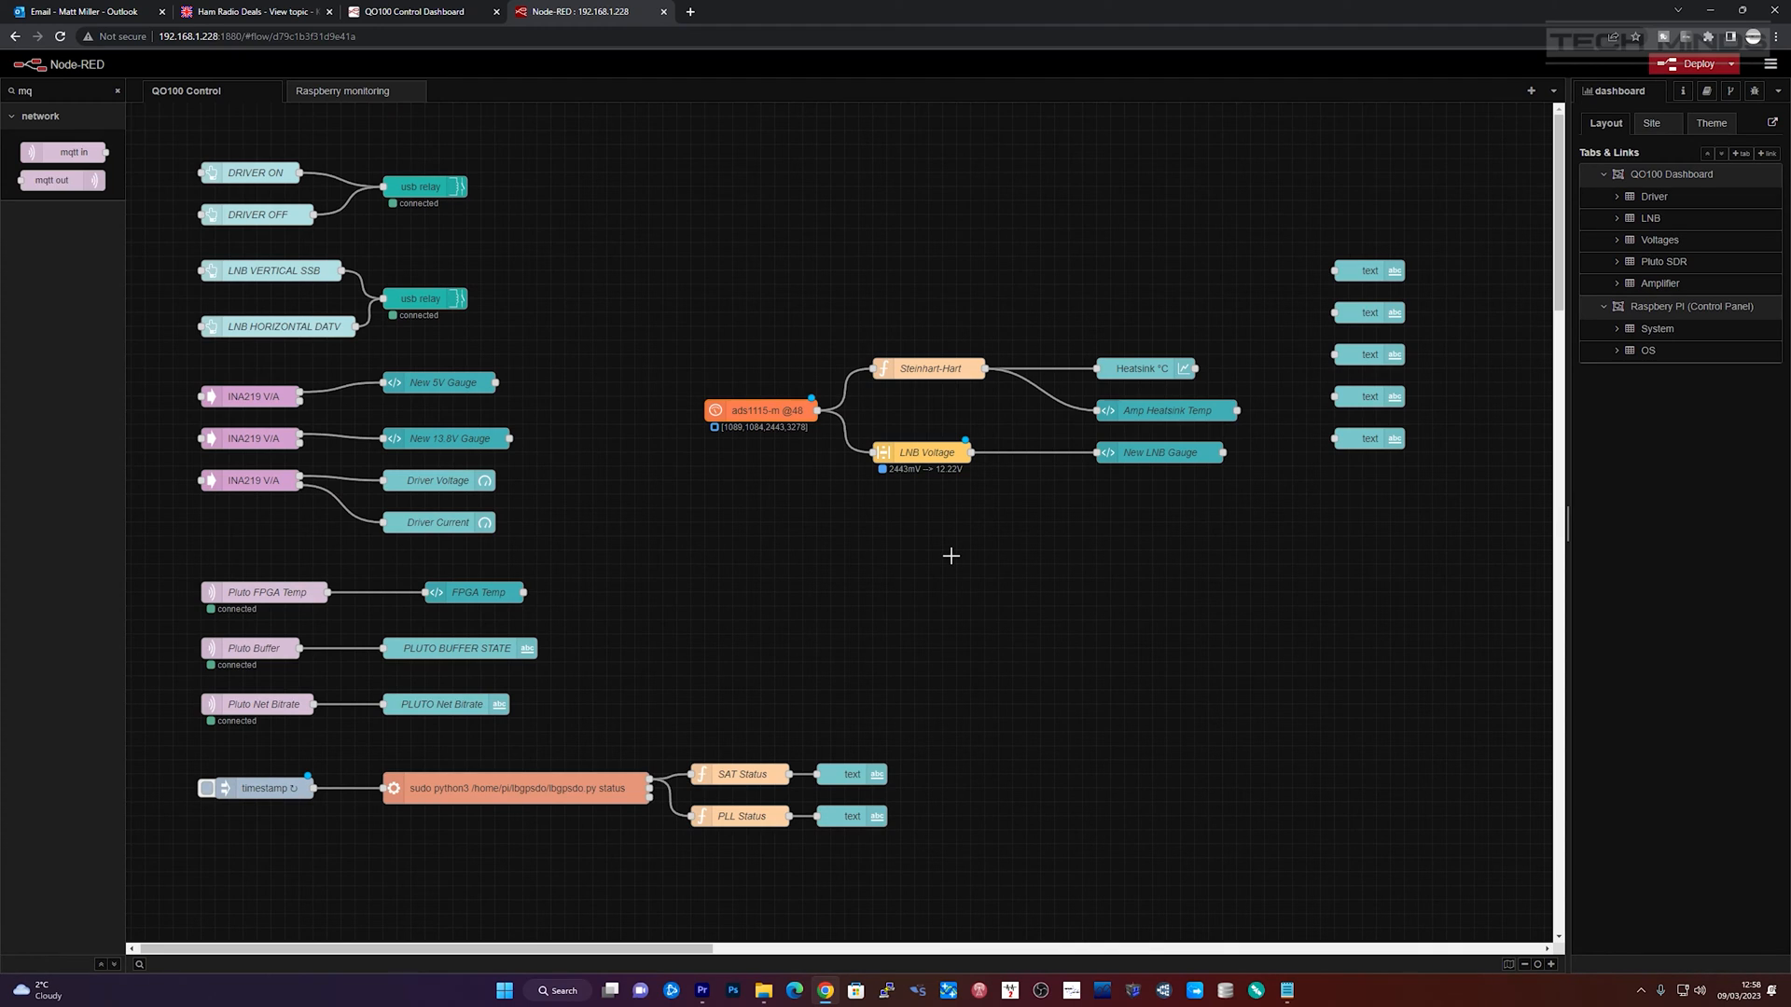
{"action": "mouse_move", "coordinate": [764, 462]}
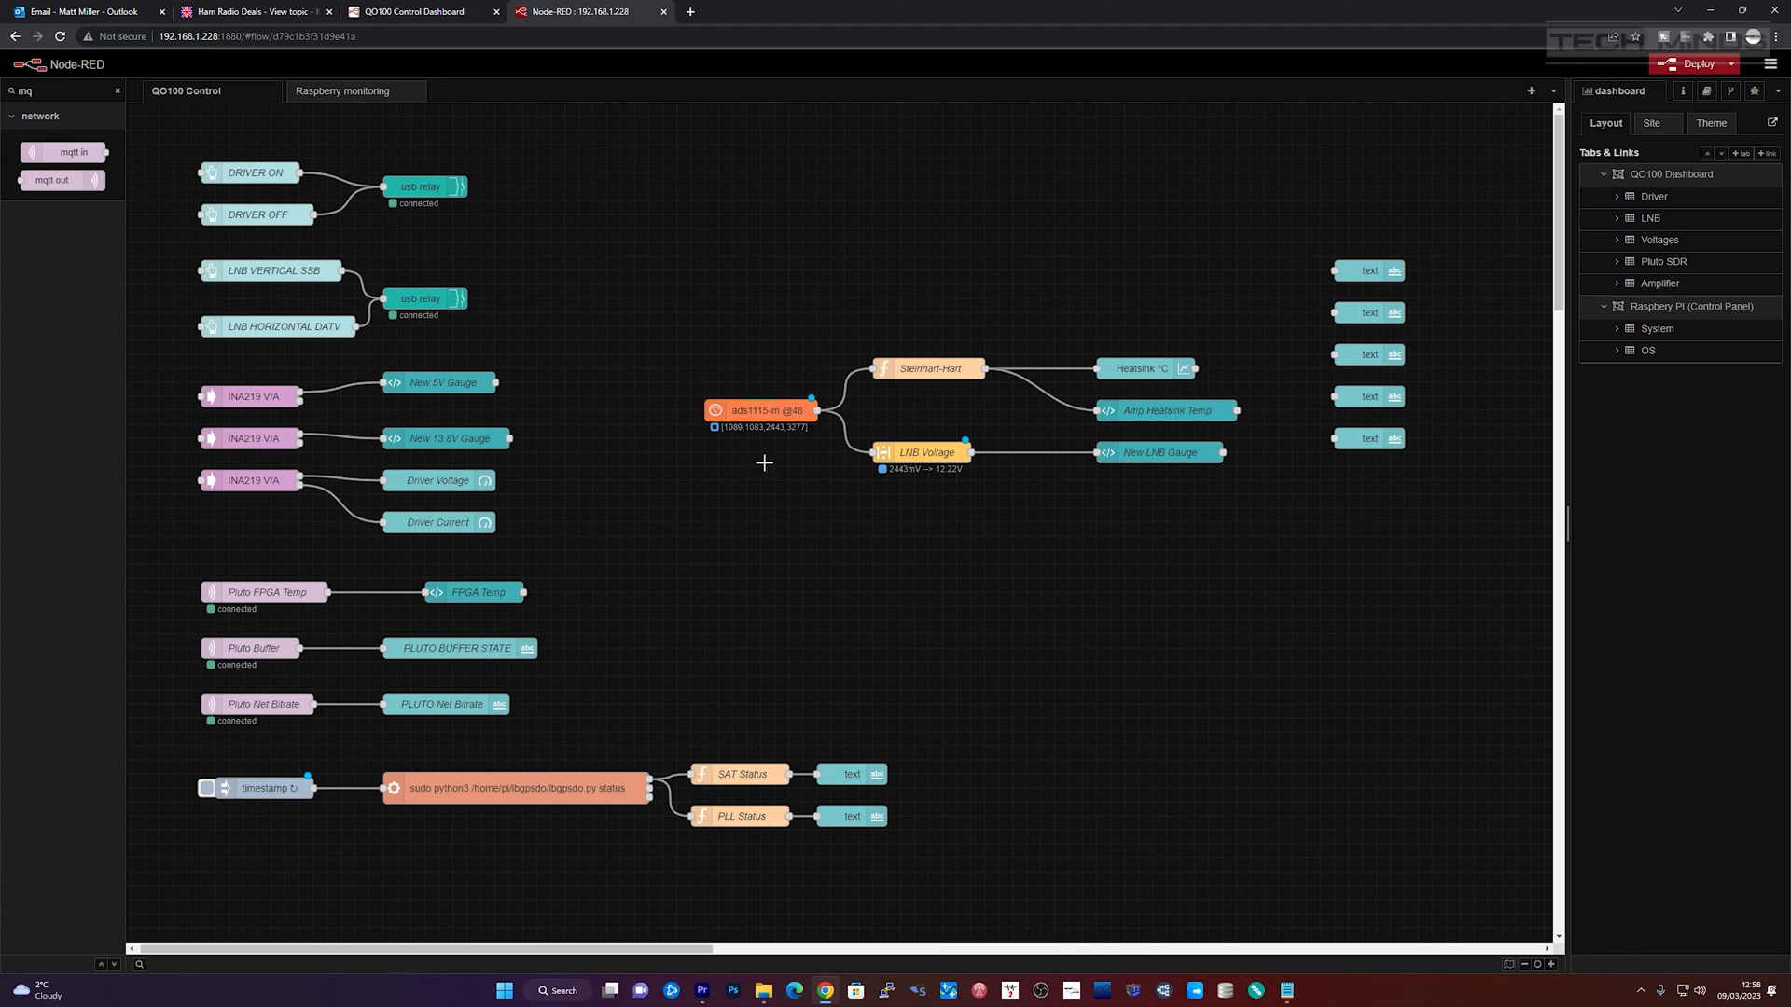
{"action": "mouse_move", "coordinate": [213, 564]}
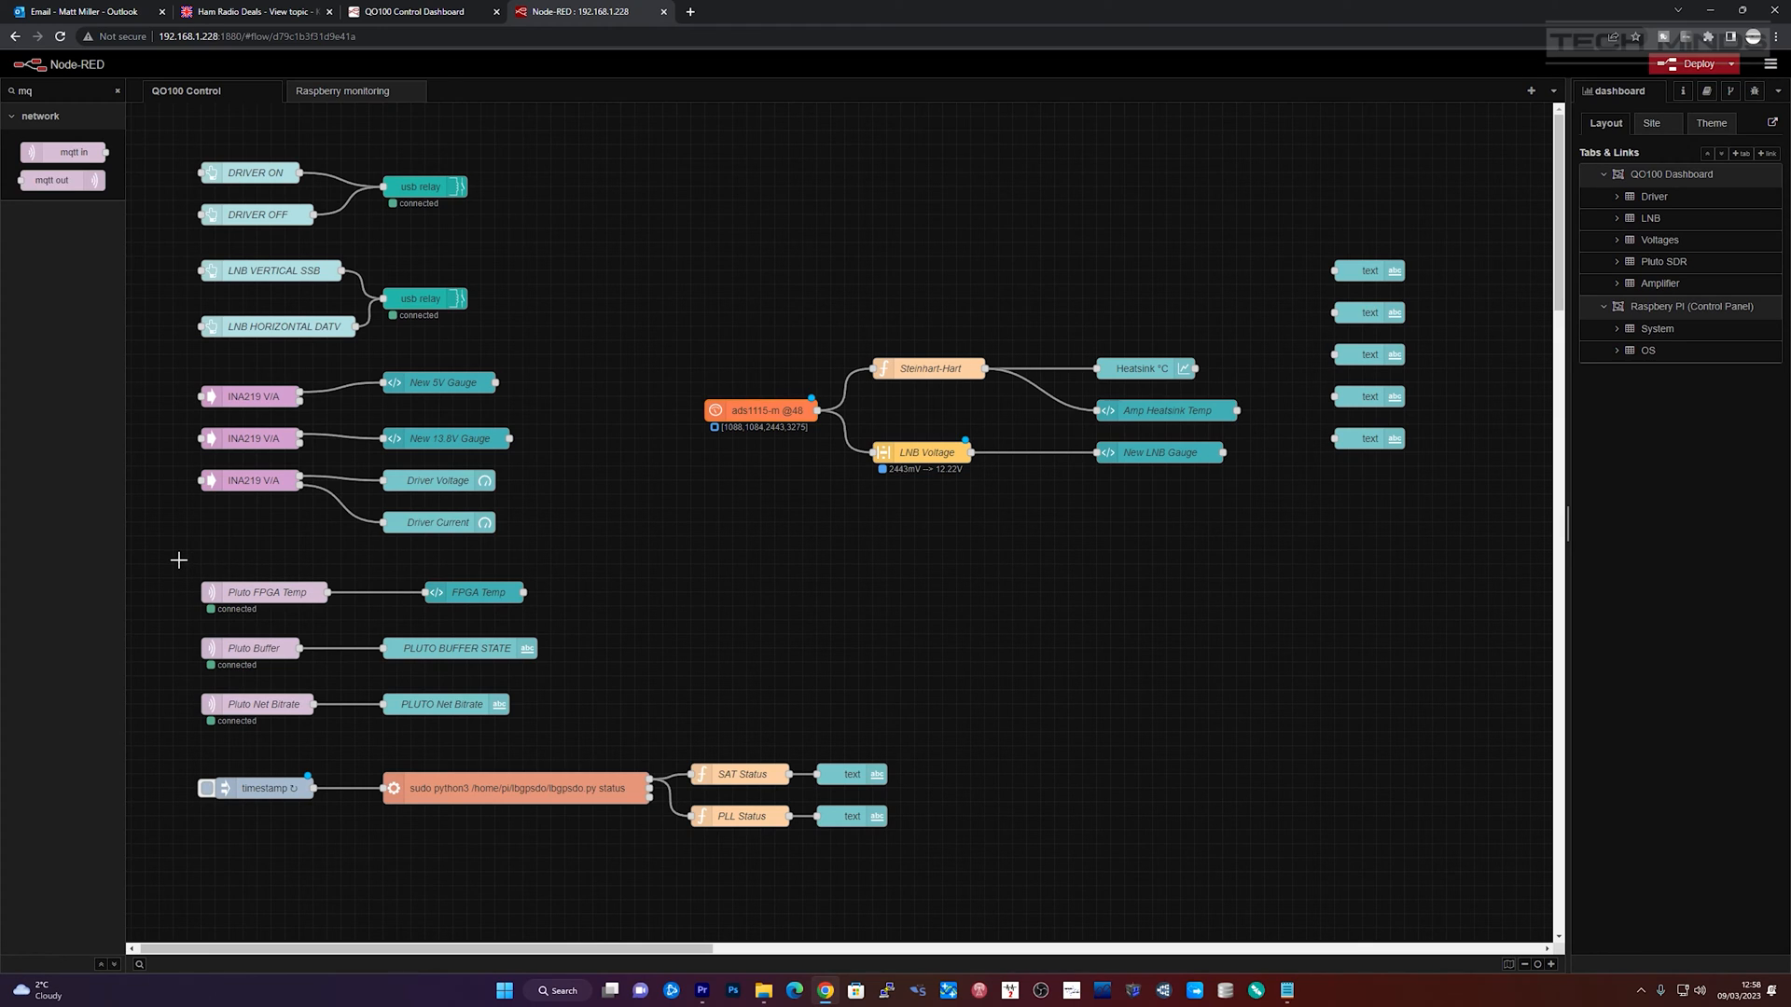
{"action": "left_click_drag", "start_coordinate": [179, 560], "coordinate": [609, 742]}
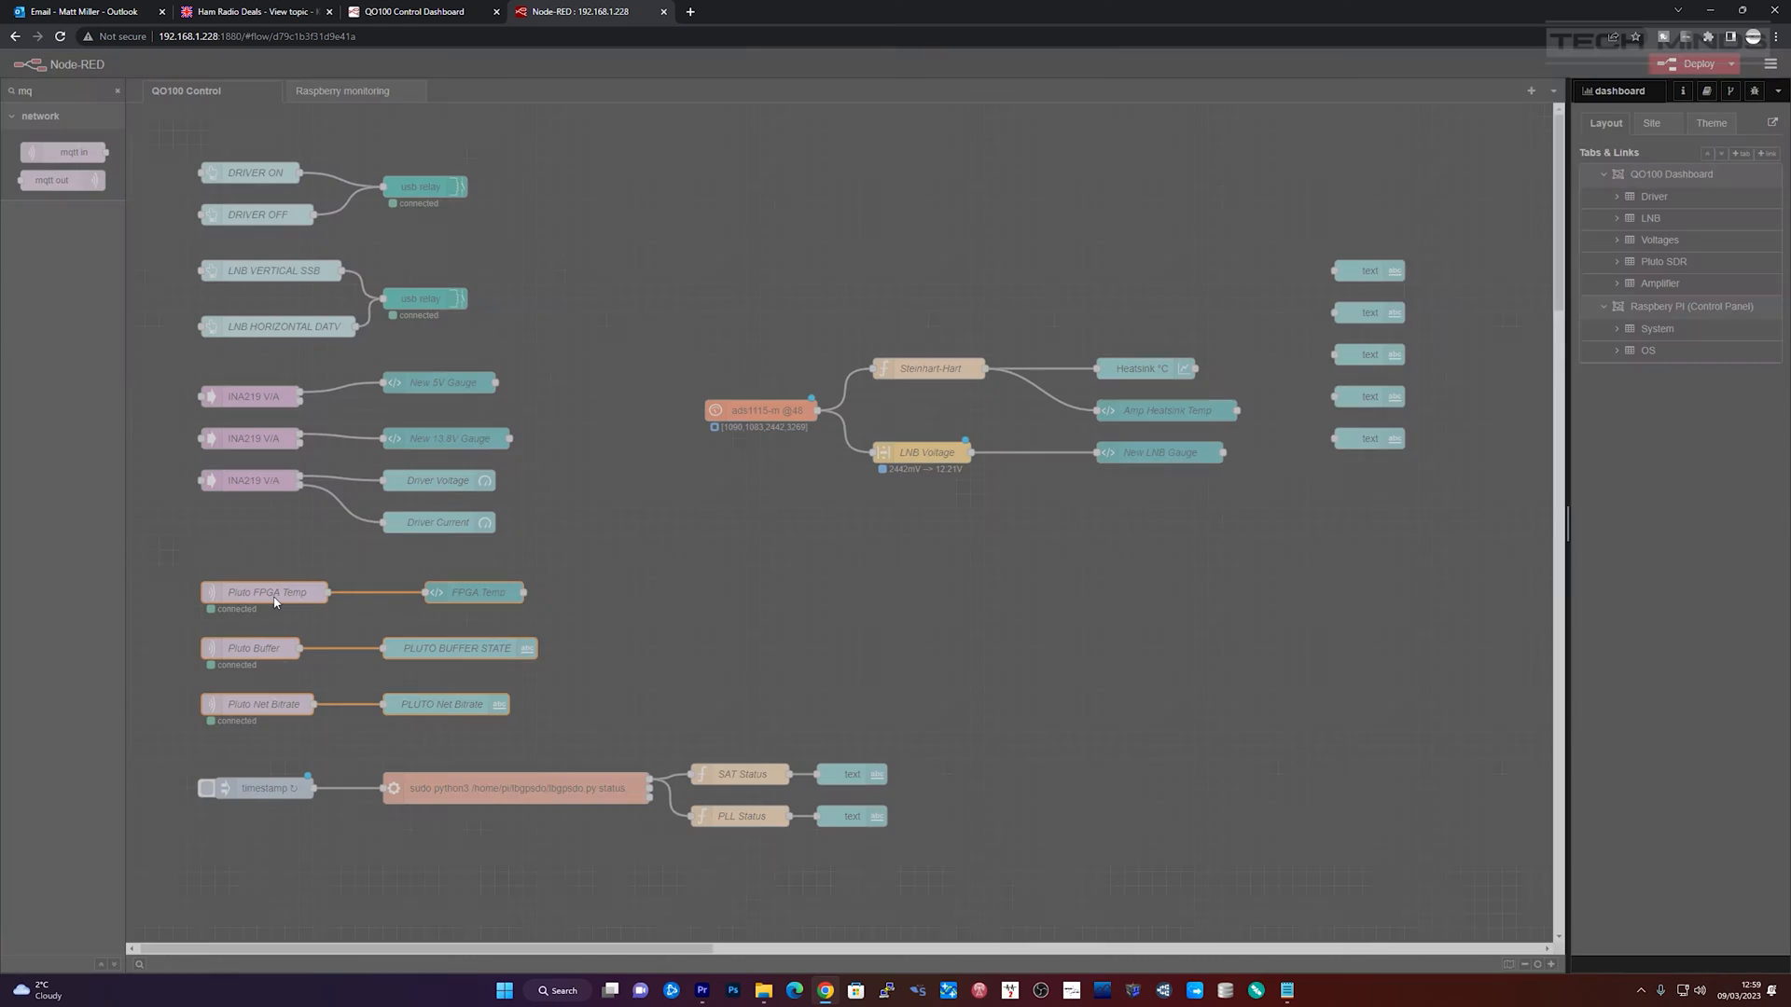
{"action": "double_click", "coordinate": [265, 591]}
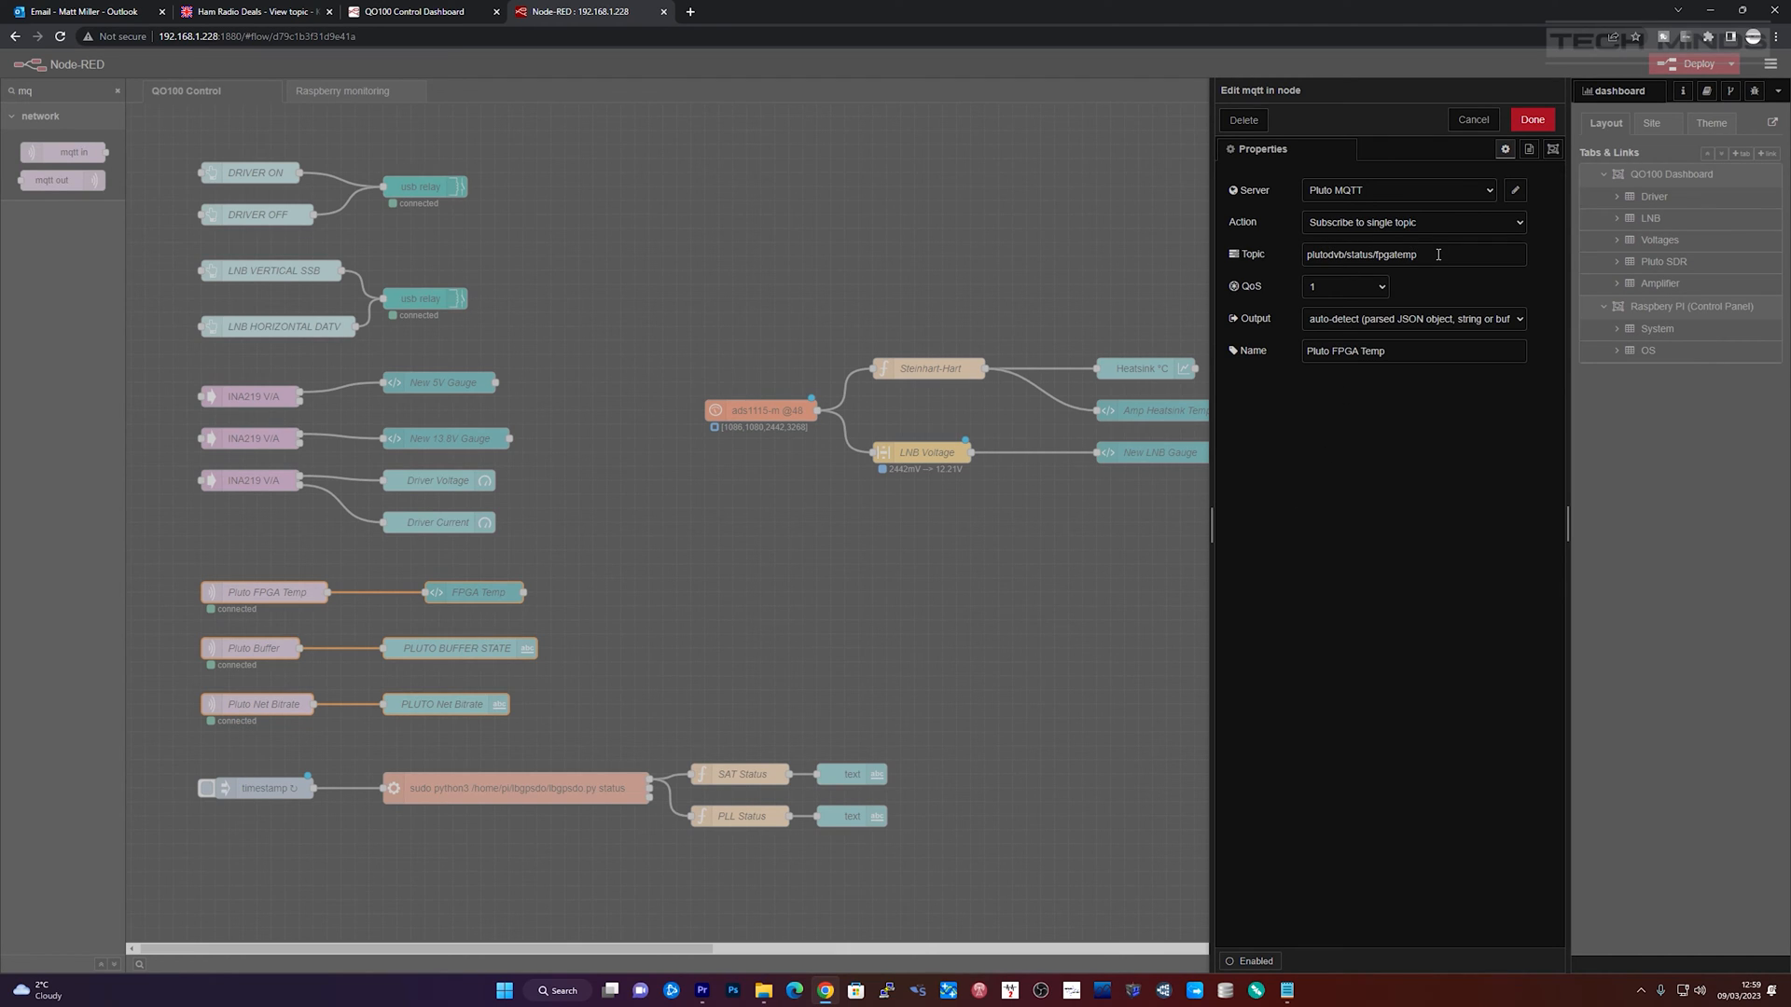
{"action": "left_click", "coordinate": [1515, 189]}
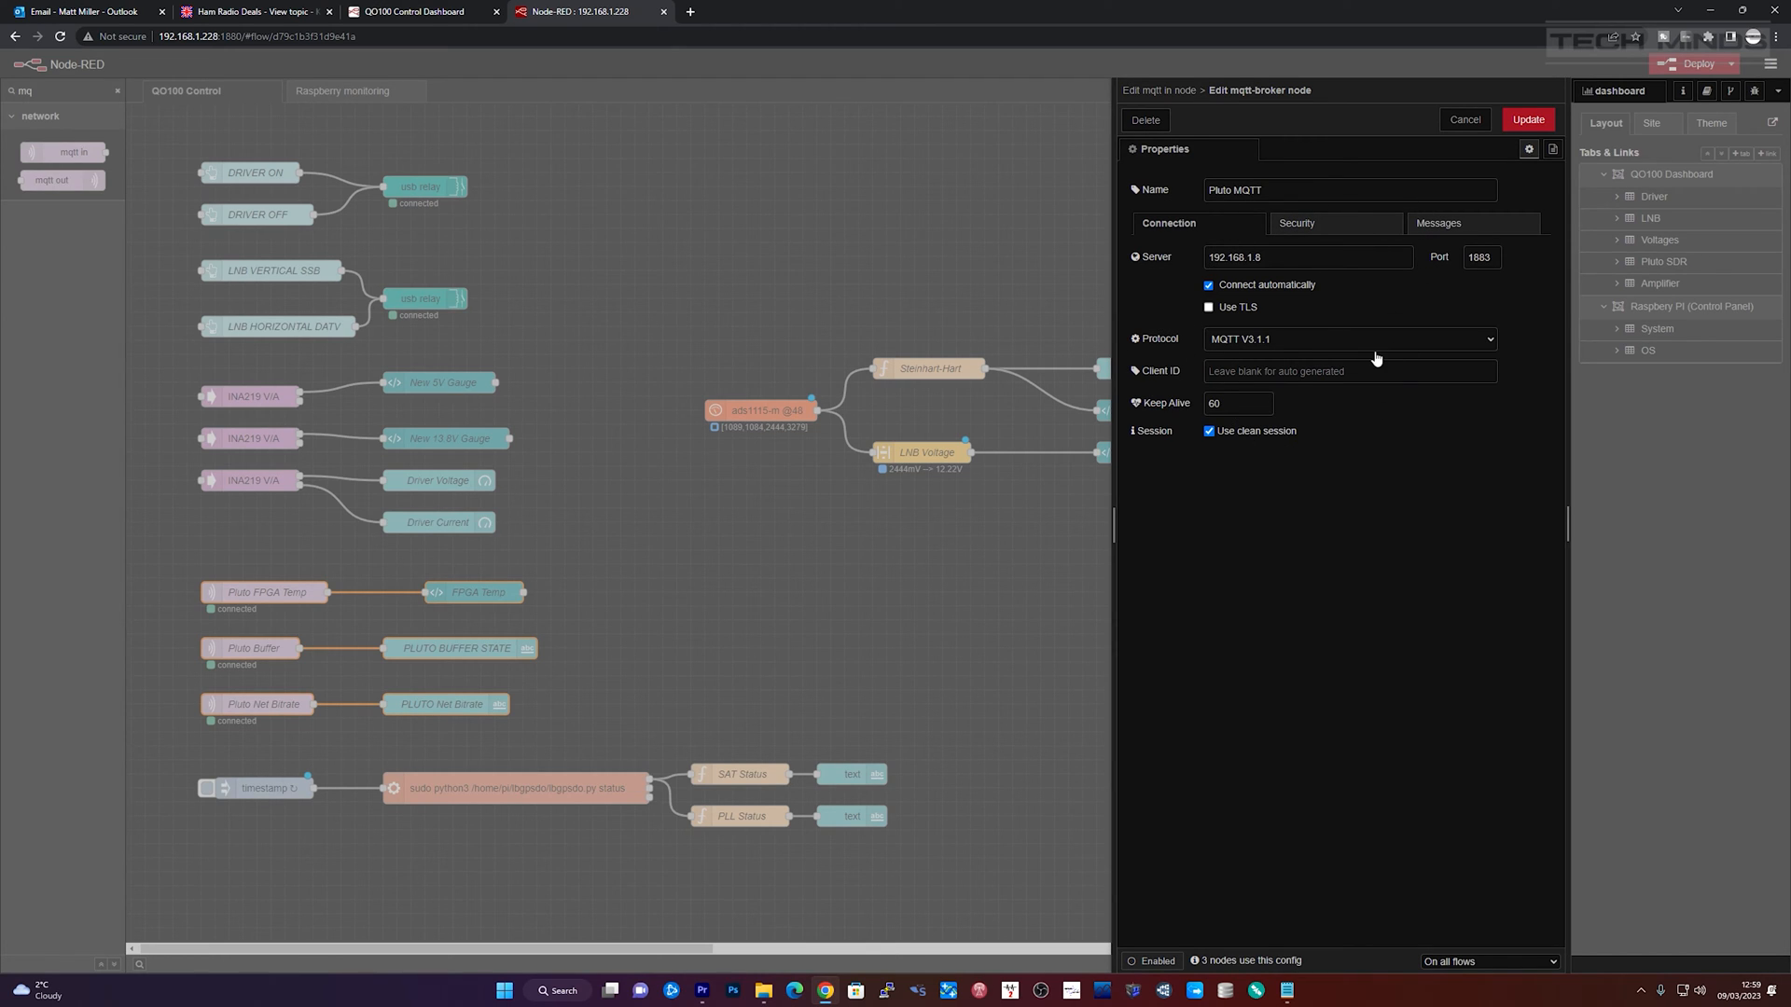
{"action": "mouse_move", "coordinate": [1383, 296]}
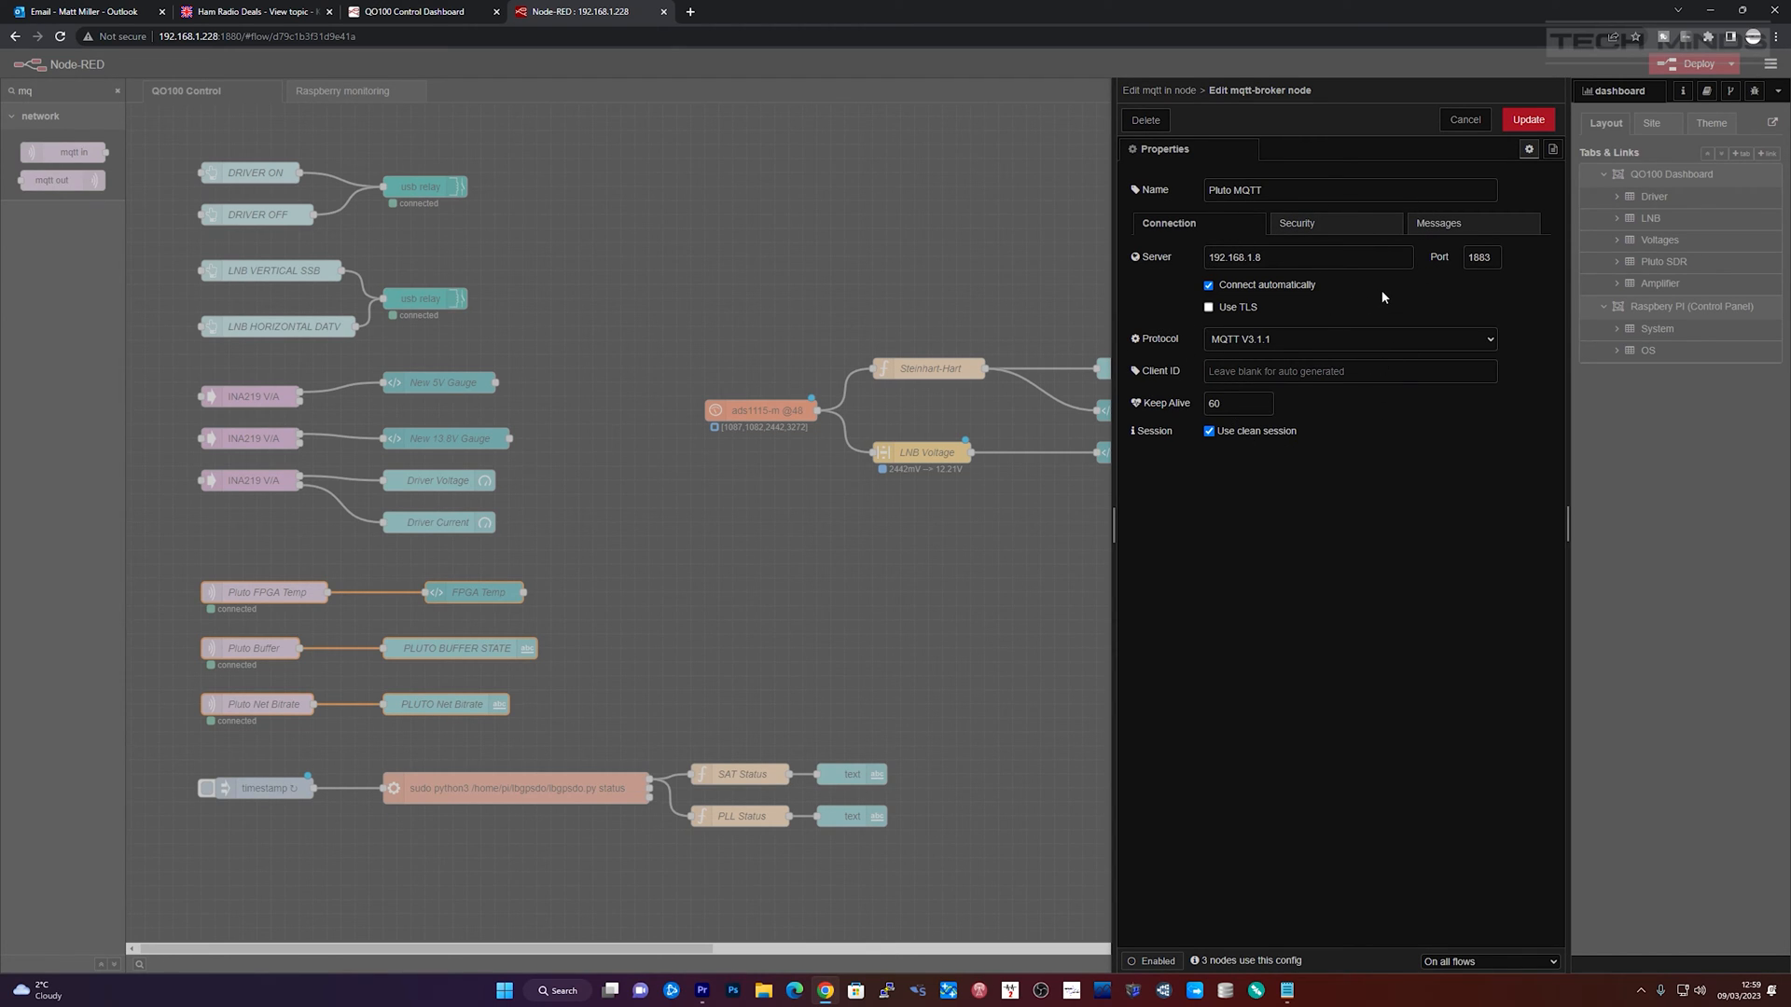
{"action": "left_click", "coordinate": [1528, 118]}
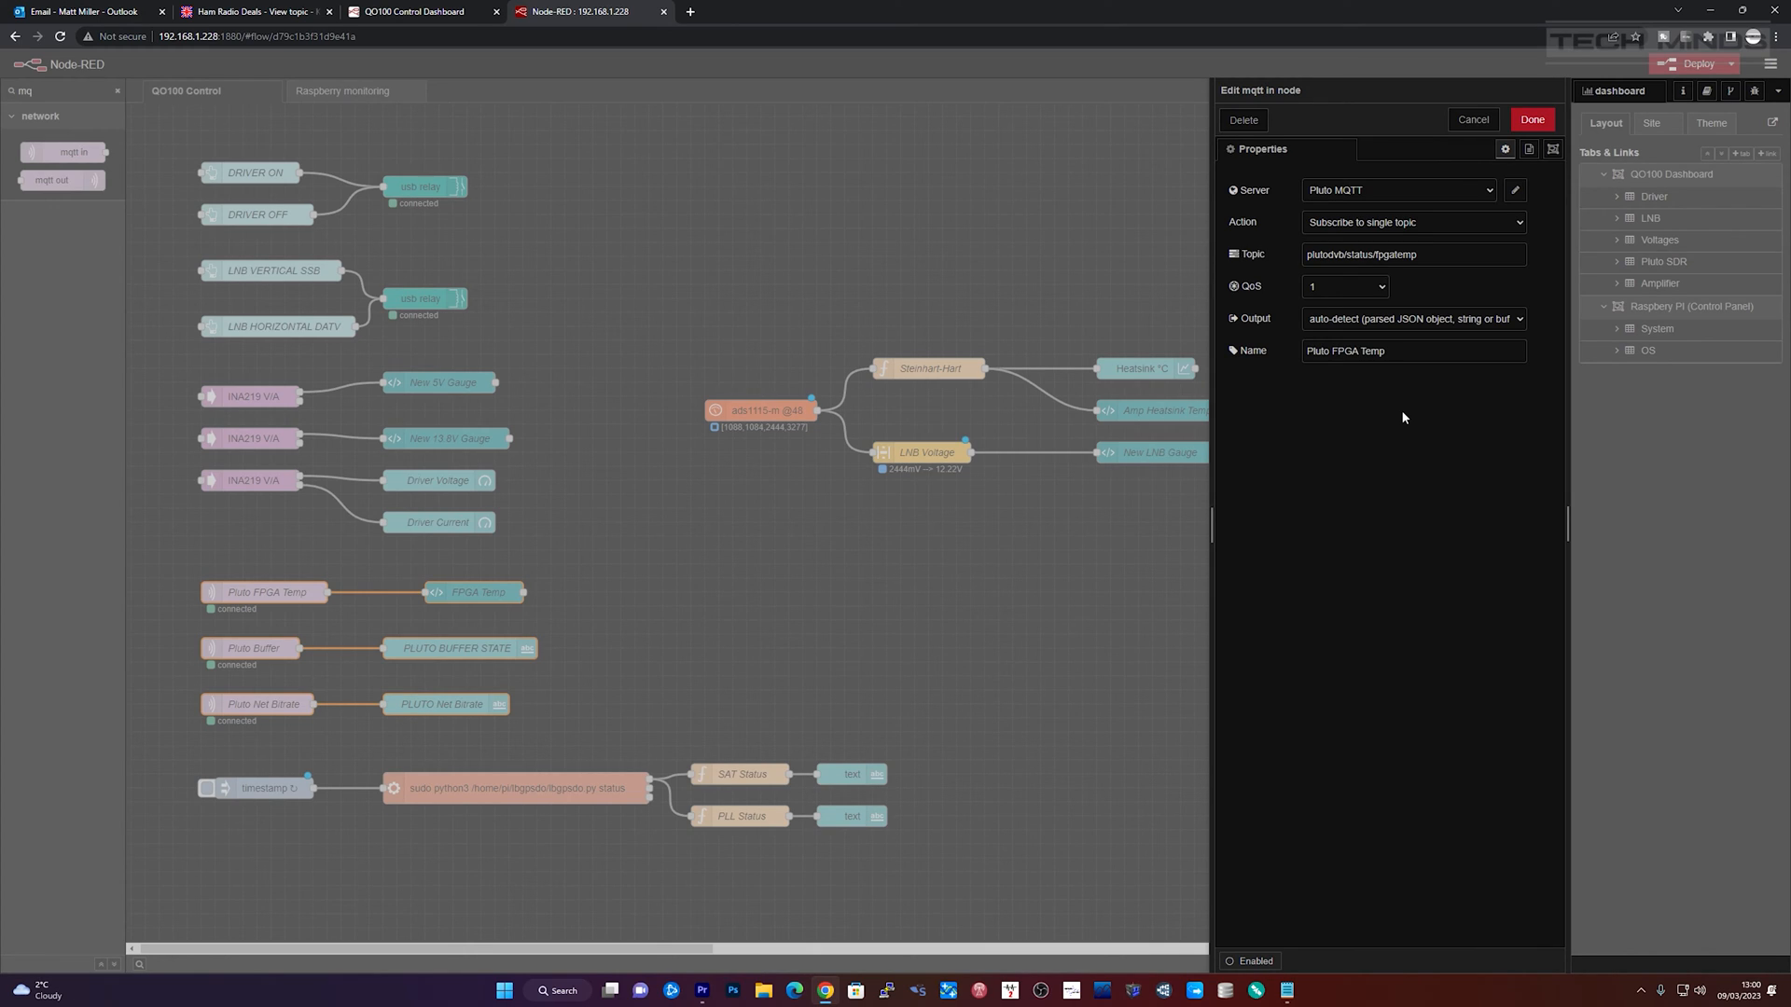
{"action": "left_click", "coordinate": [1471, 119]}
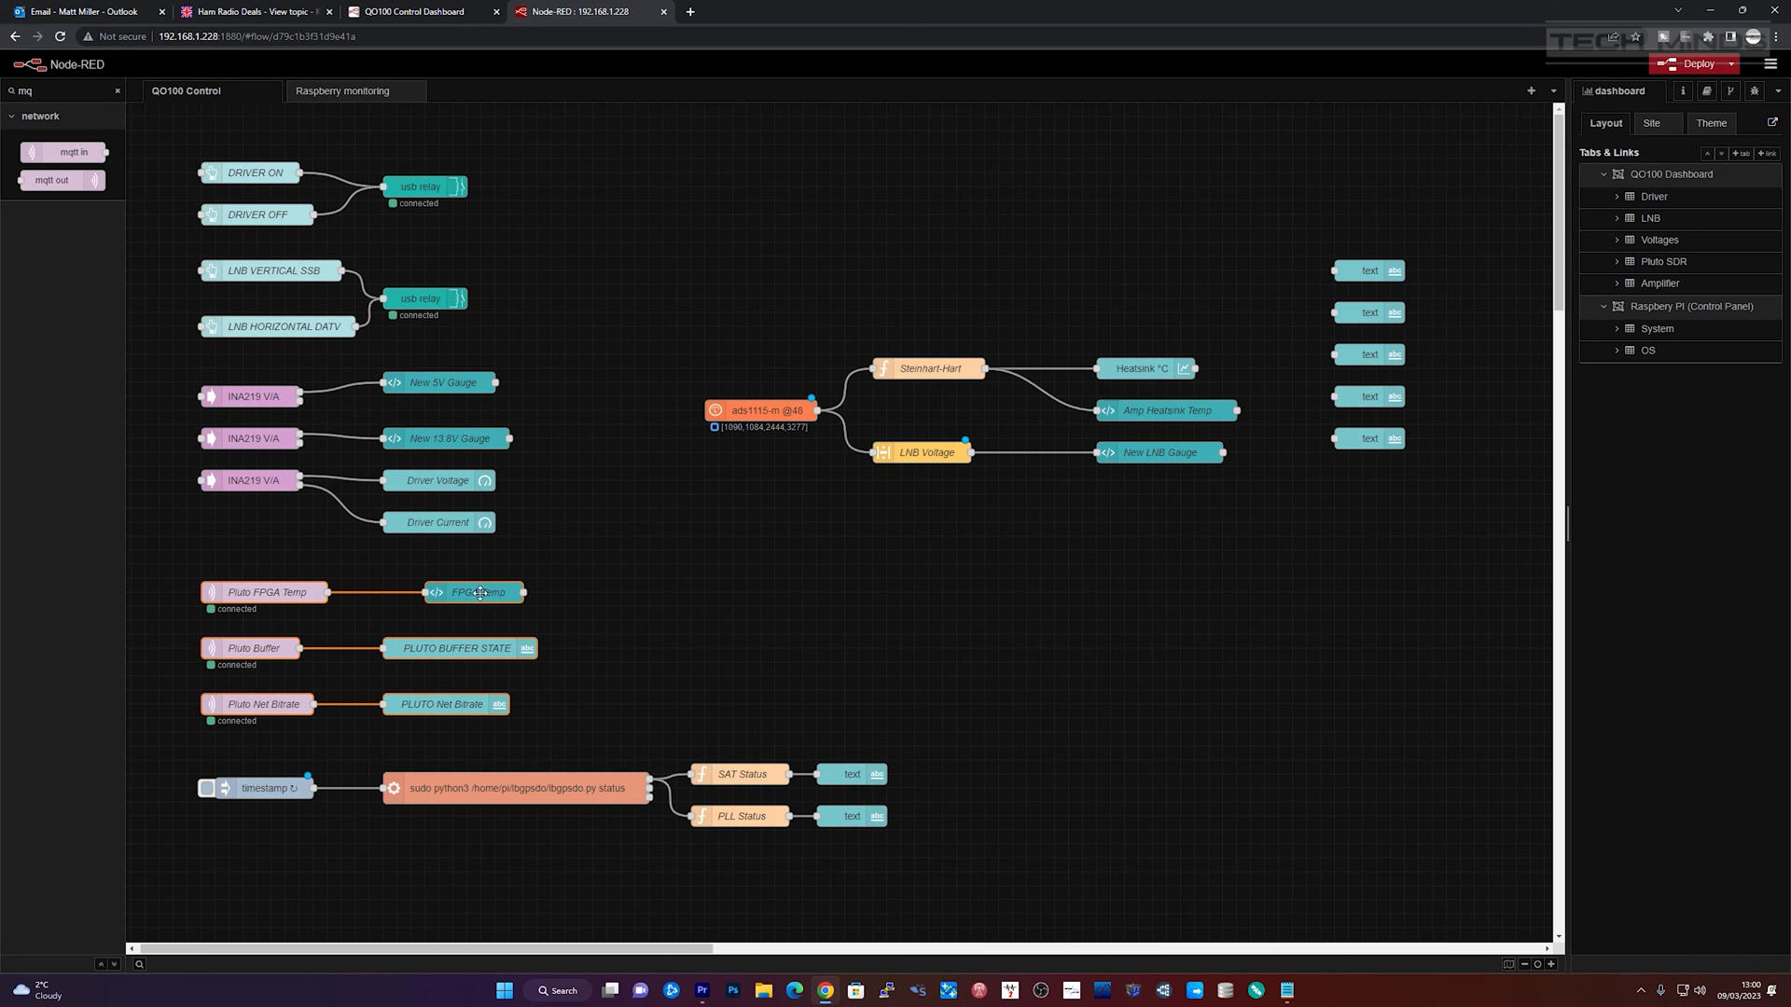
{"action": "double_click", "coordinate": [473, 591]}
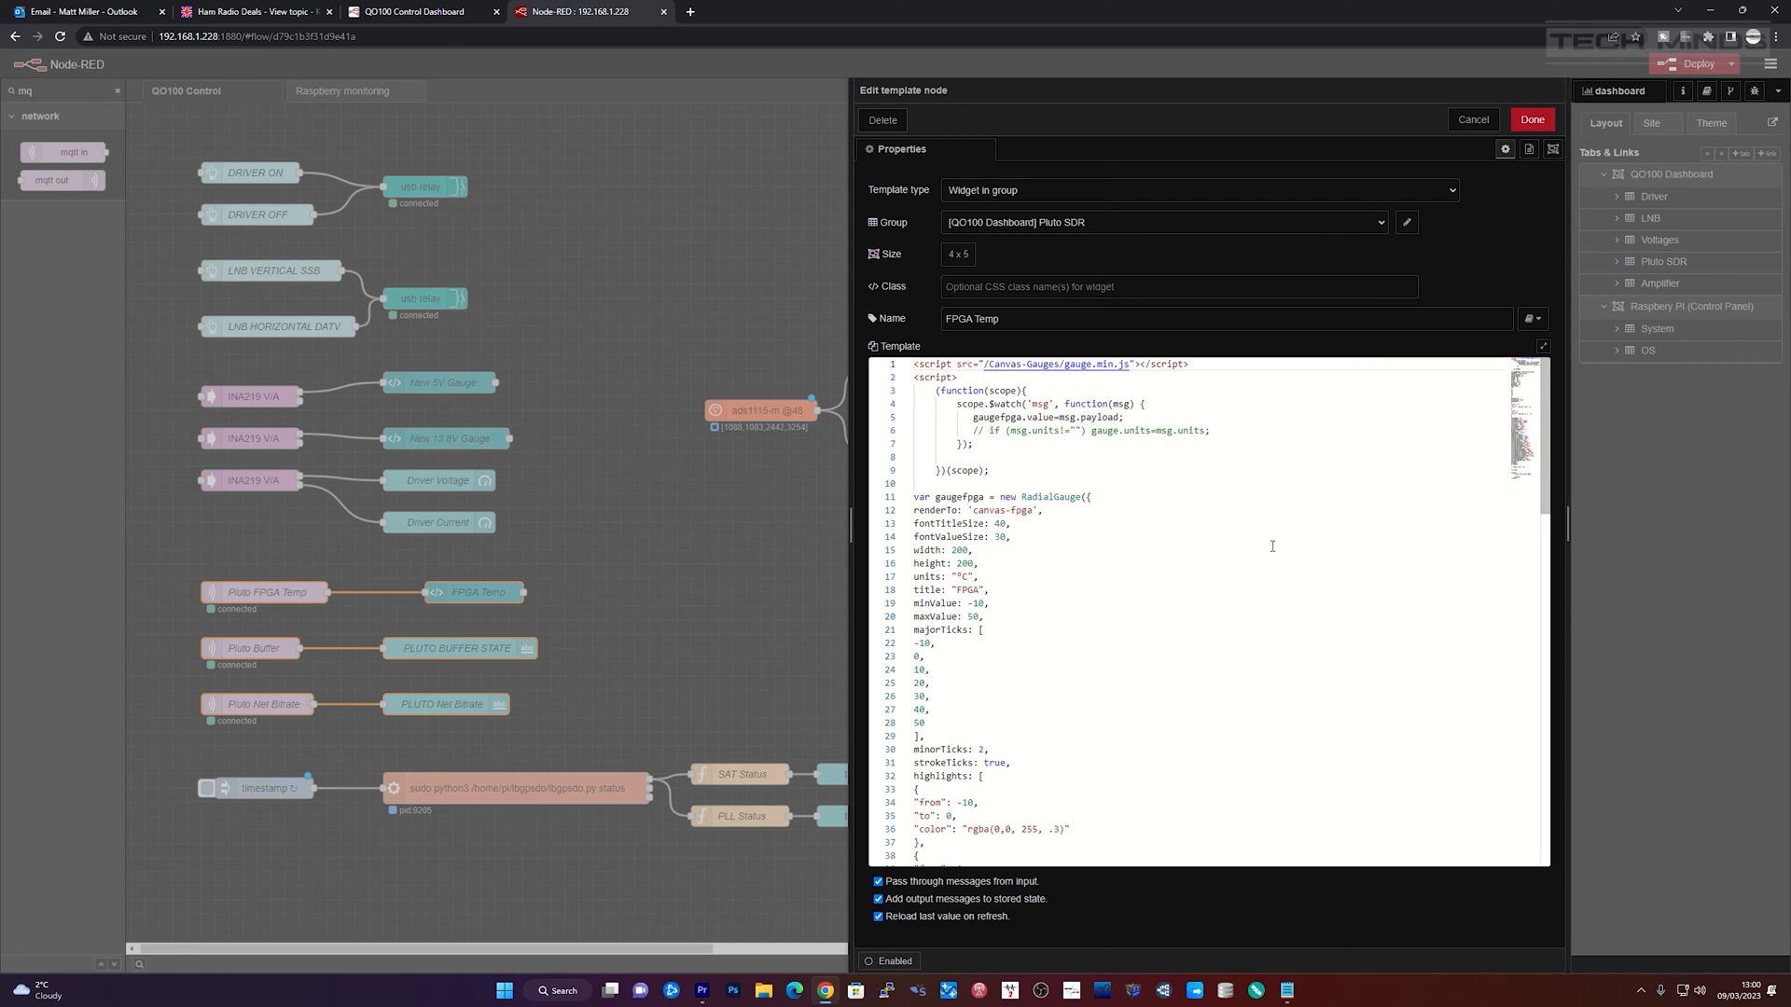
{"action": "mouse_move", "coordinate": [1197, 472]}
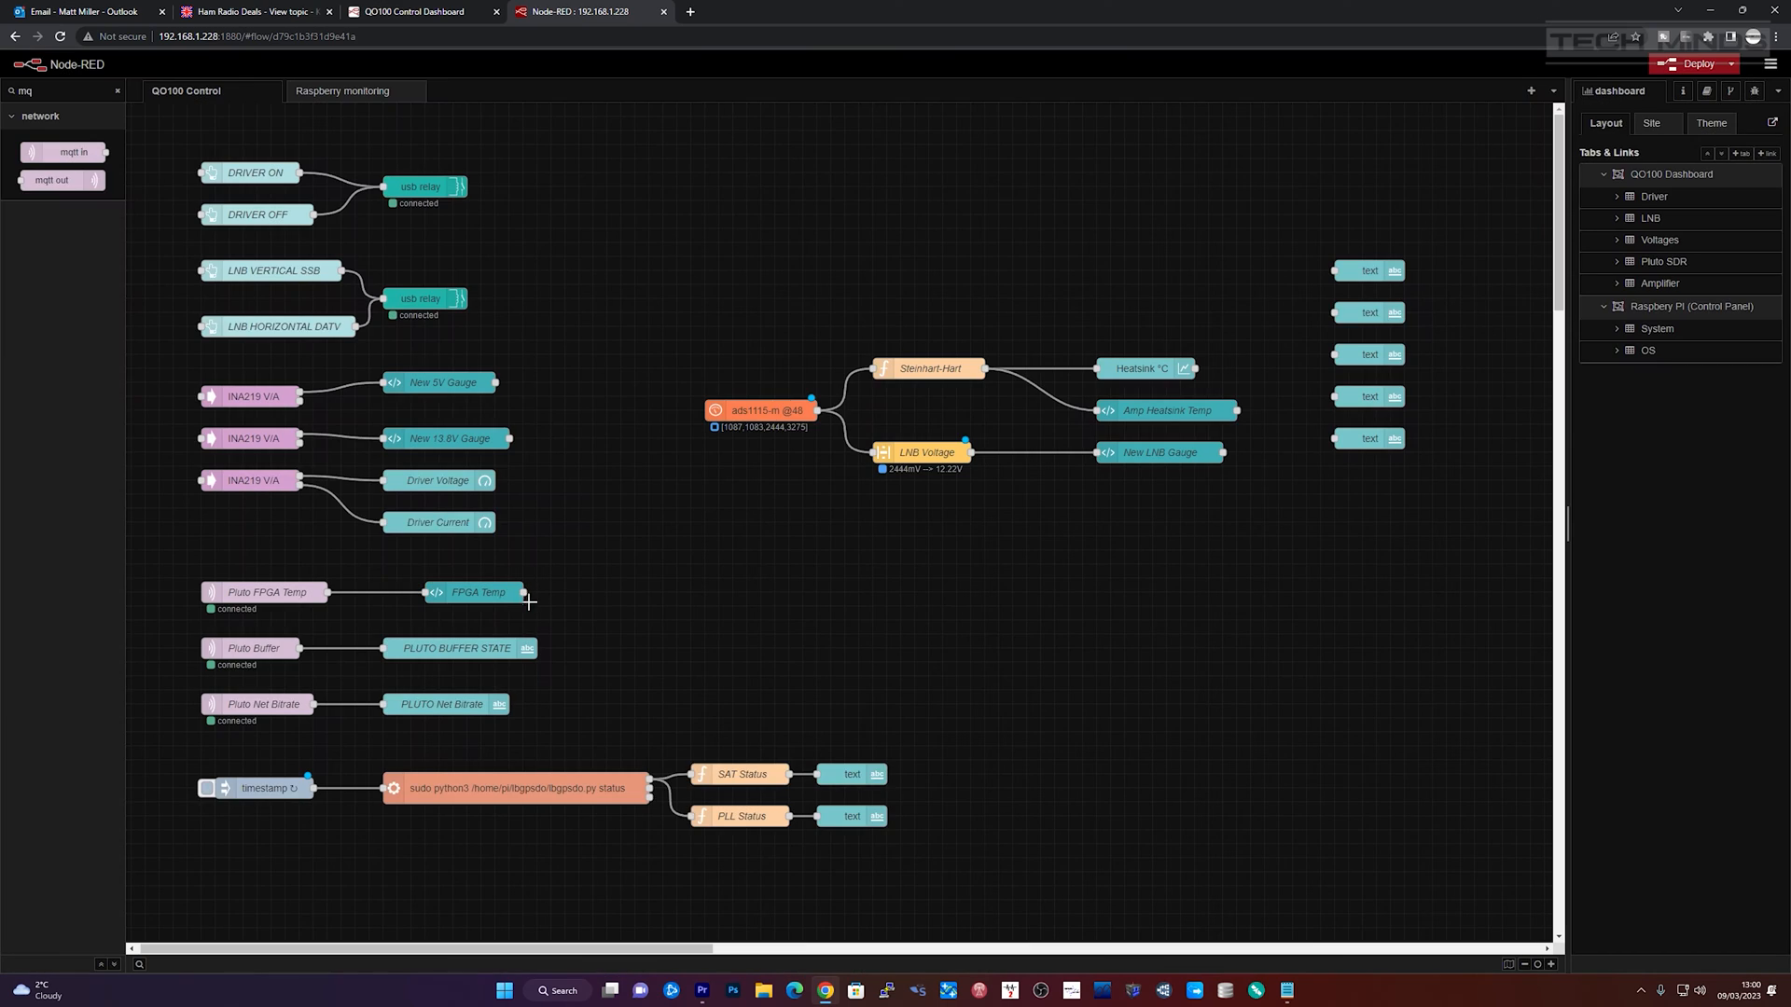
{"action": "mouse_move", "coordinate": [553, 694]}
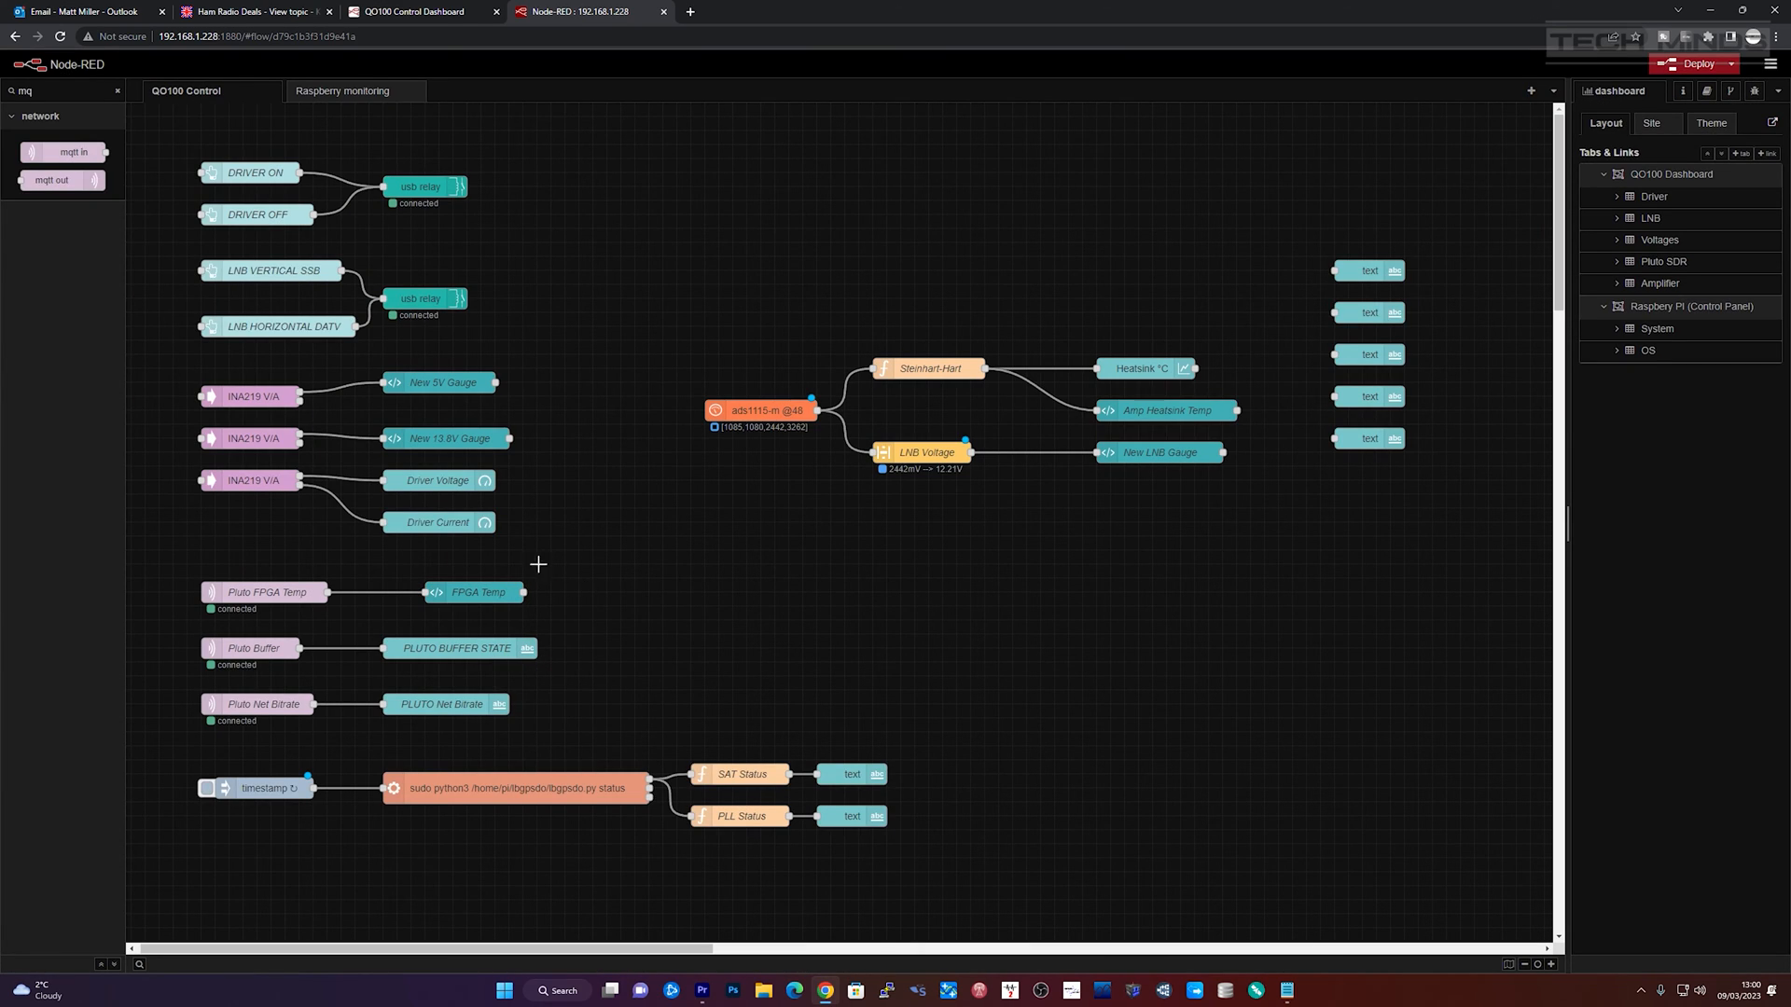
{"action": "mouse_move", "coordinate": [680, 623]}
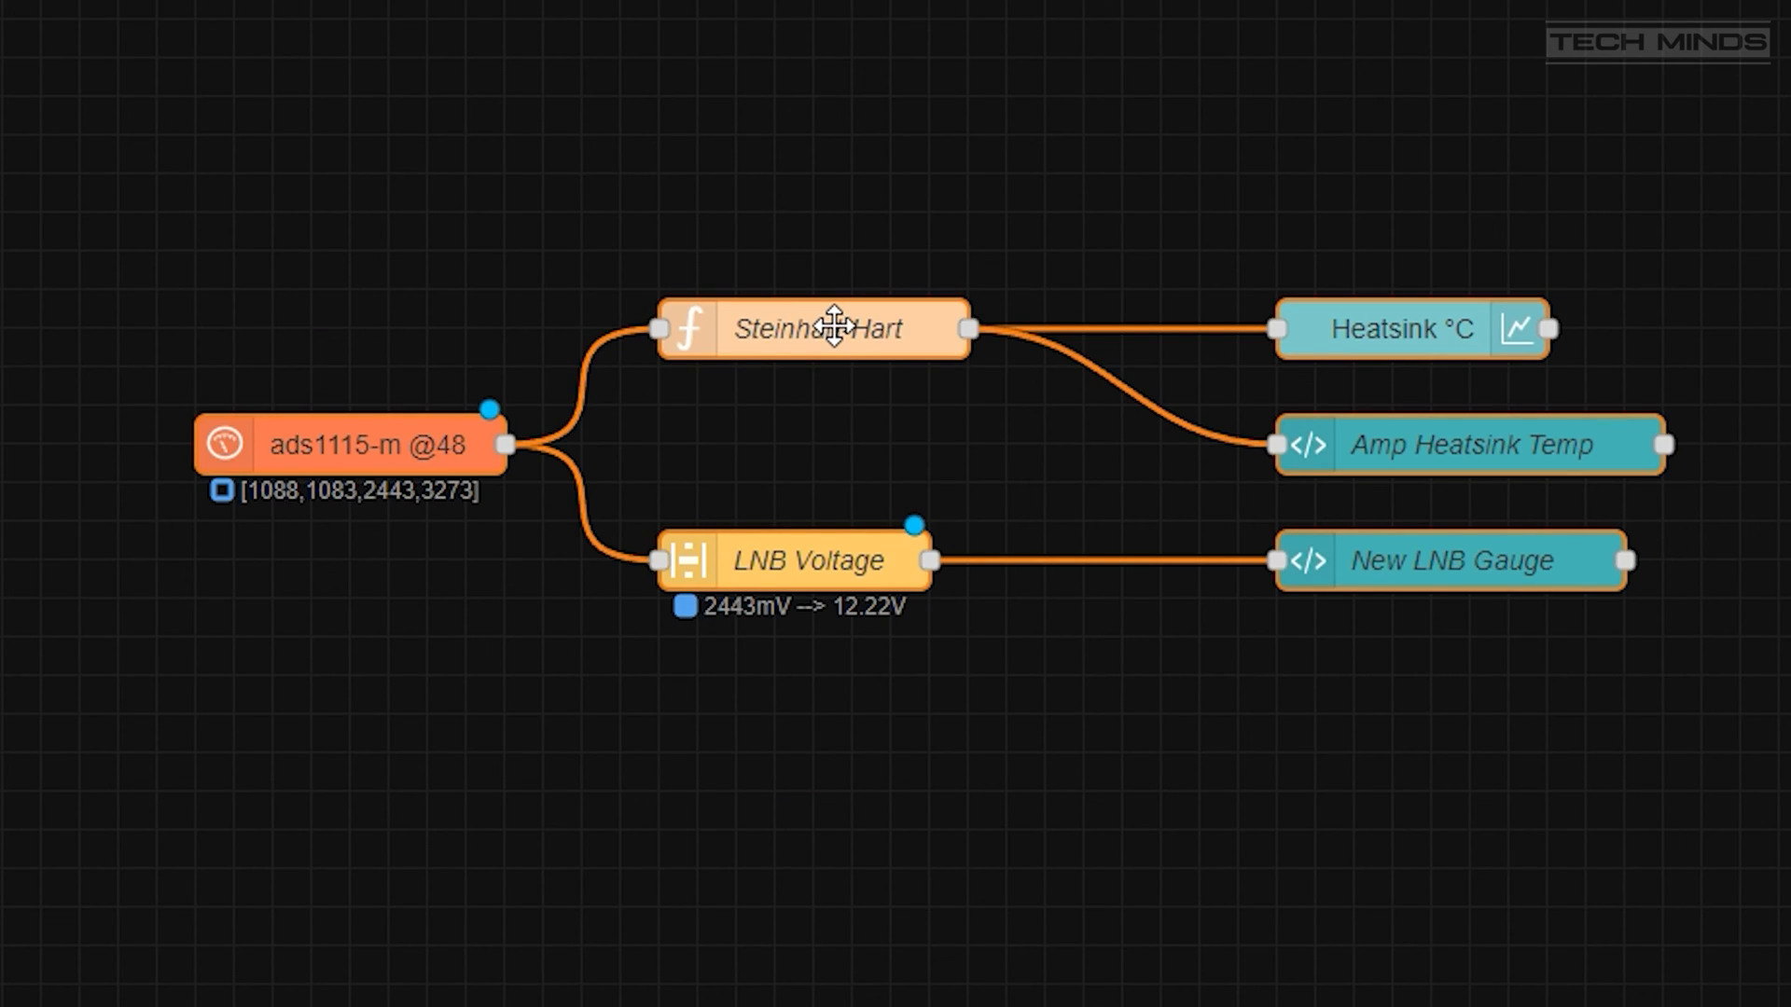
{"action": "double_click", "coordinate": [811, 330]}
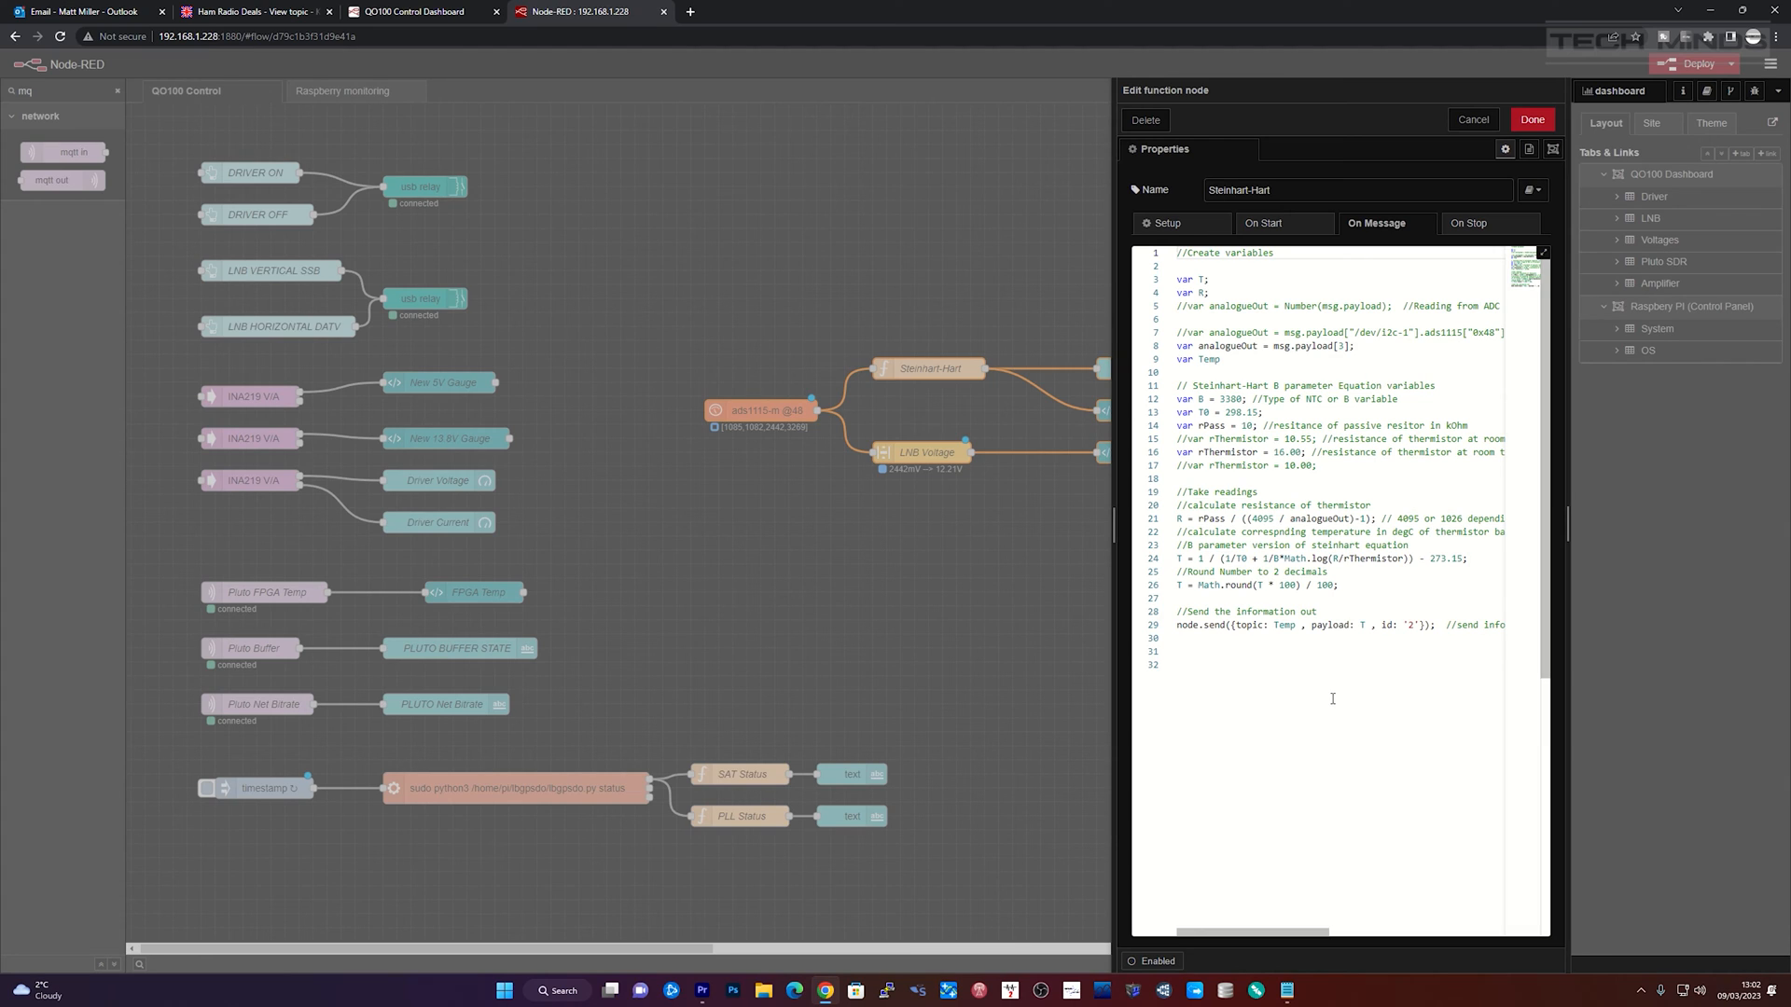
{"action": "left_click", "coordinate": [1530, 118]}
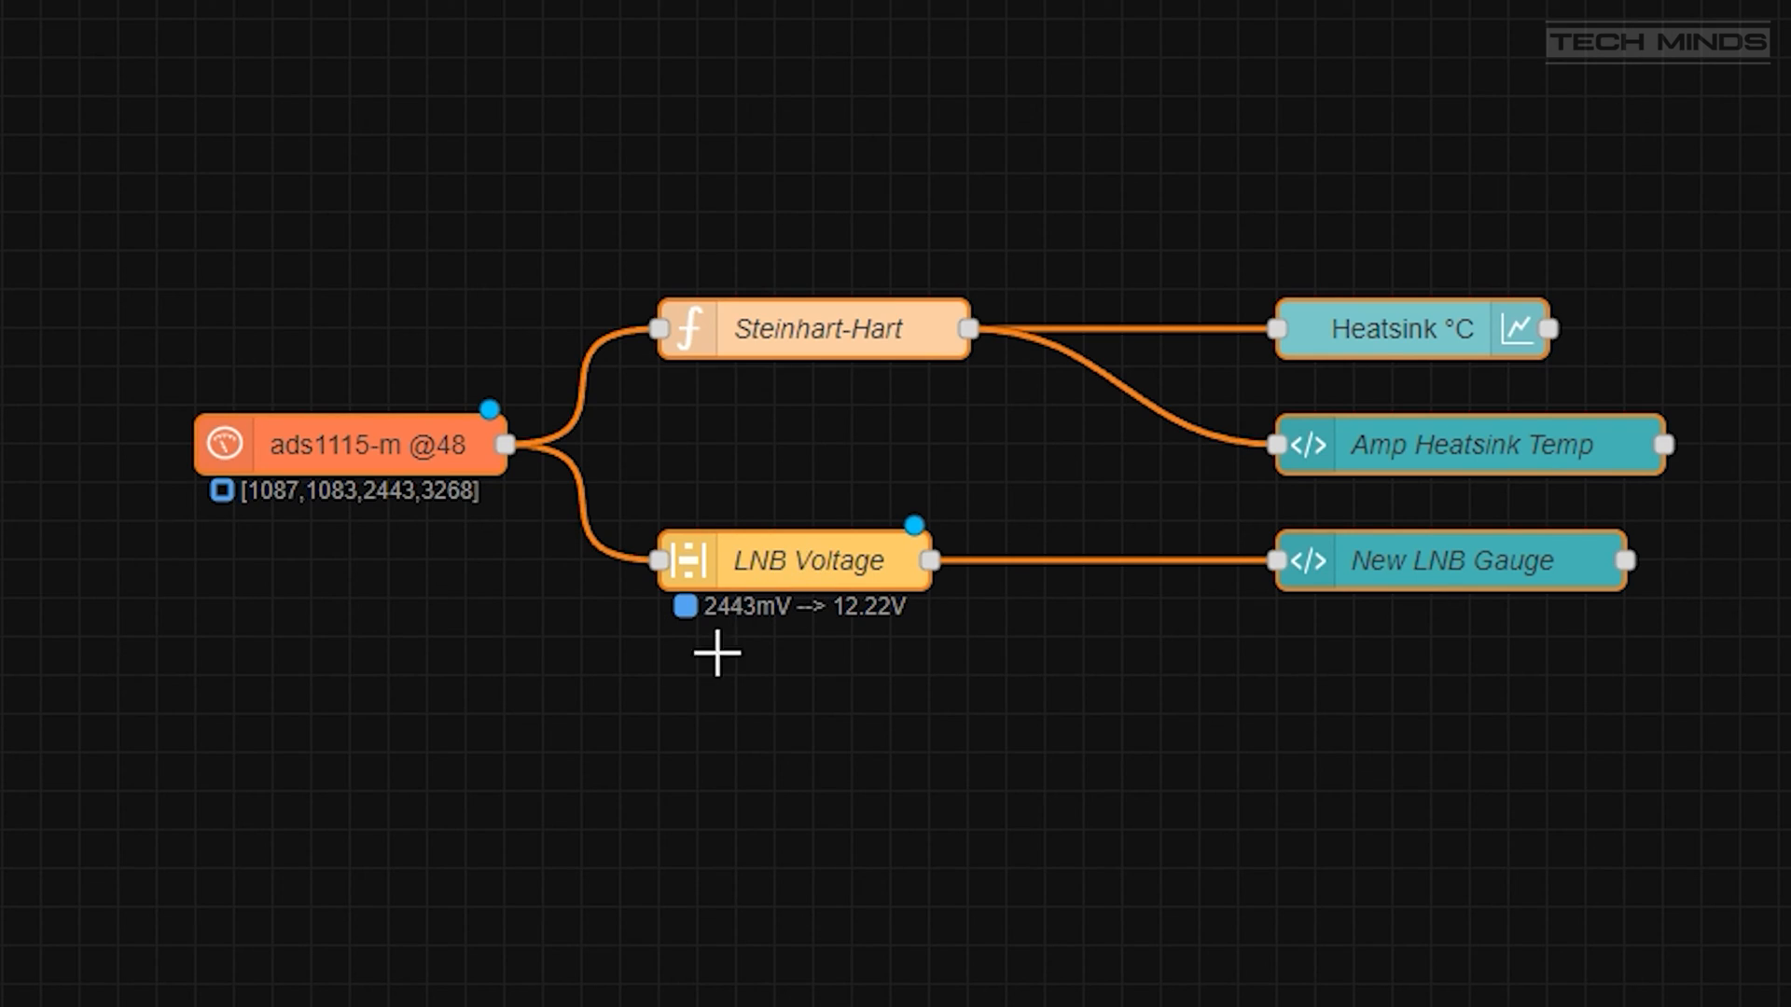
{"action": "mouse_move", "coordinate": [795, 670]}
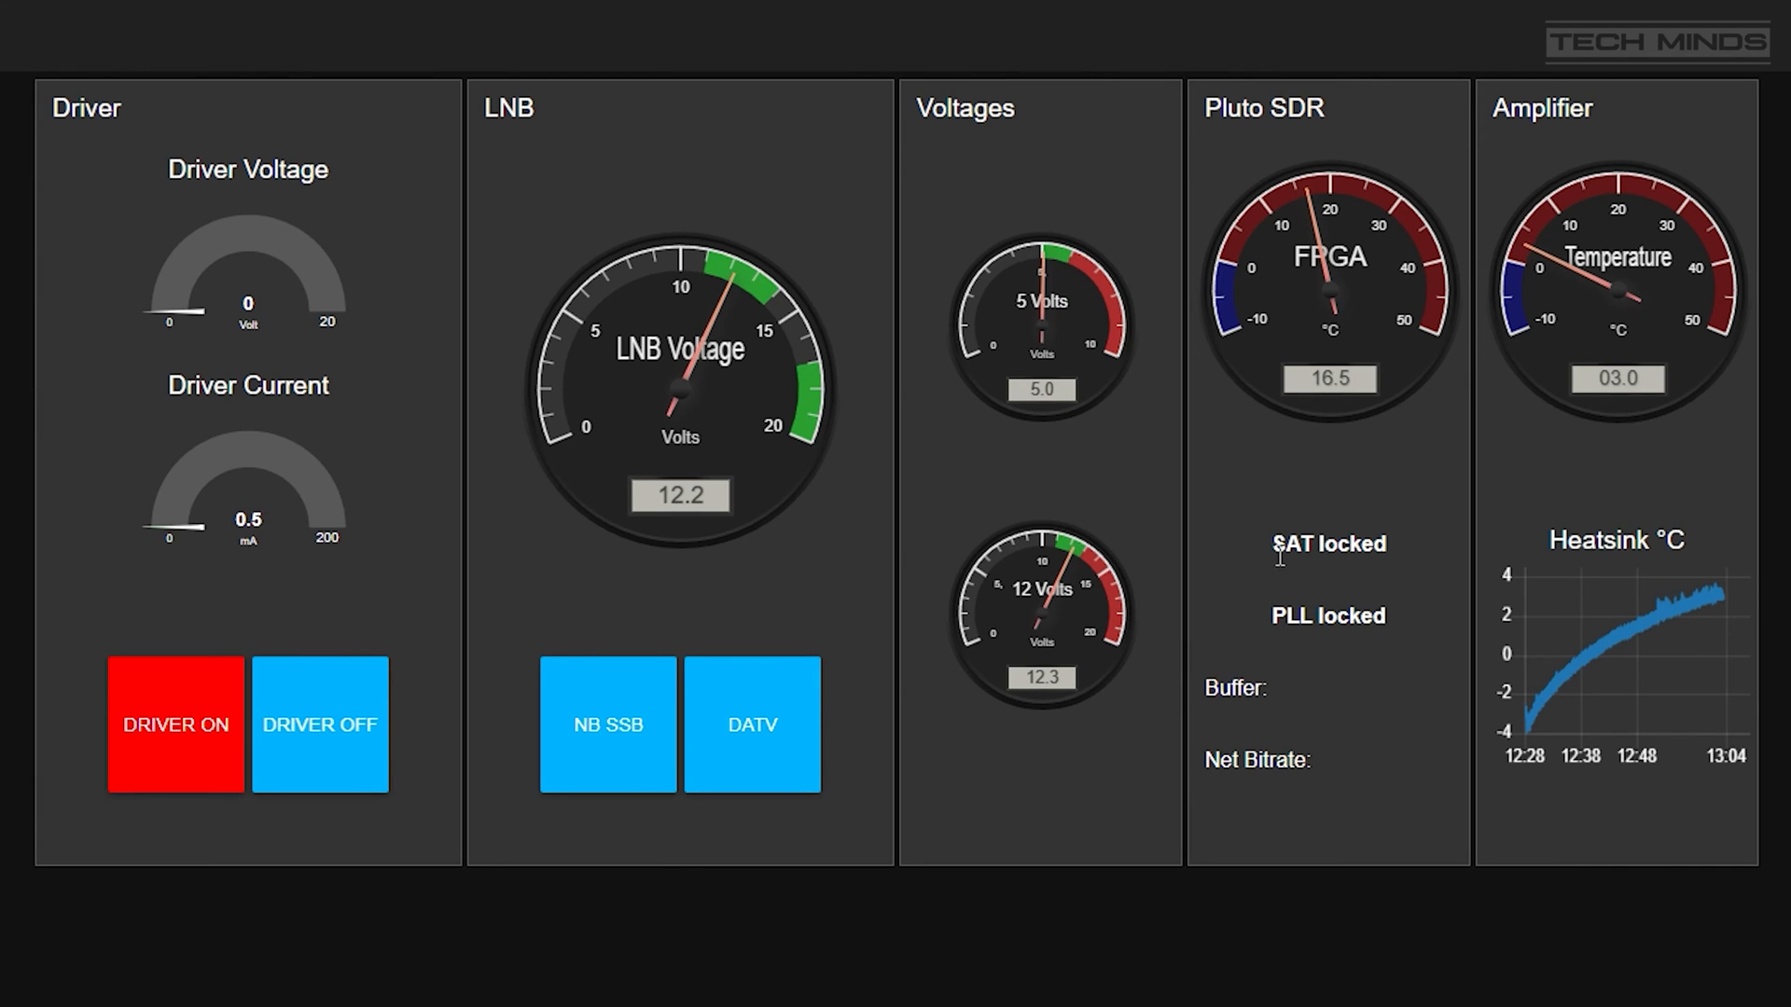
Check the dashboard shows SAT and PLL locked, then return to the Node-RED flow.
{"action": "double_click", "coordinate": [1327, 544]}
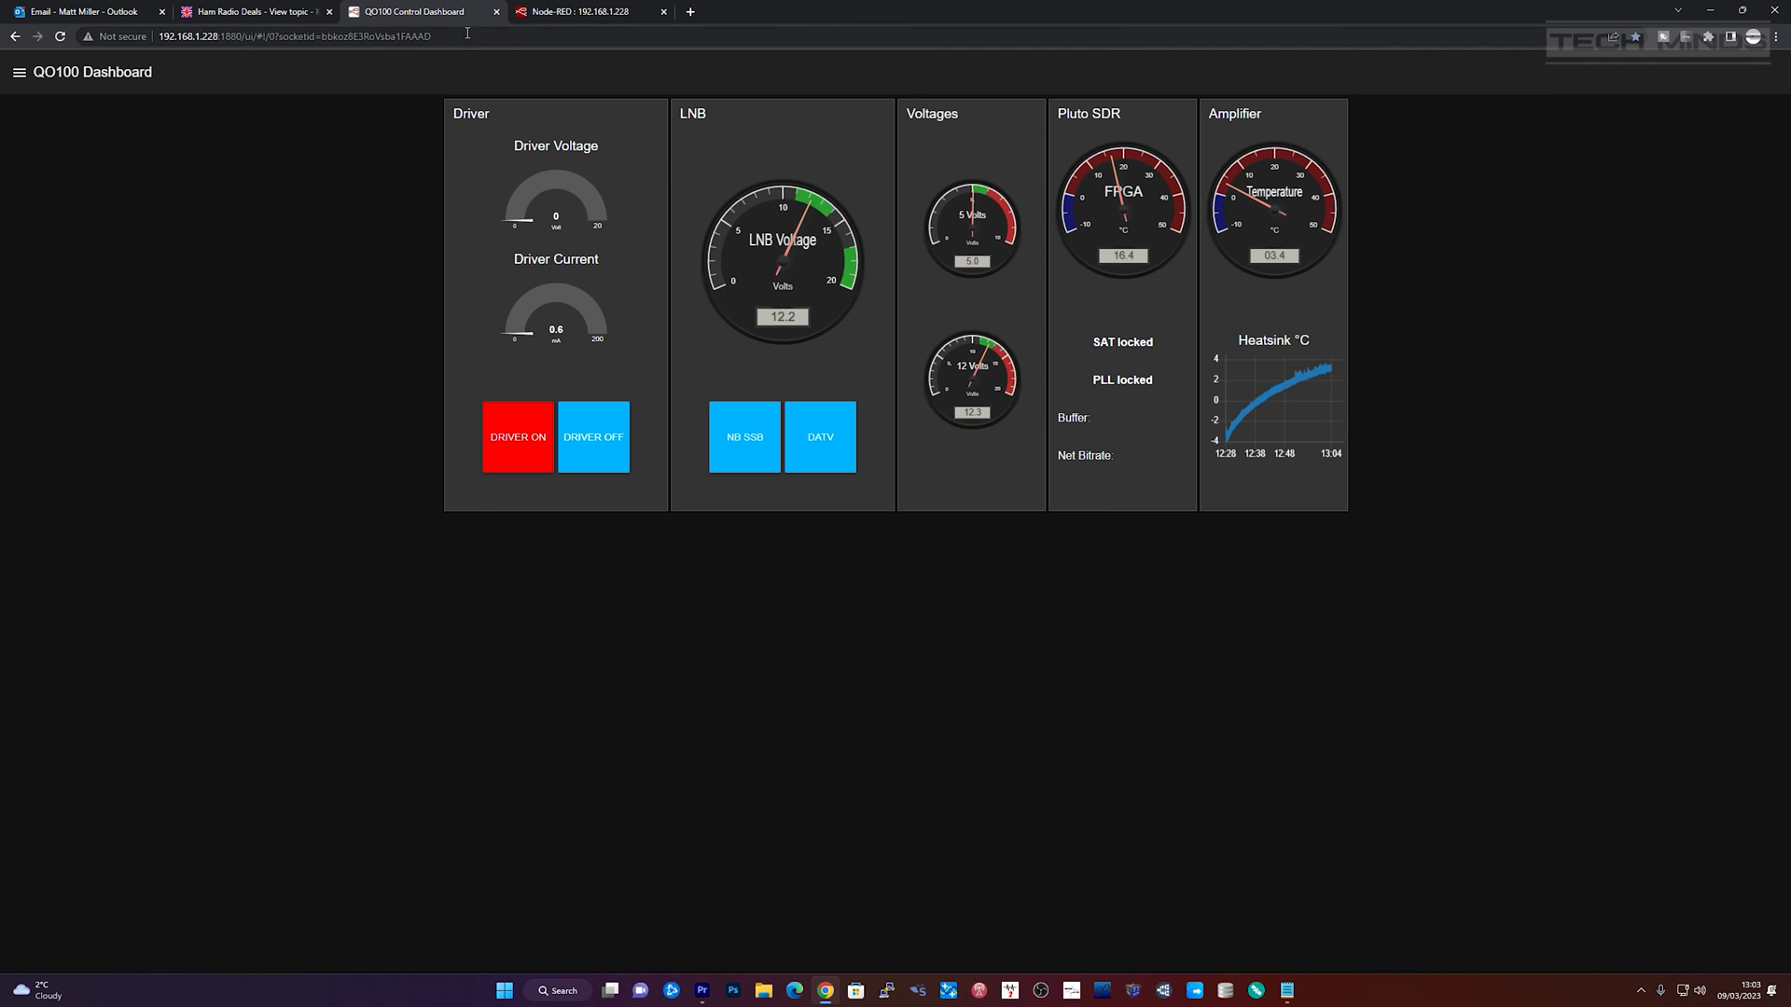
{"action": "left_click", "coordinate": [589, 11]}
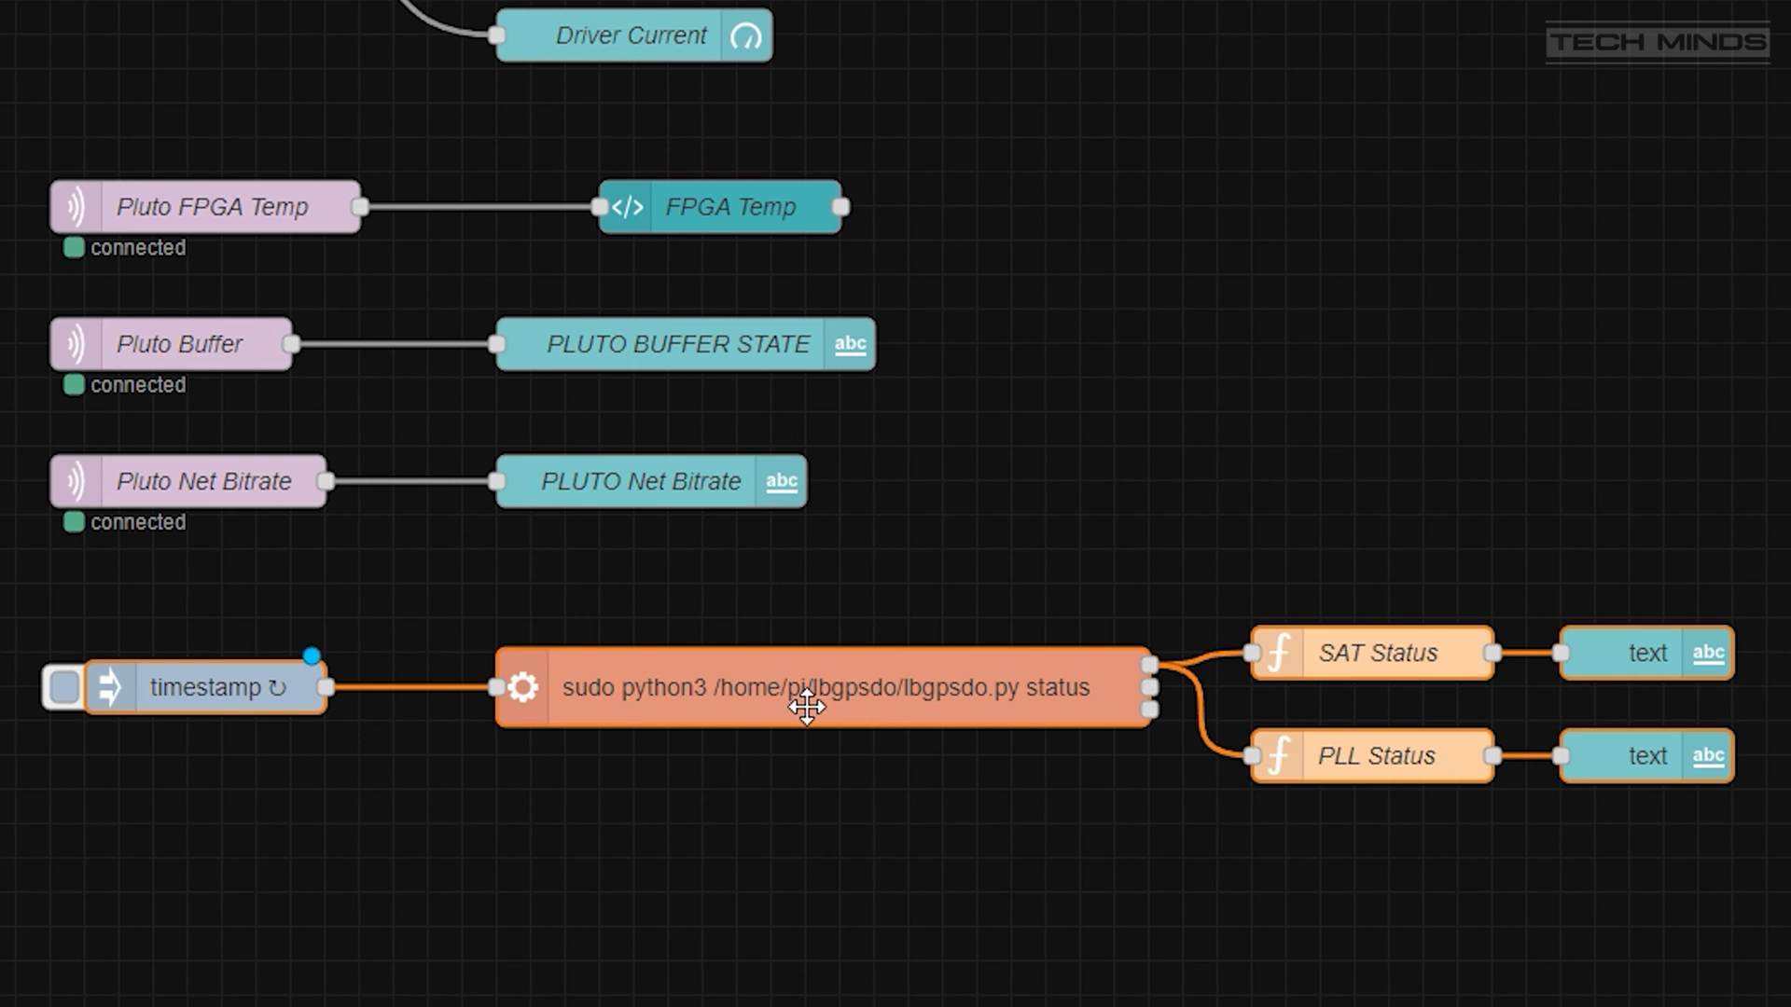
{"action": "mouse_move", "coordinate": [752, 698]}
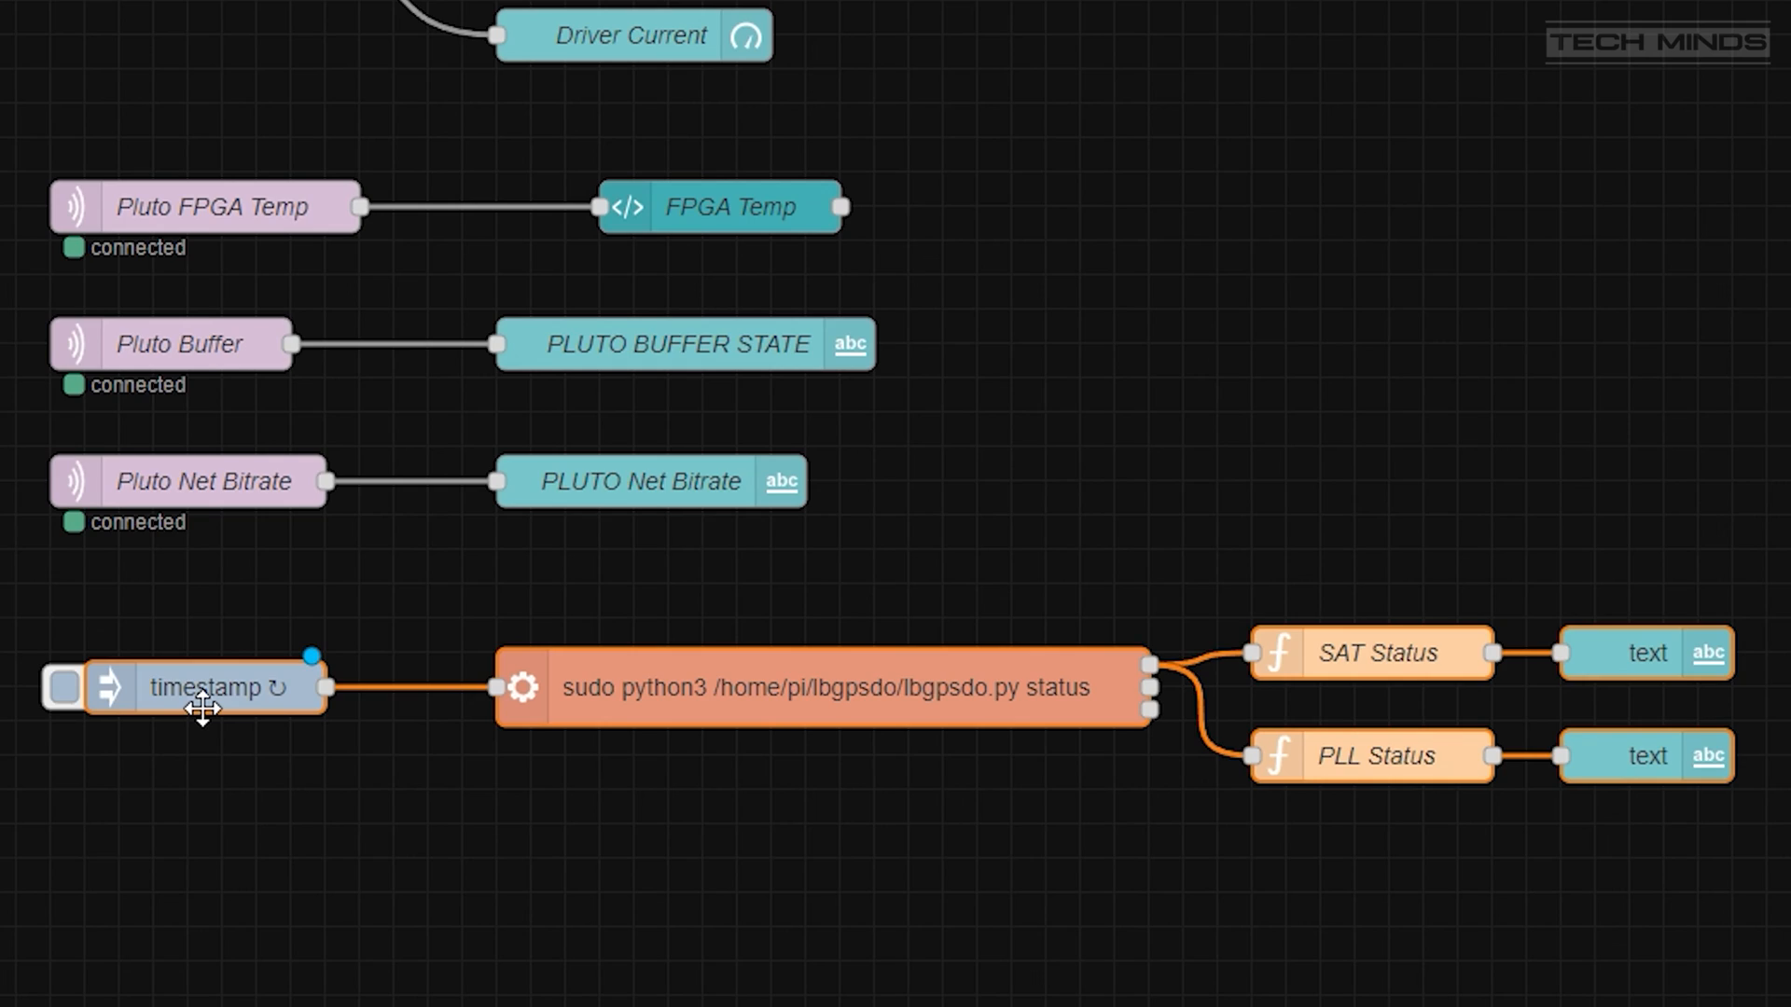
Review the timestamp inject, GPSDO command and SAT Status function node settings.
{"action": "double_click", "coordinate": [203, 686]}
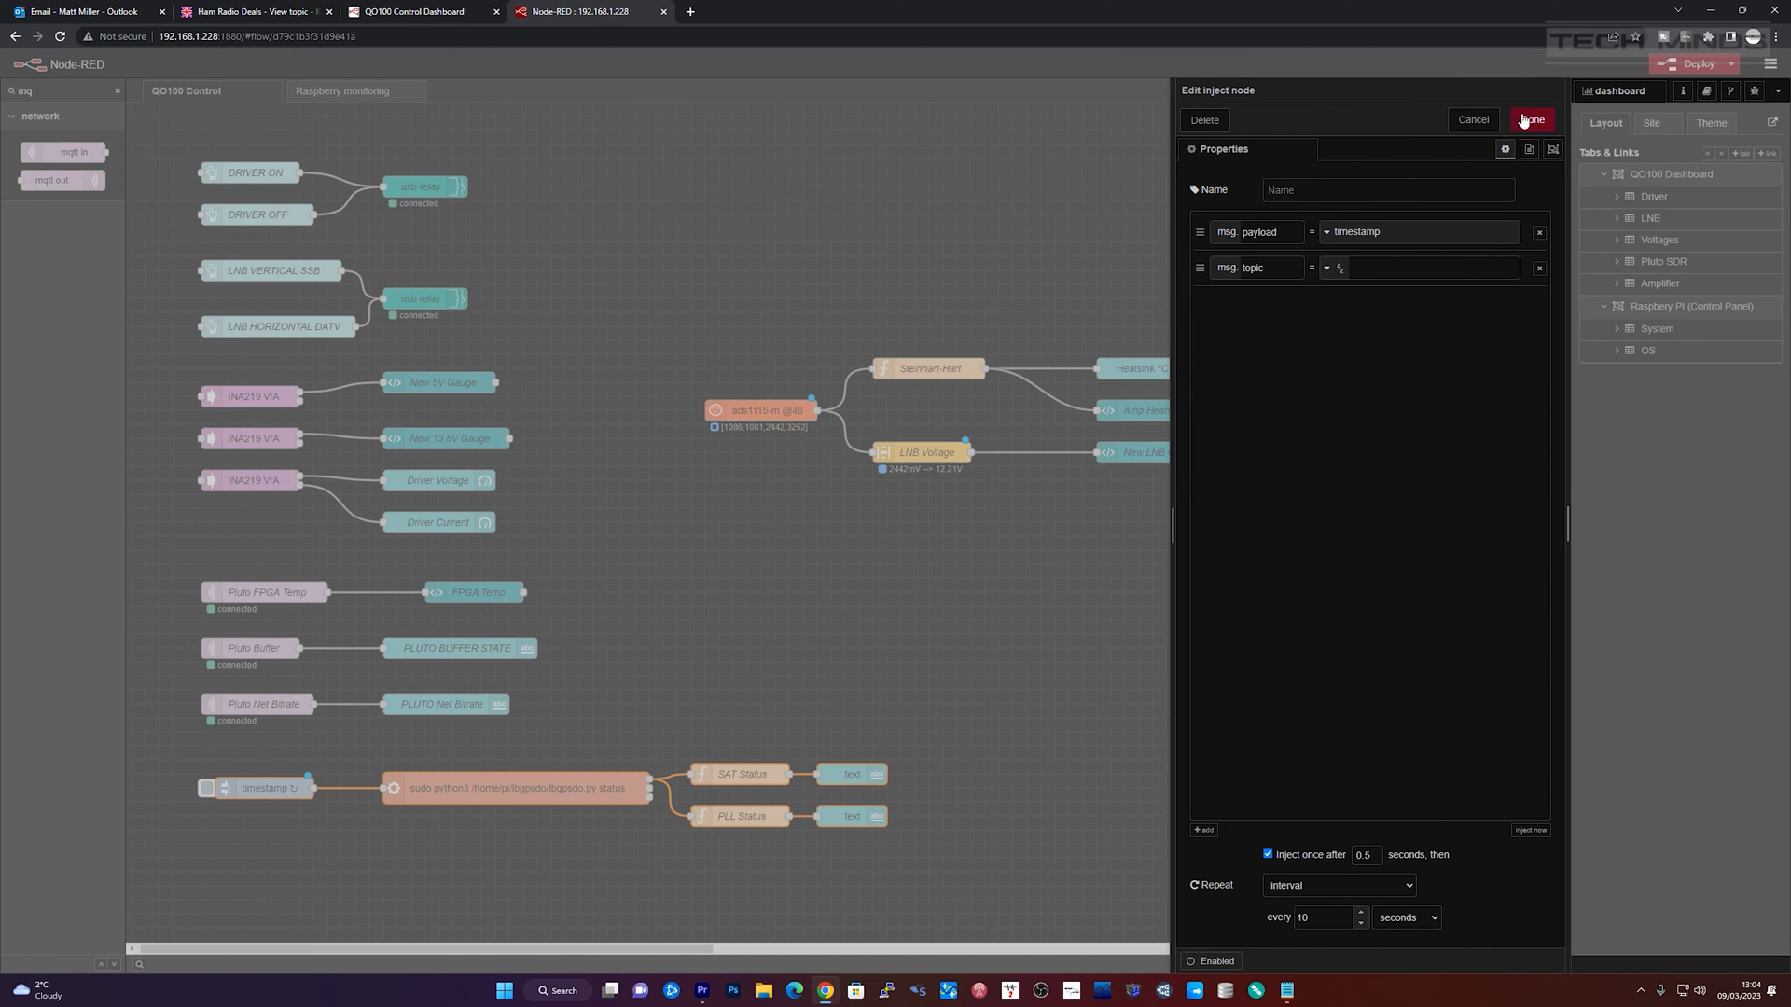
{"action": "left_click", "coordinate": [1530, 119]}
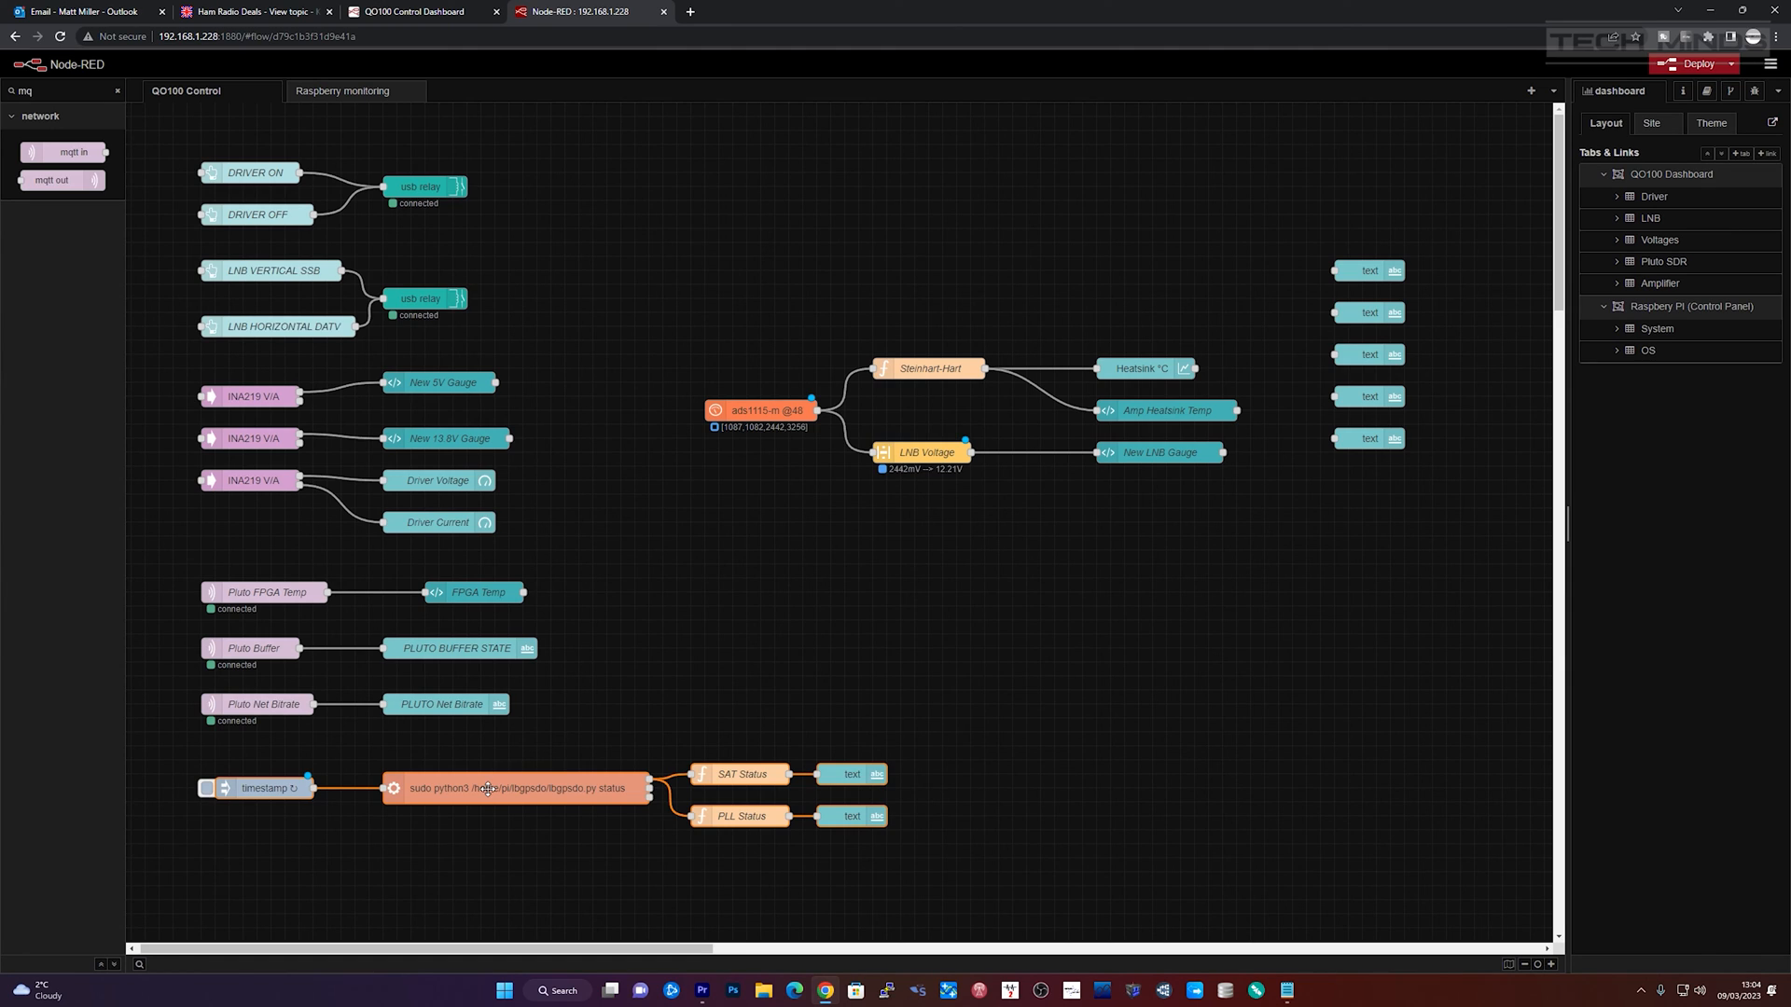
{"action": "double_click", "coordinate": [516, 788]}
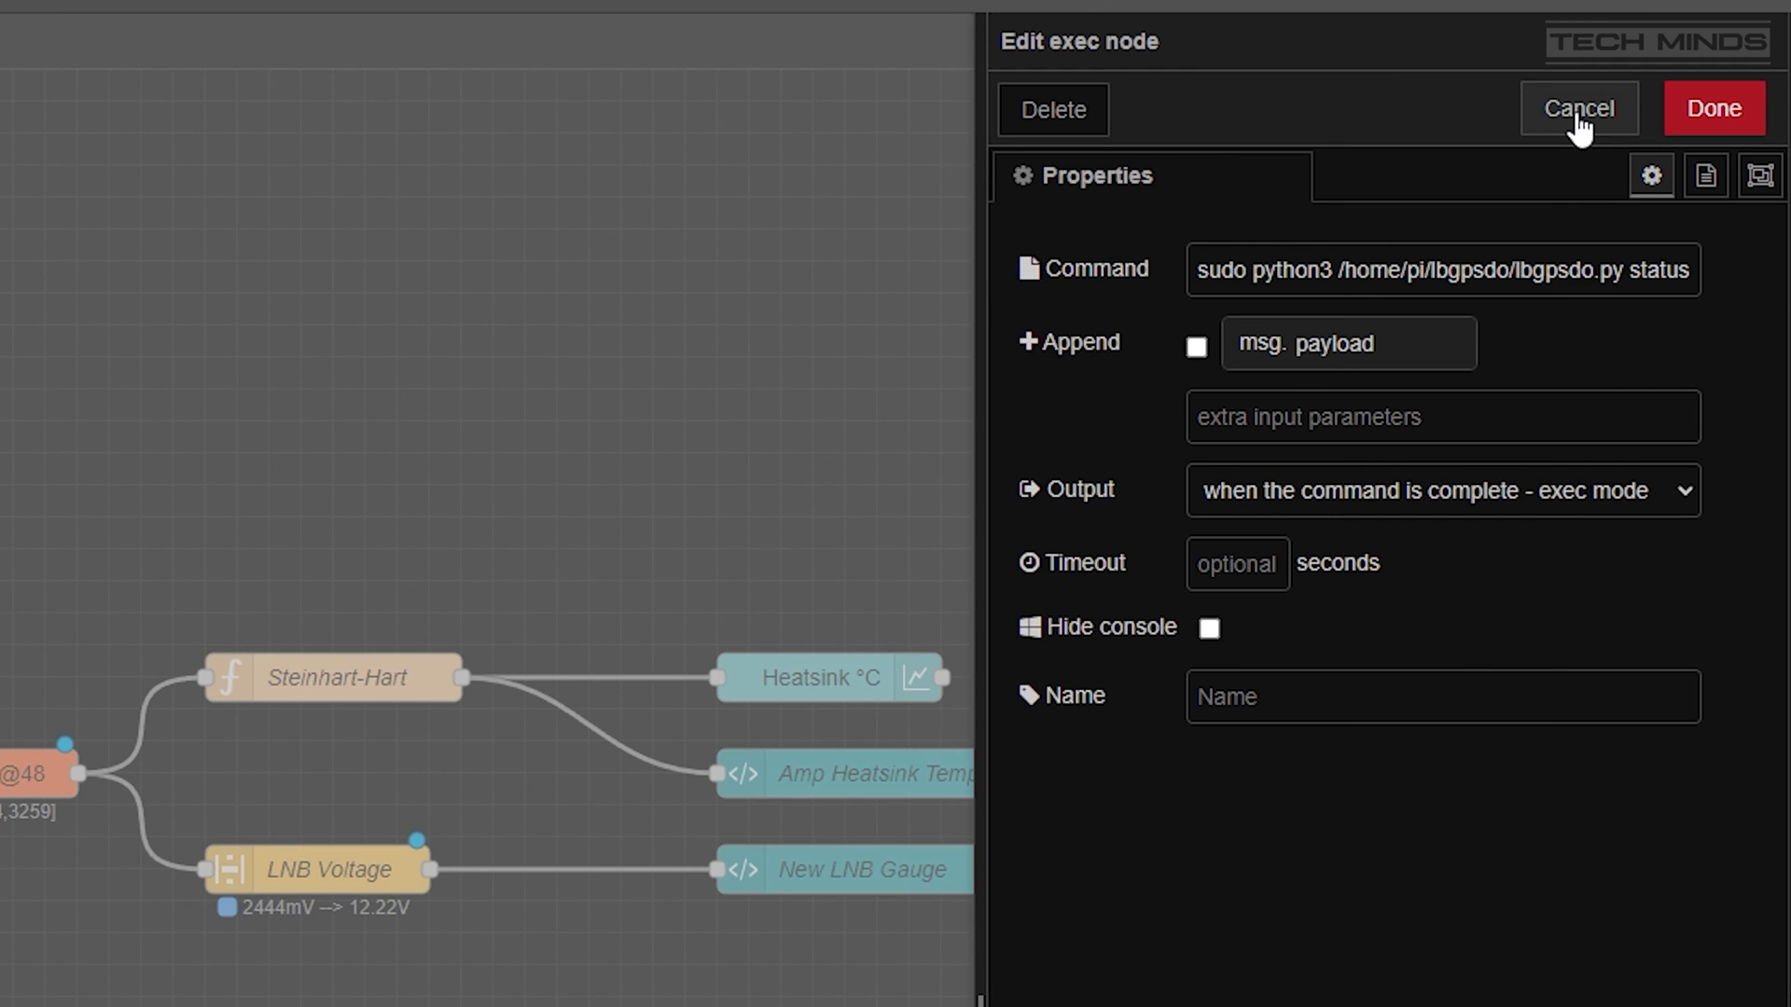
{"action": "left_click", "coordinate": [1578, 108]}
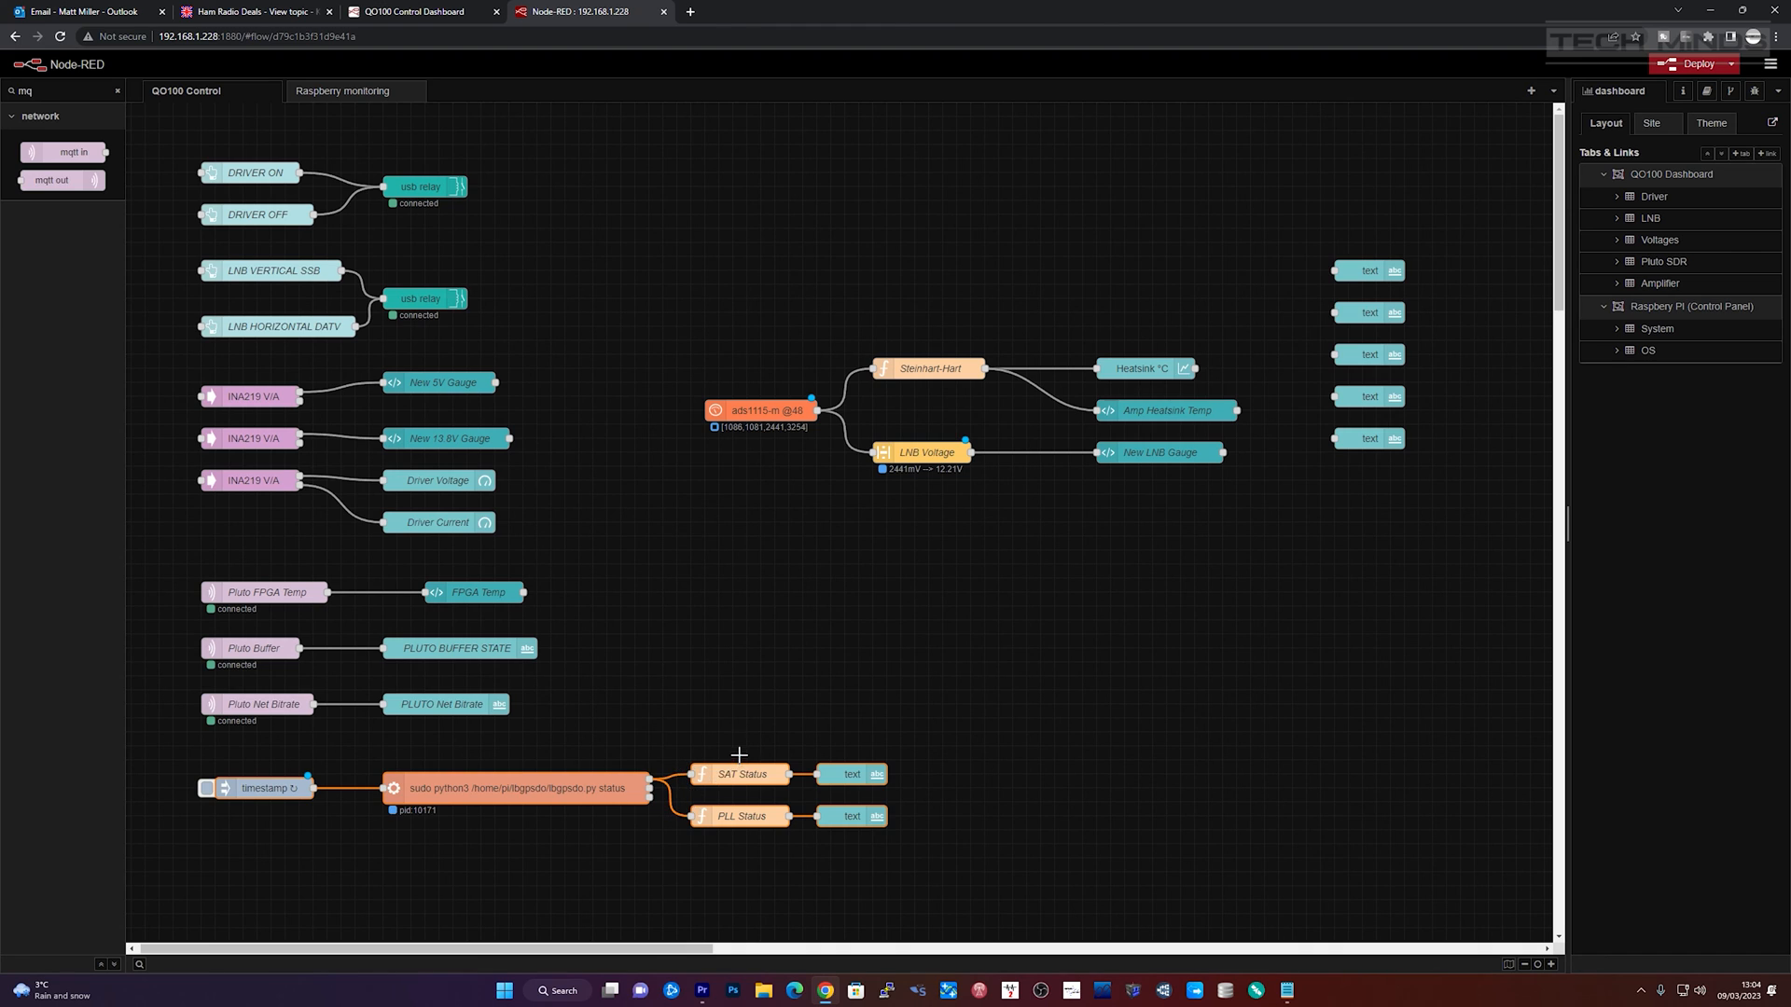
{"action": "double_click", "coordinate": [742, 773]}
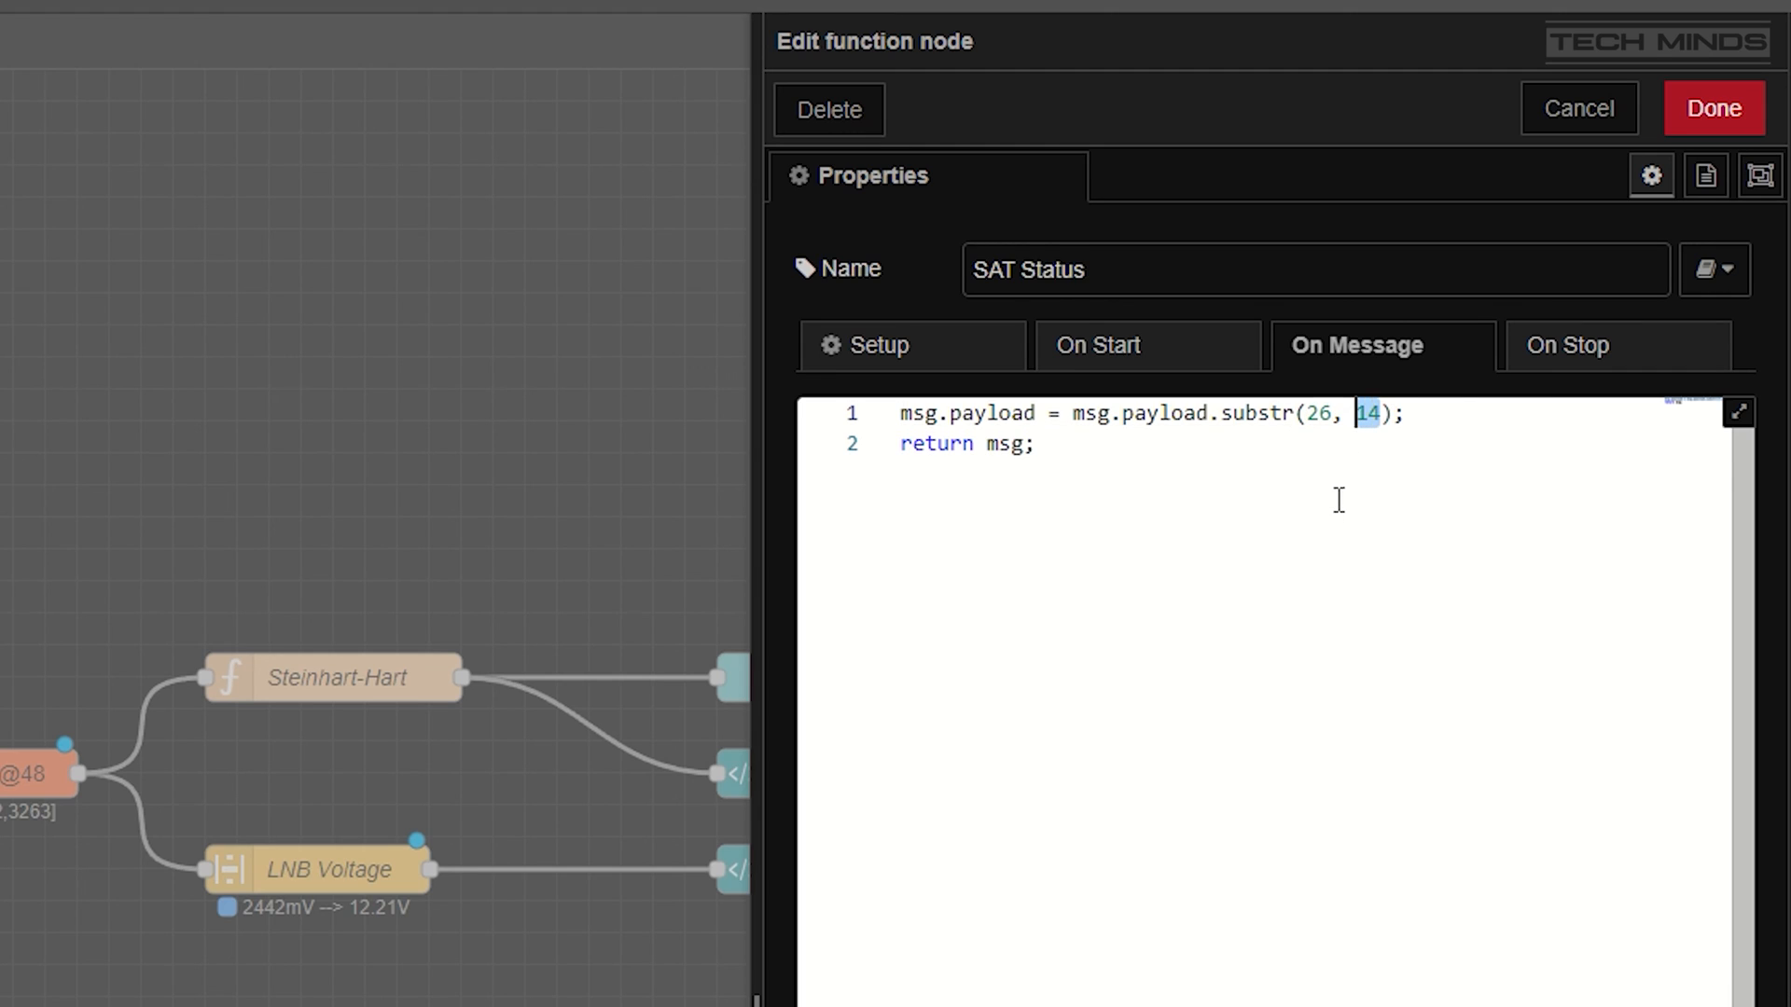
{"action": "left_click", "coordinate": [1711, 108]}
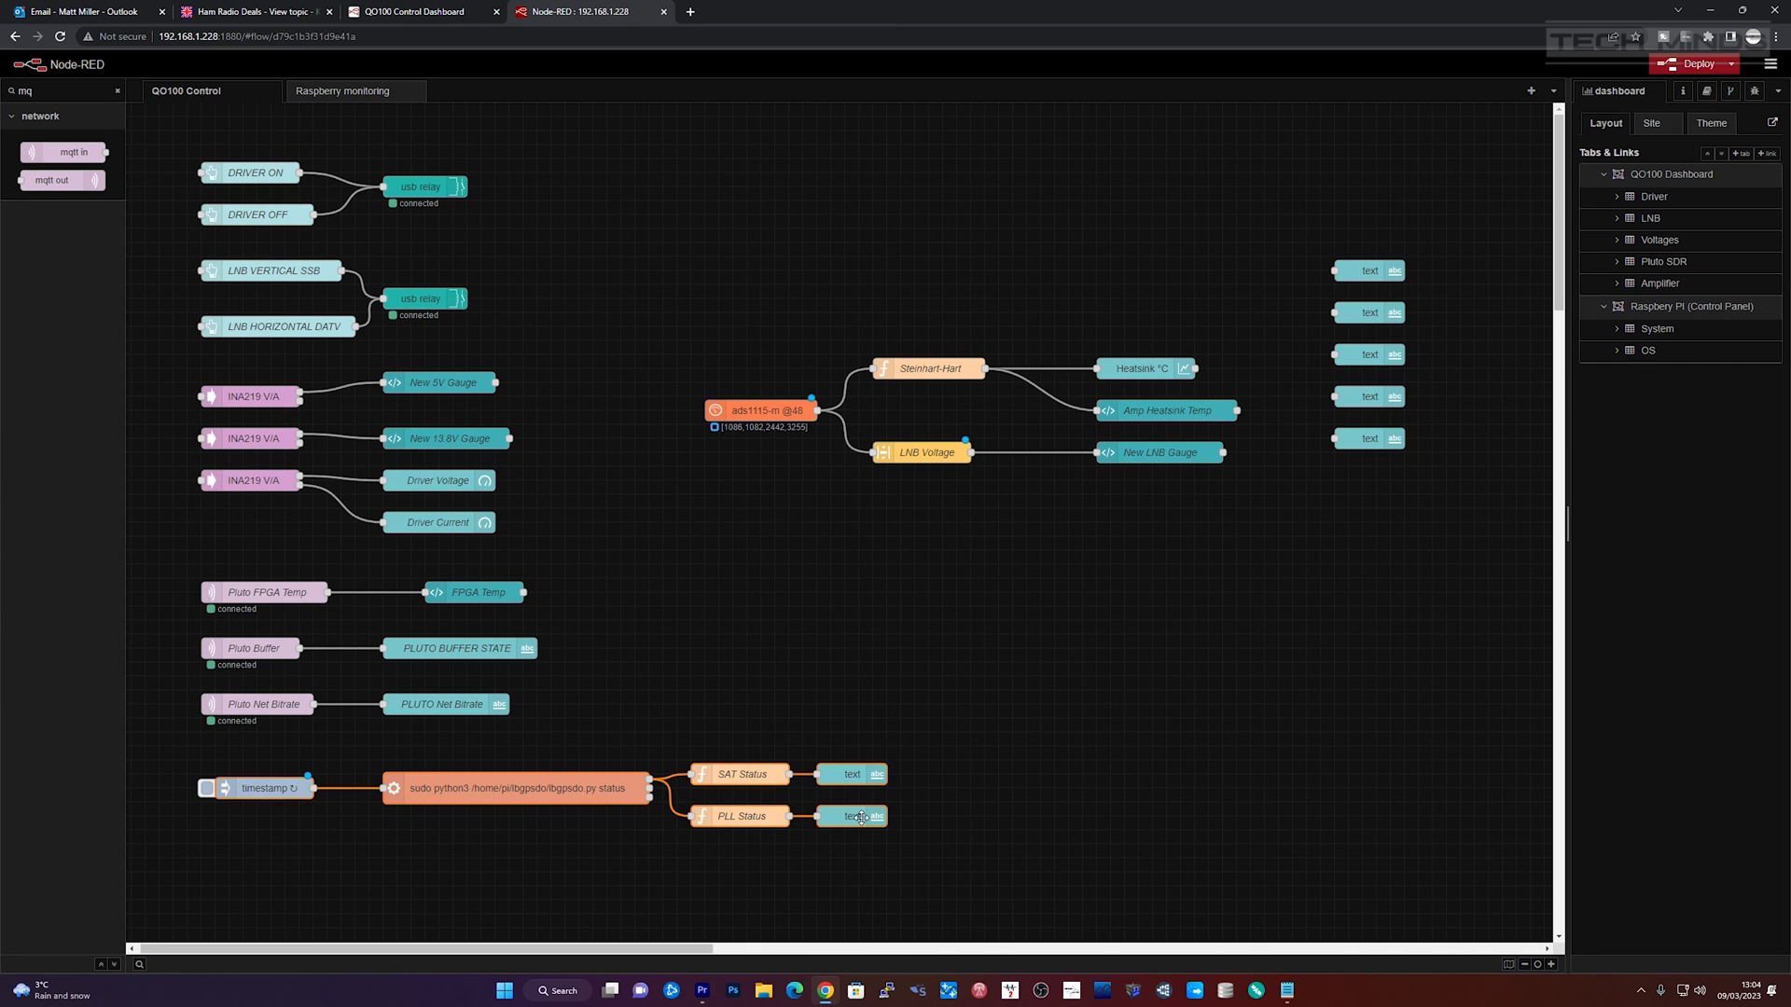
Recheck the dashboard lock status, then open the lbgpsdo.py status exec node.
{"action": "left_click", "coordinate": [413, 11]}
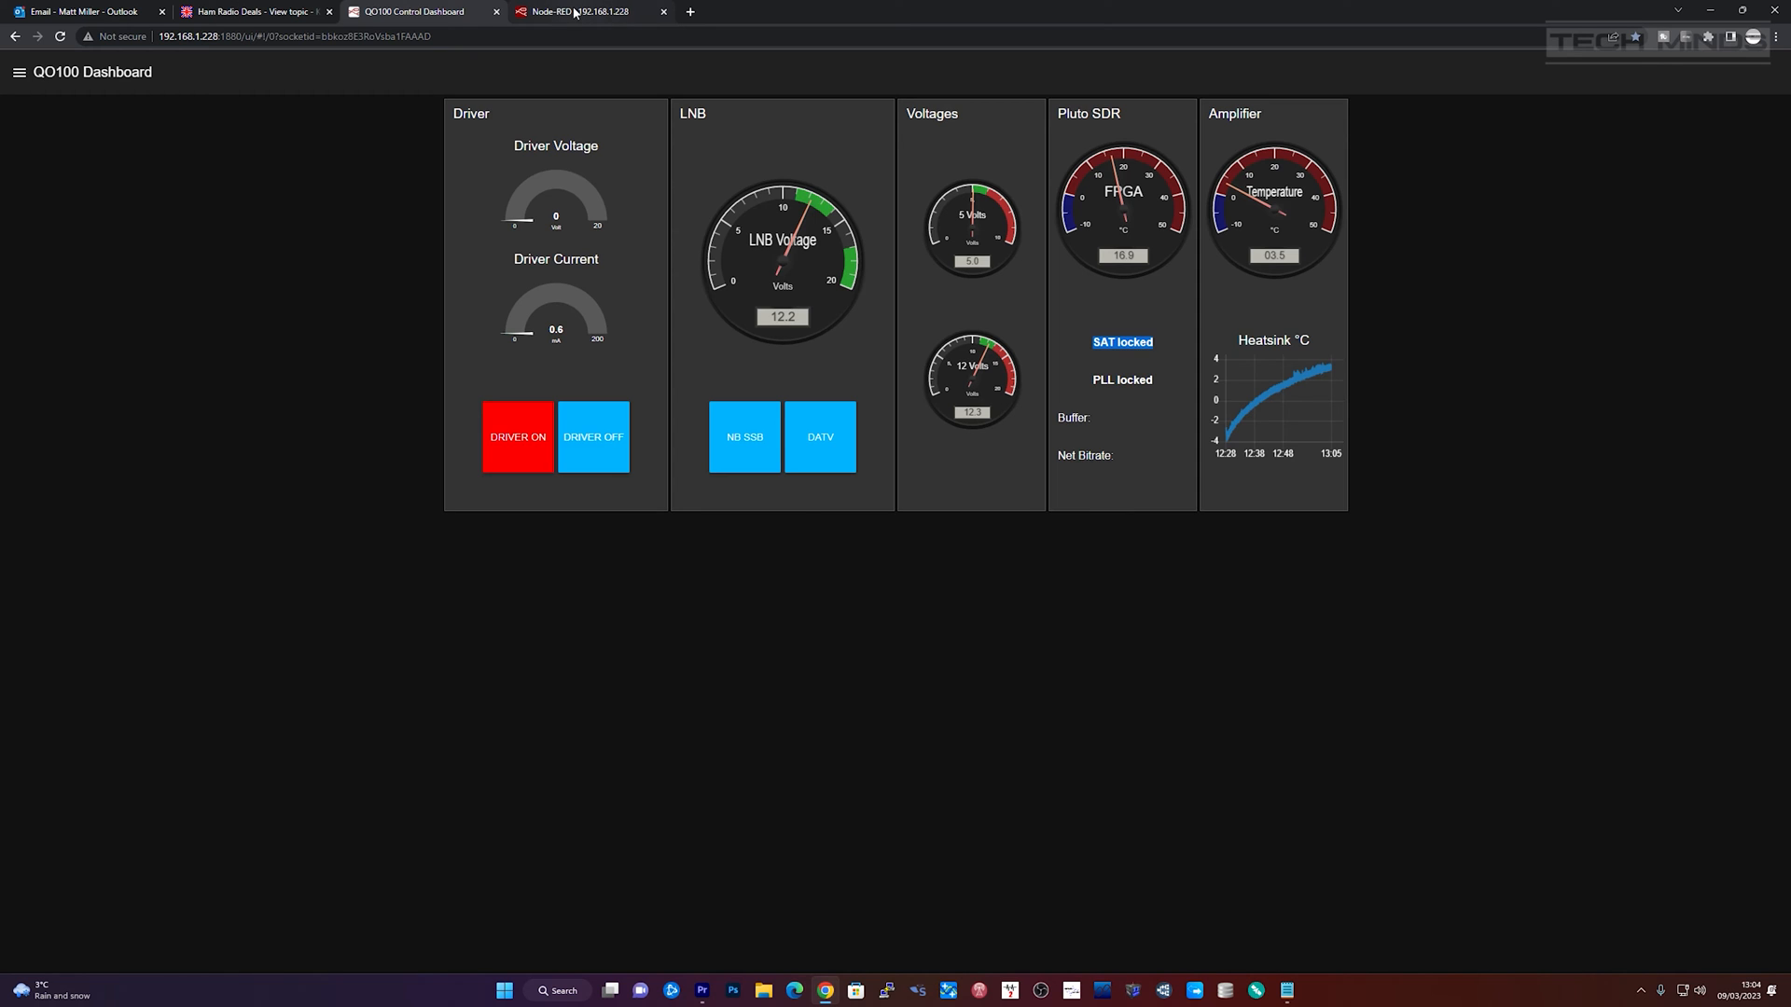
{"action": "left_click", "coordinate": [585, 11]}
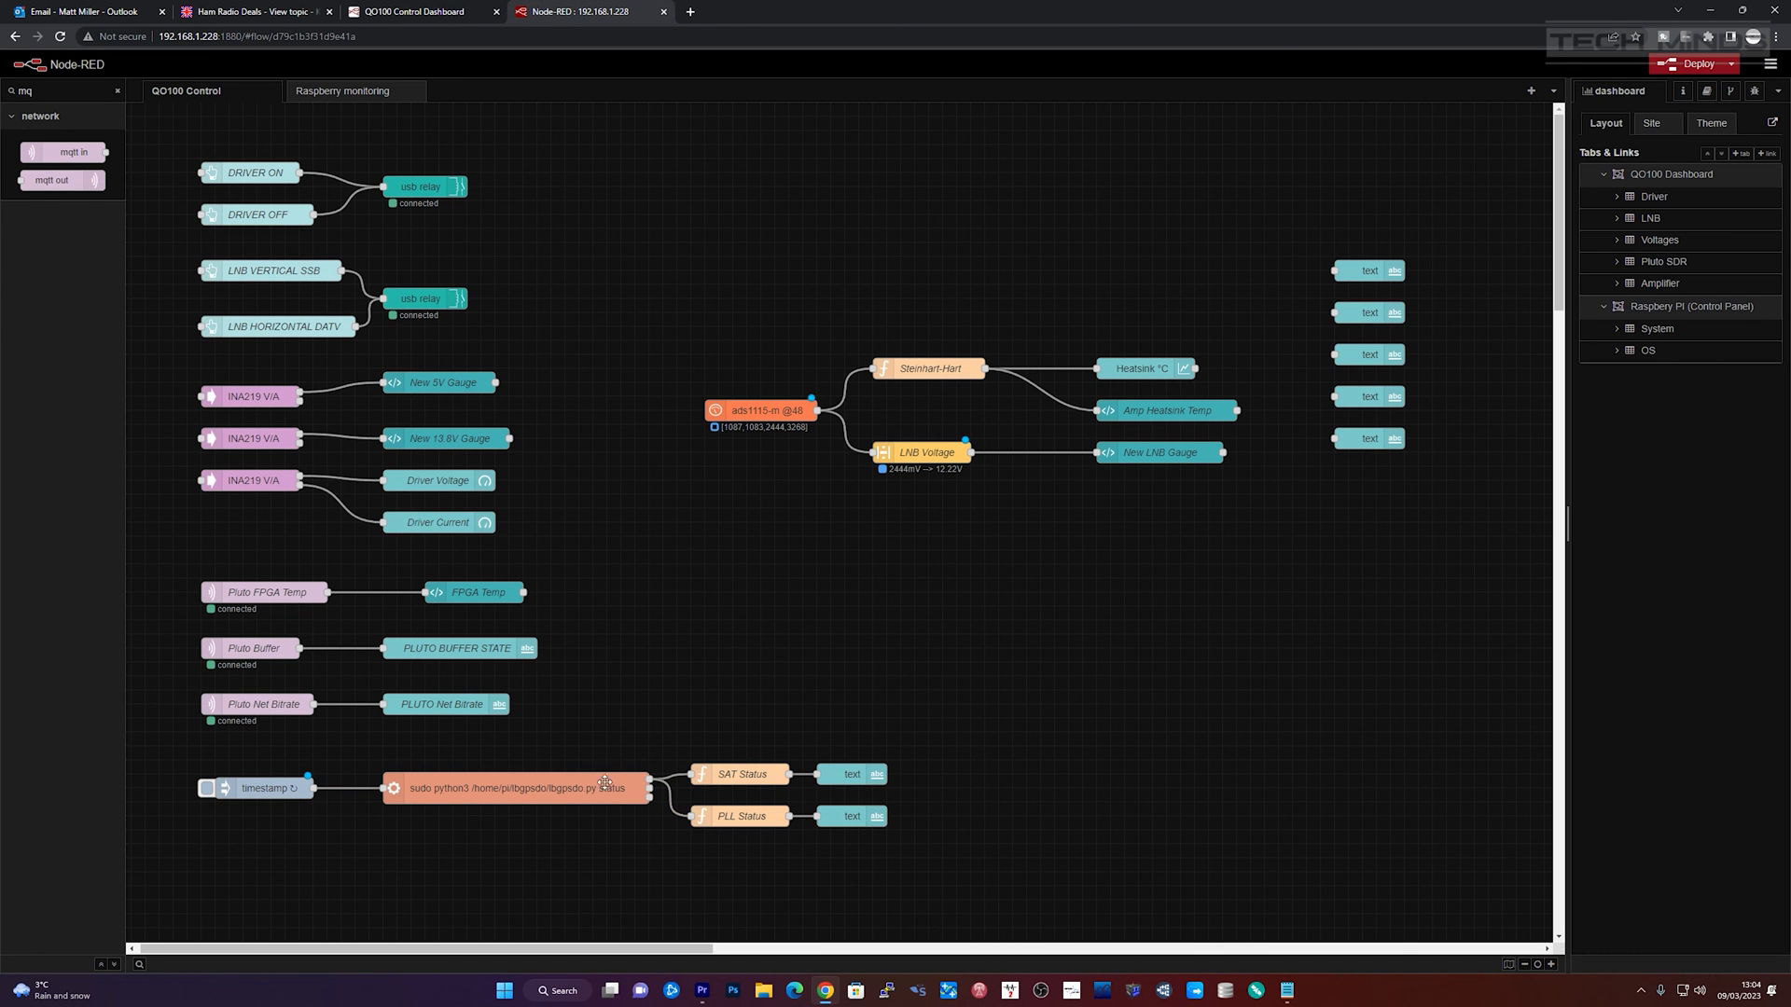
{"action": "double_click", "coordinate": [520, 788]}
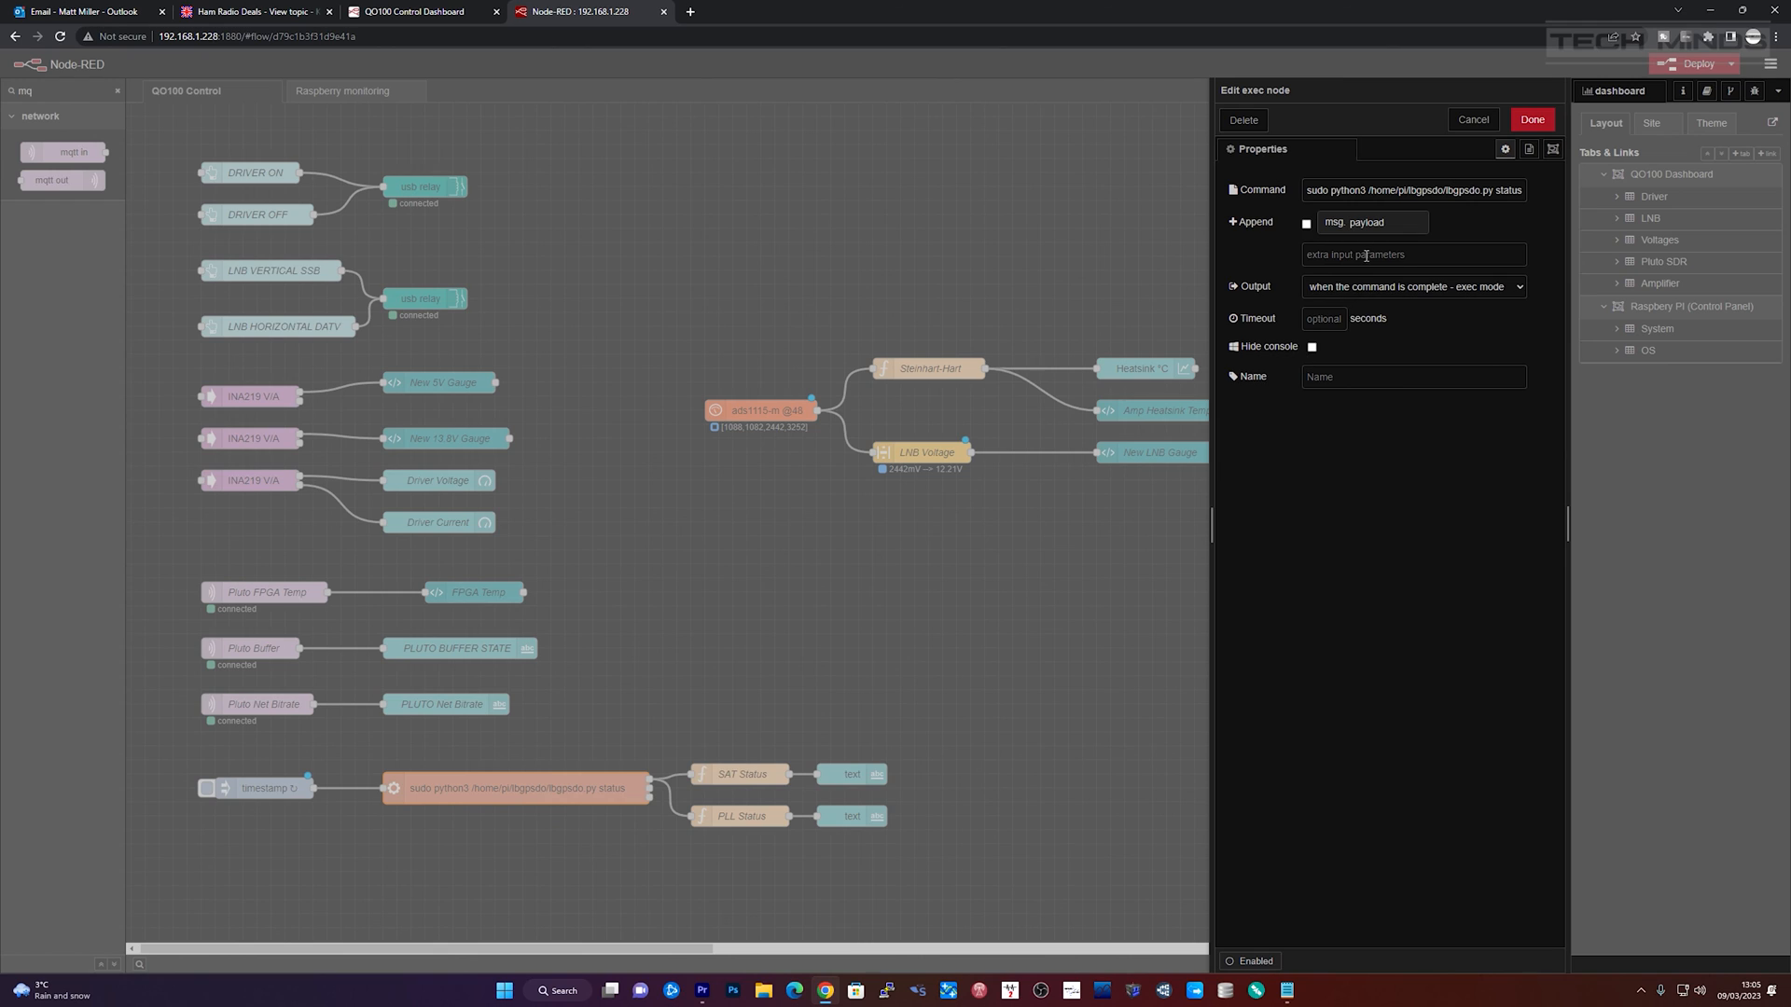